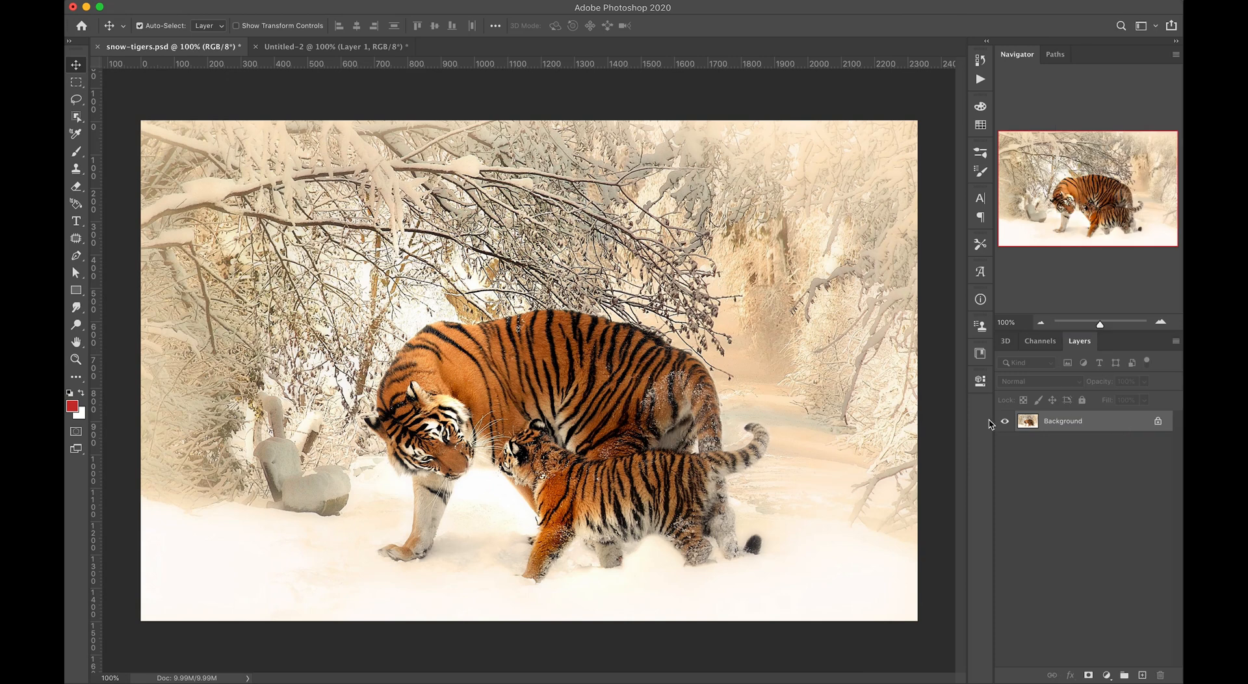
- Add a new layer Snow-1 above the tiger photo and fill it with solid white
key("cmd+shift+n")
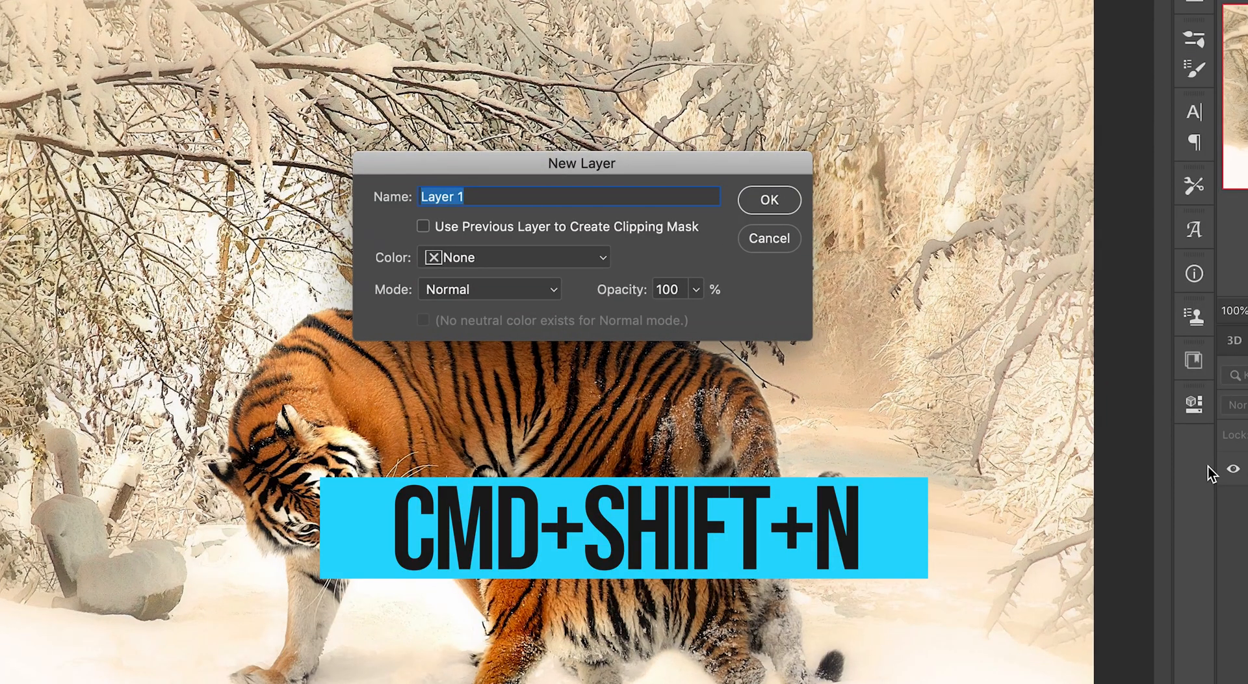
left_click(766, 199)
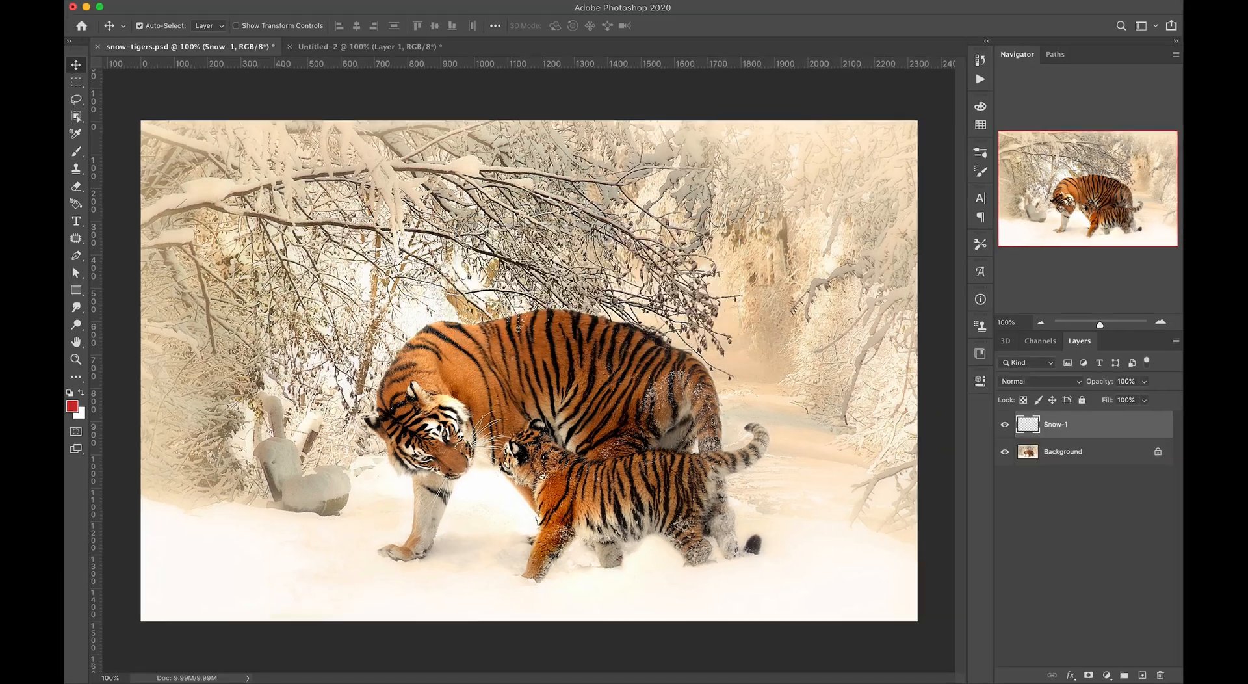
key("shift+Delete")
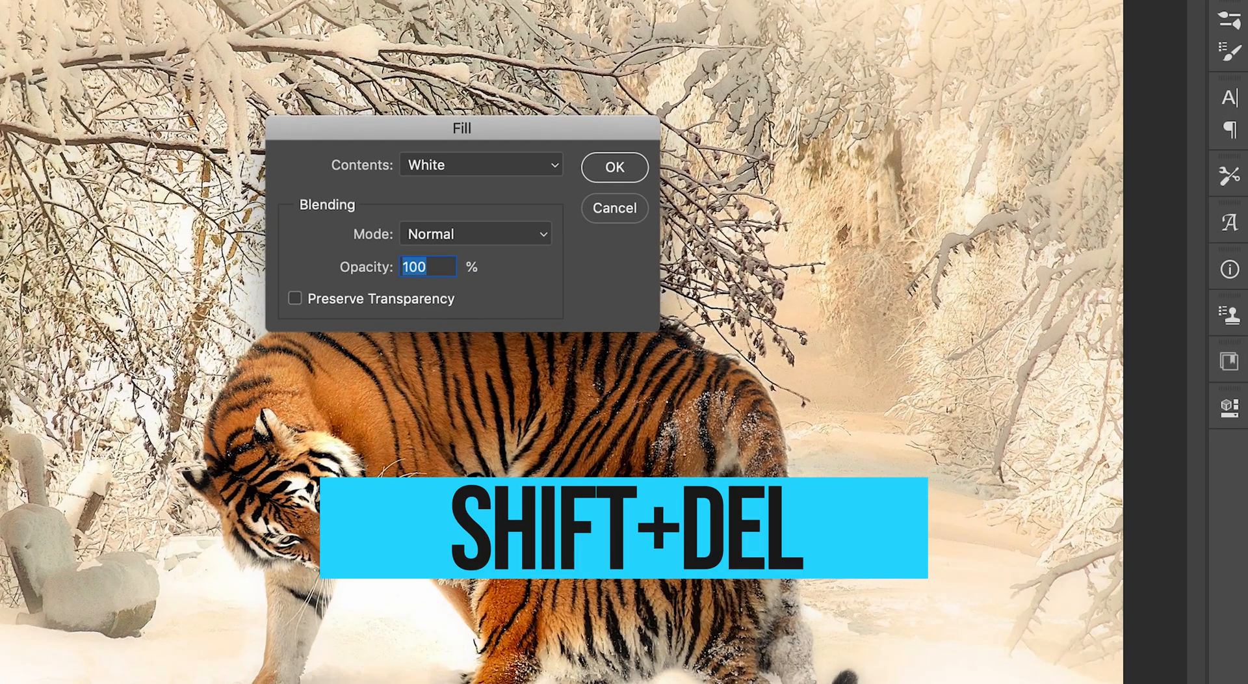
left_click(480, 165)
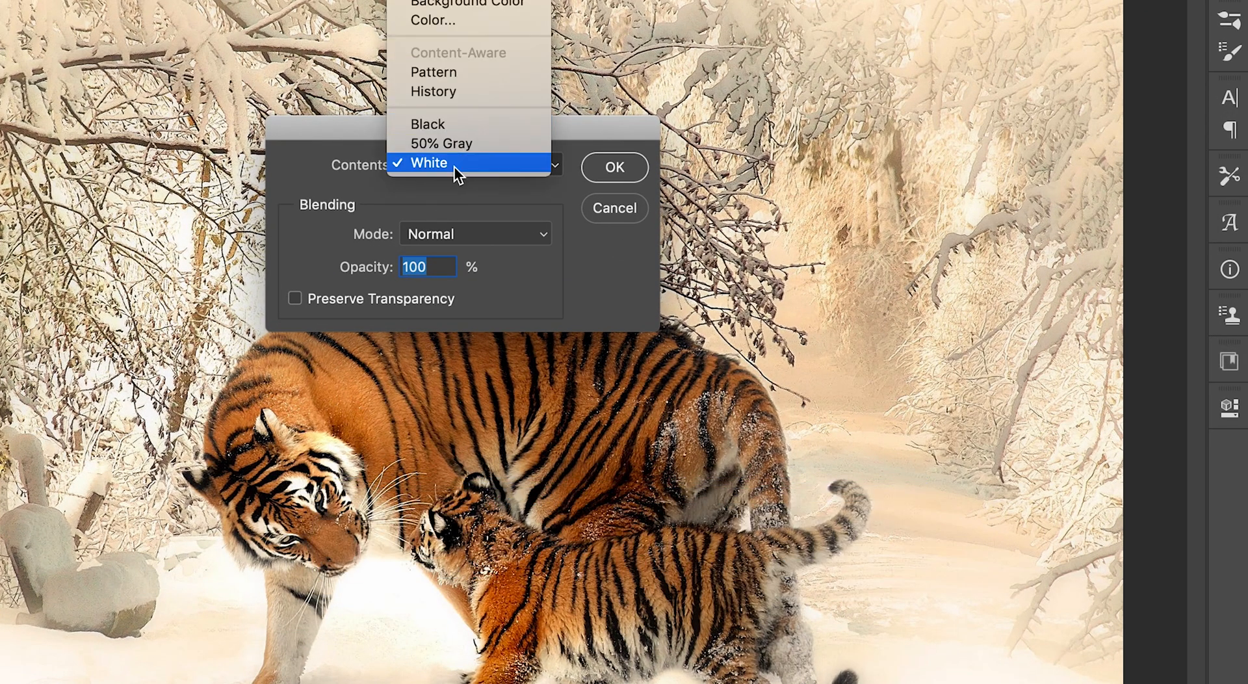
left_click(427, 163)
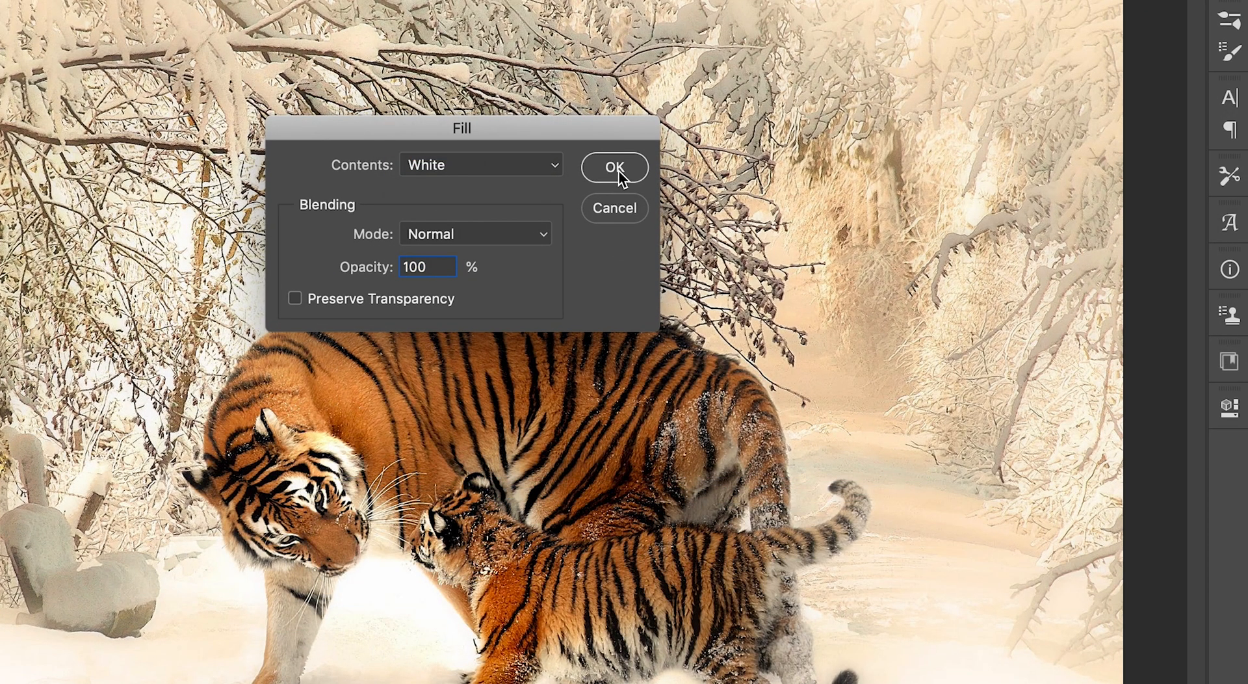
left_click(613, 167)
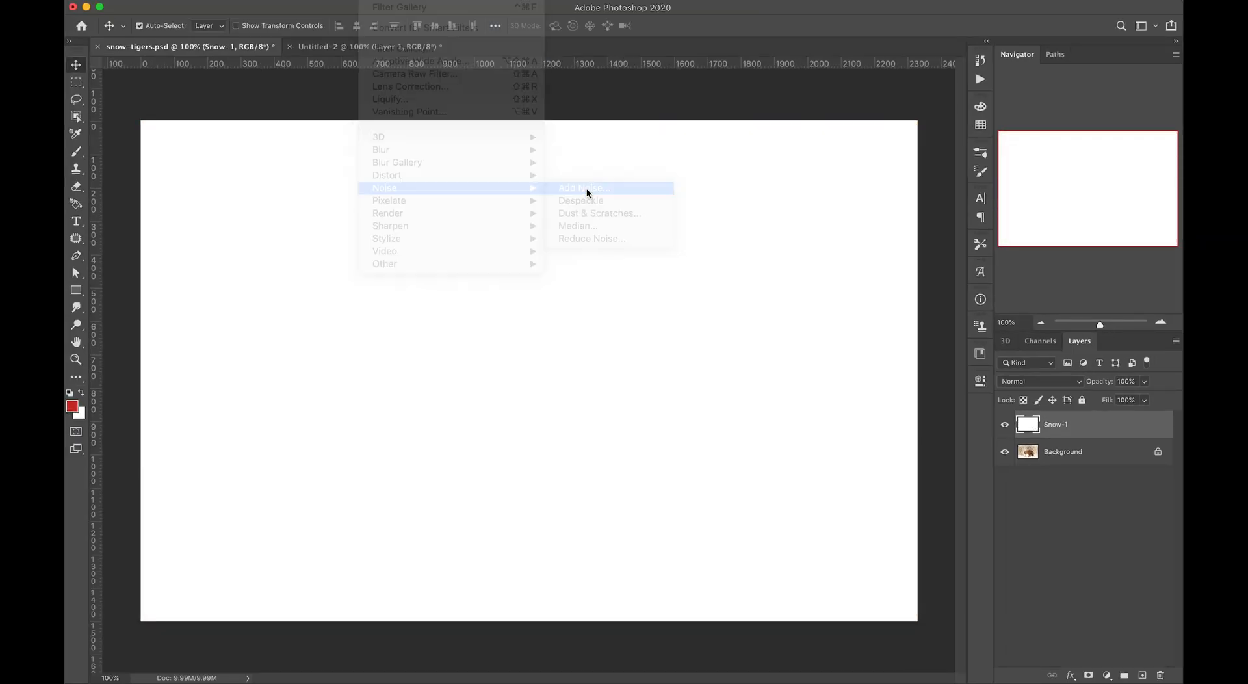
- Add 60% Gaussian monochromatic noise to the Snow-1 layer
left_click(580, 187)
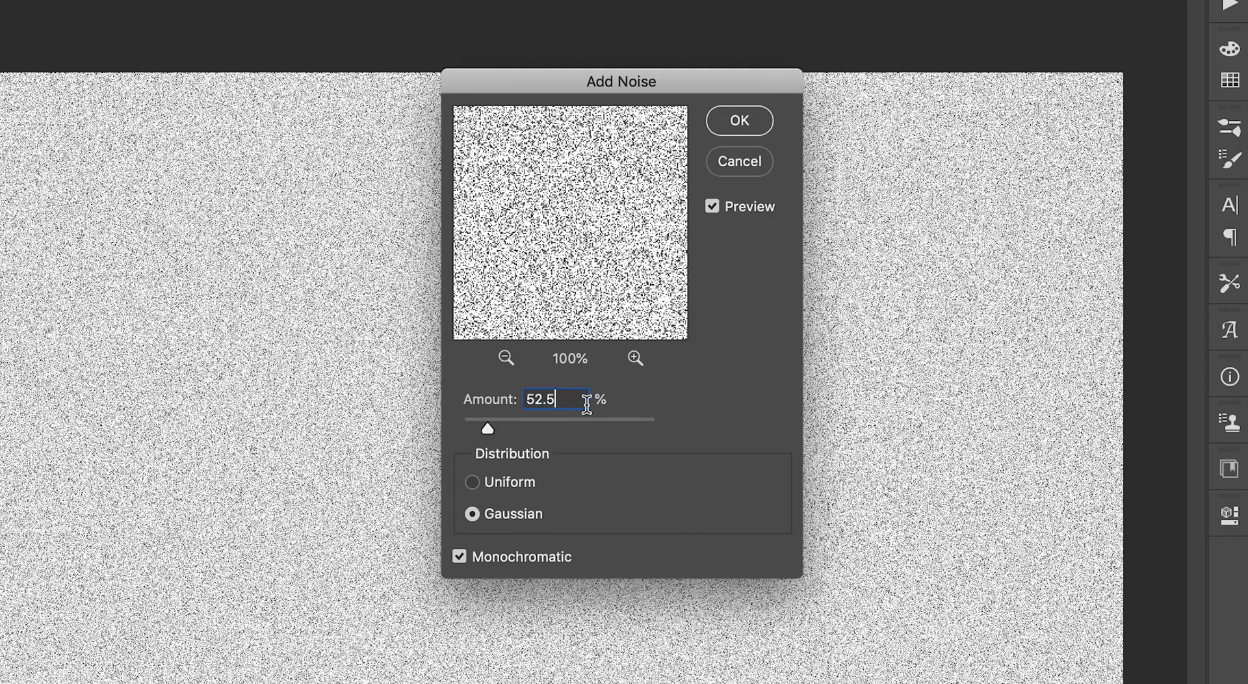
type("60")
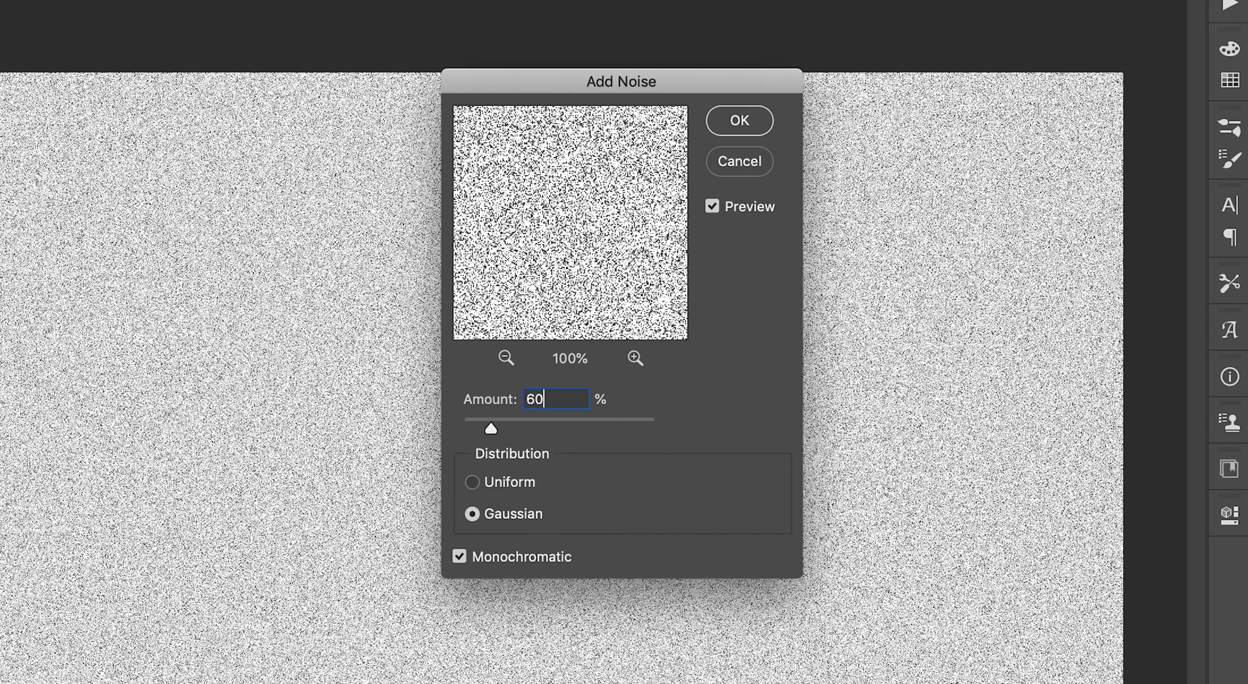
left_click(738, 120)
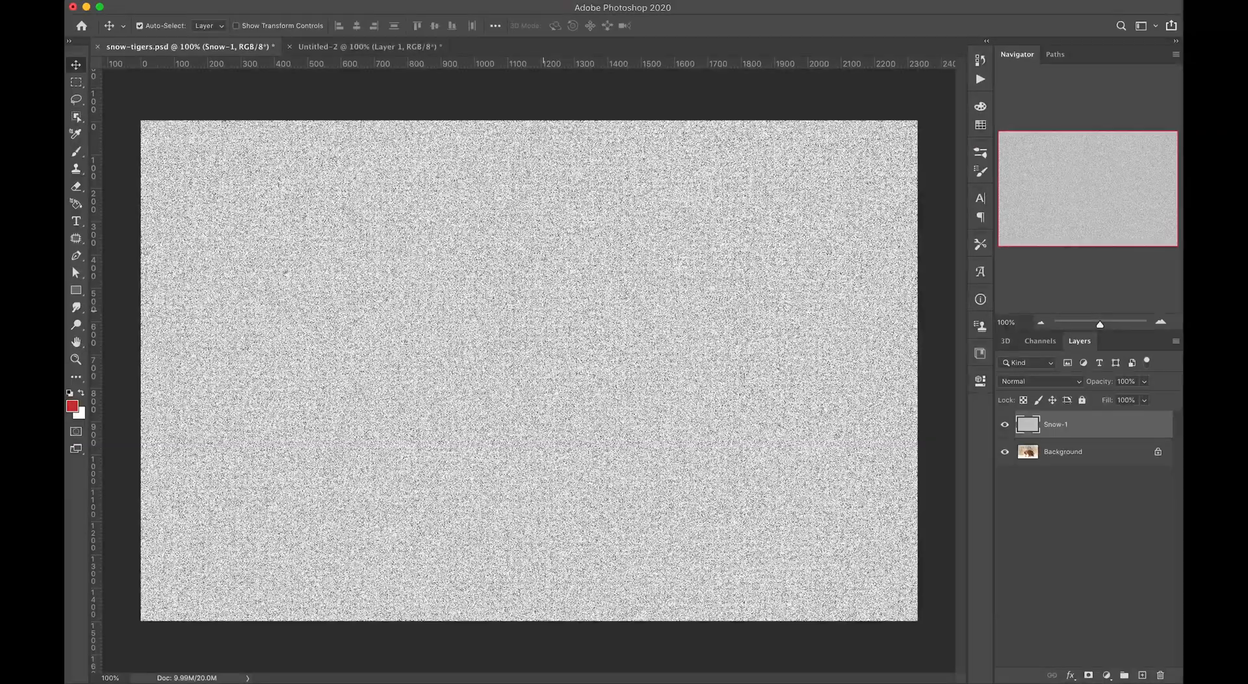
- Push the noise to stark black-and-white speckles with Levels 70 / 0.12 / 255
key("cmd+l")
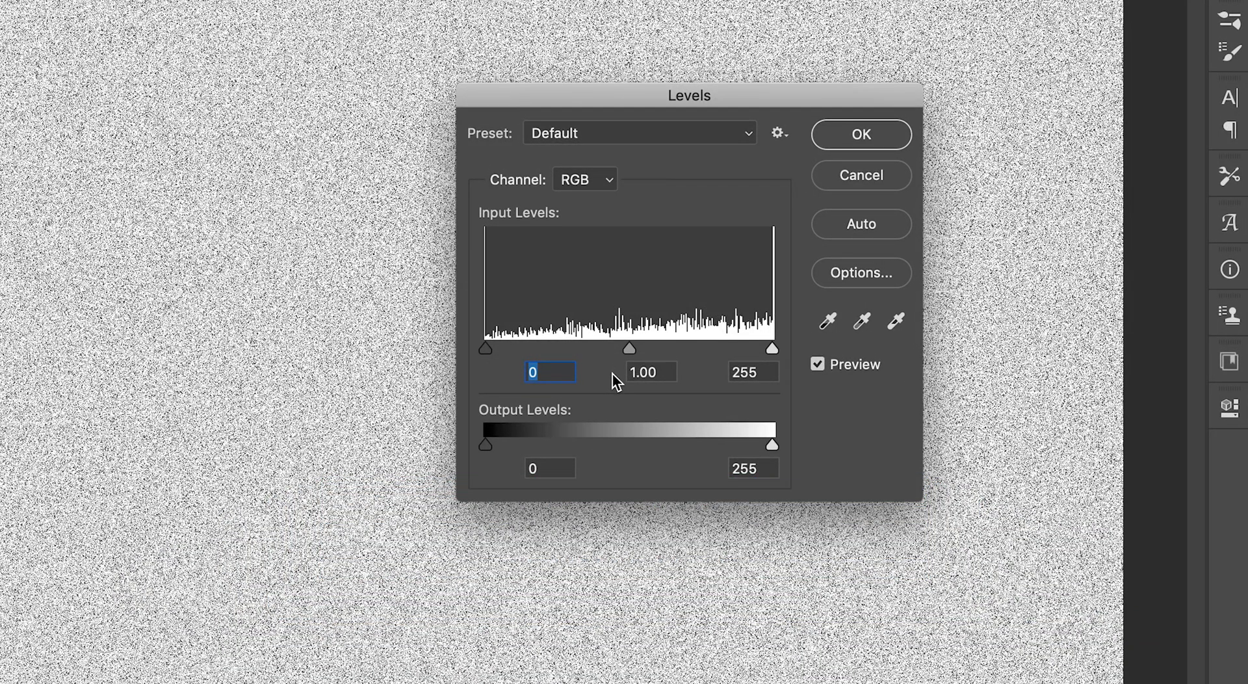
type(".12")
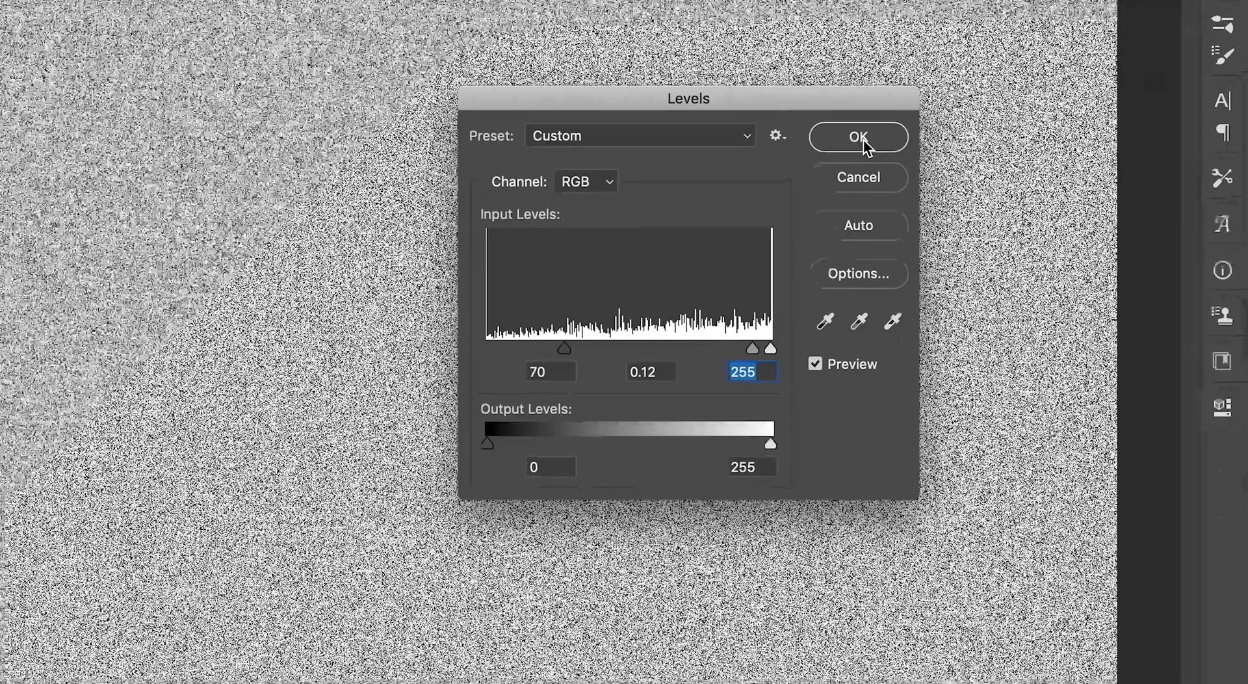
left_click(858, 137)
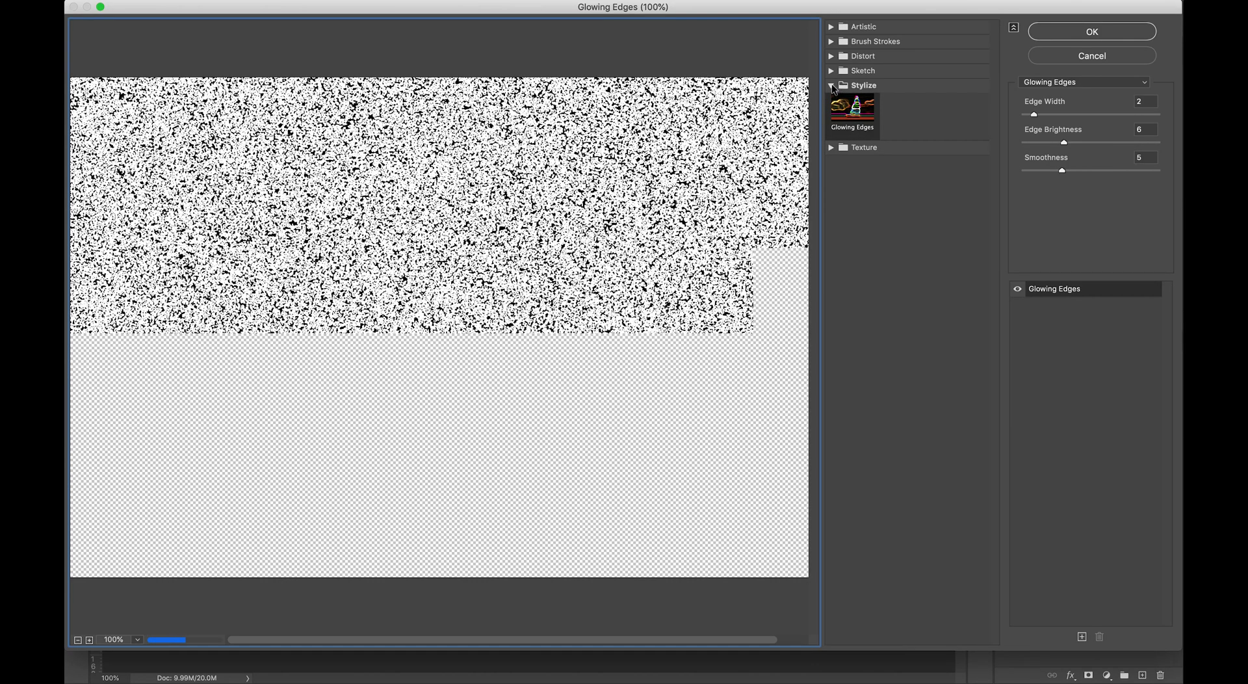
- Apply the Sketch > Torn Edges gallery filter (Balance 30, Smoothness 13, Contrast 20) to Snow-1
left_click(831, 86)
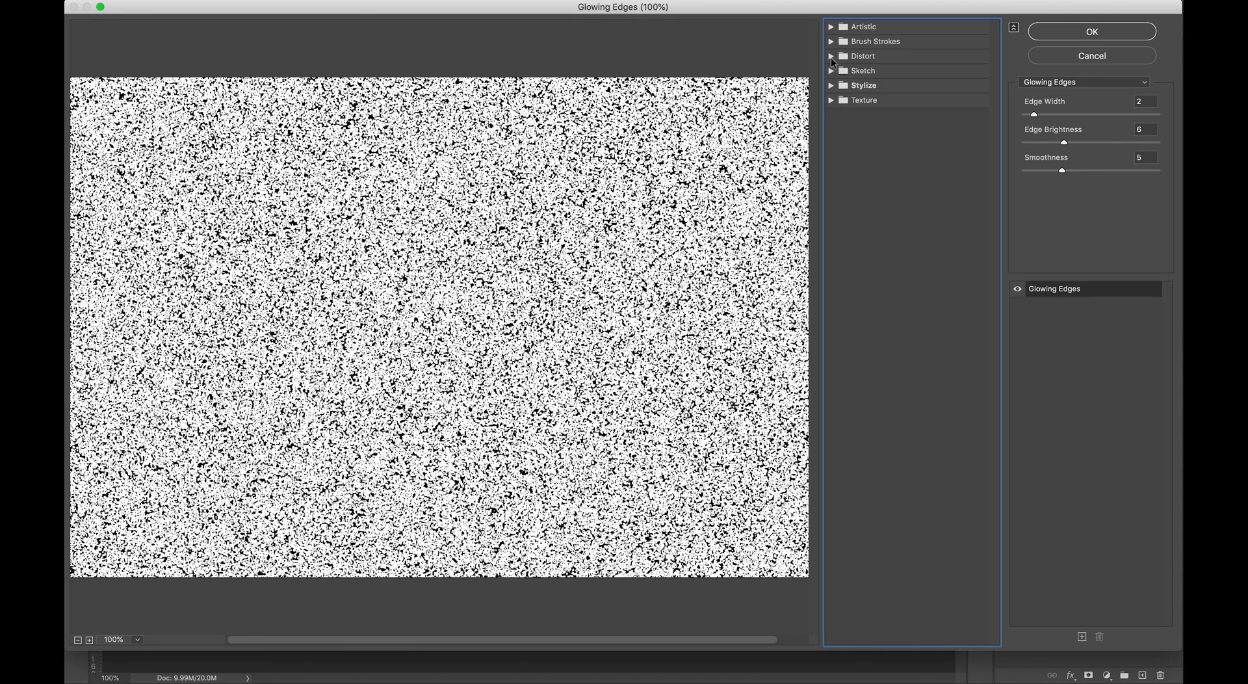
left_click(851, 286)
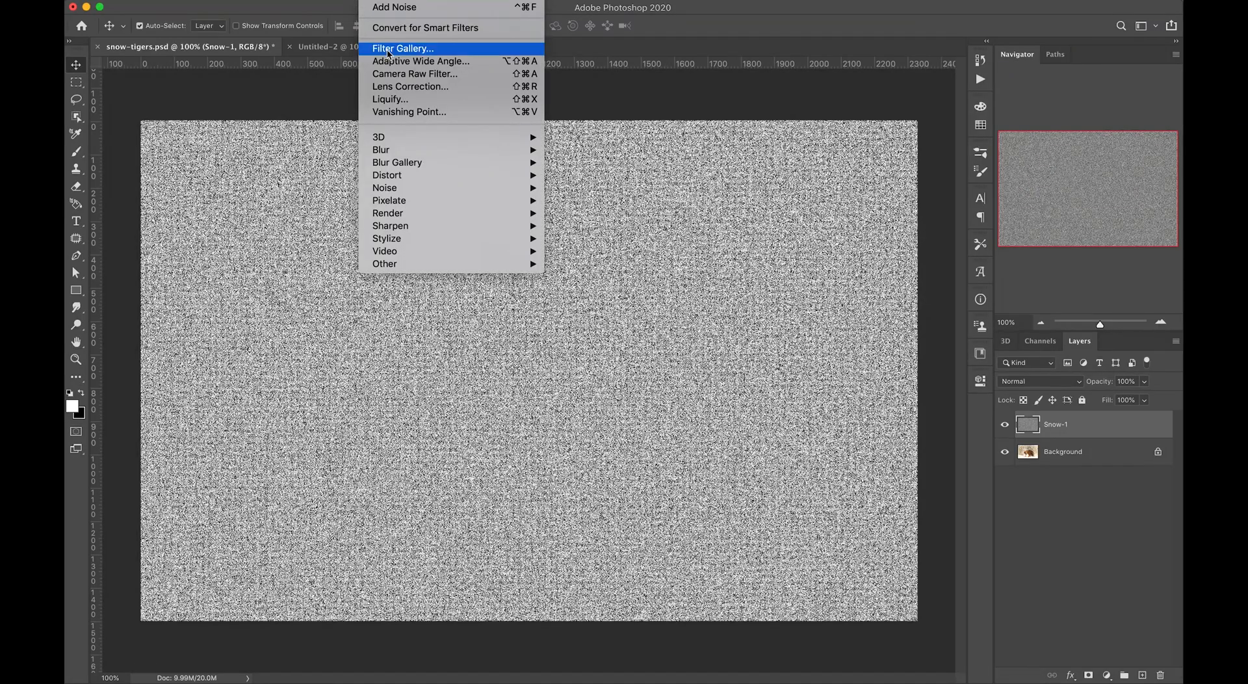
left_click(401, 48)
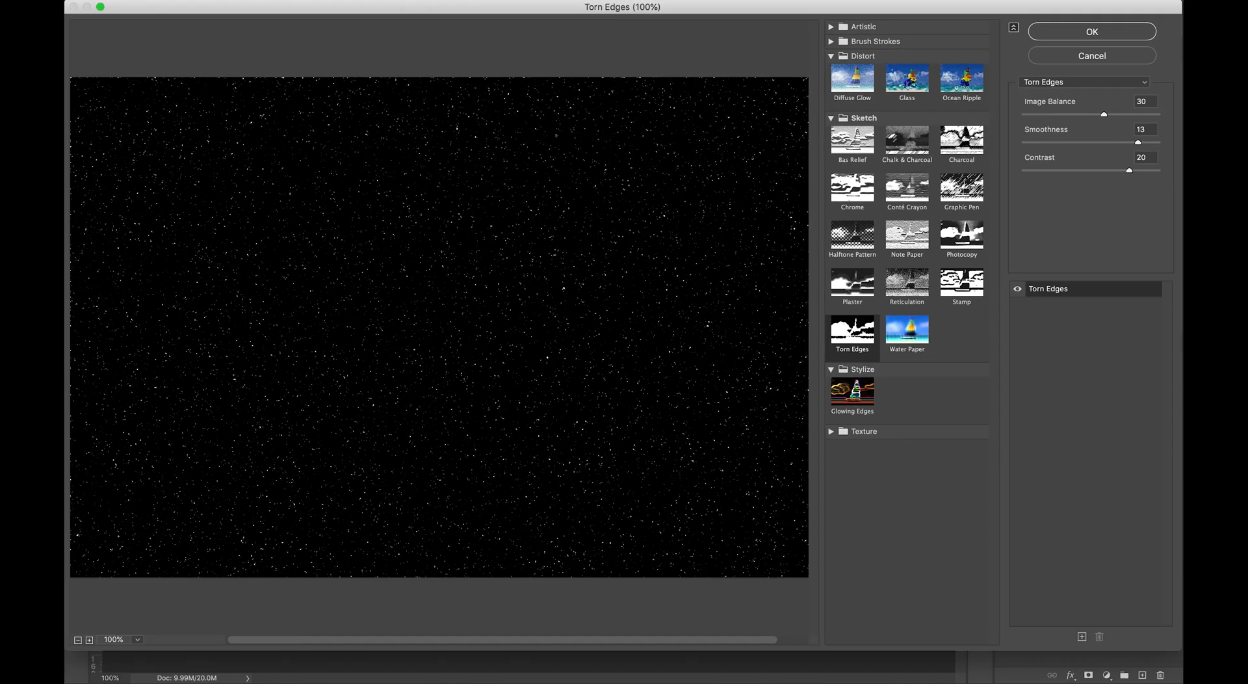
left_click(1091, 31)
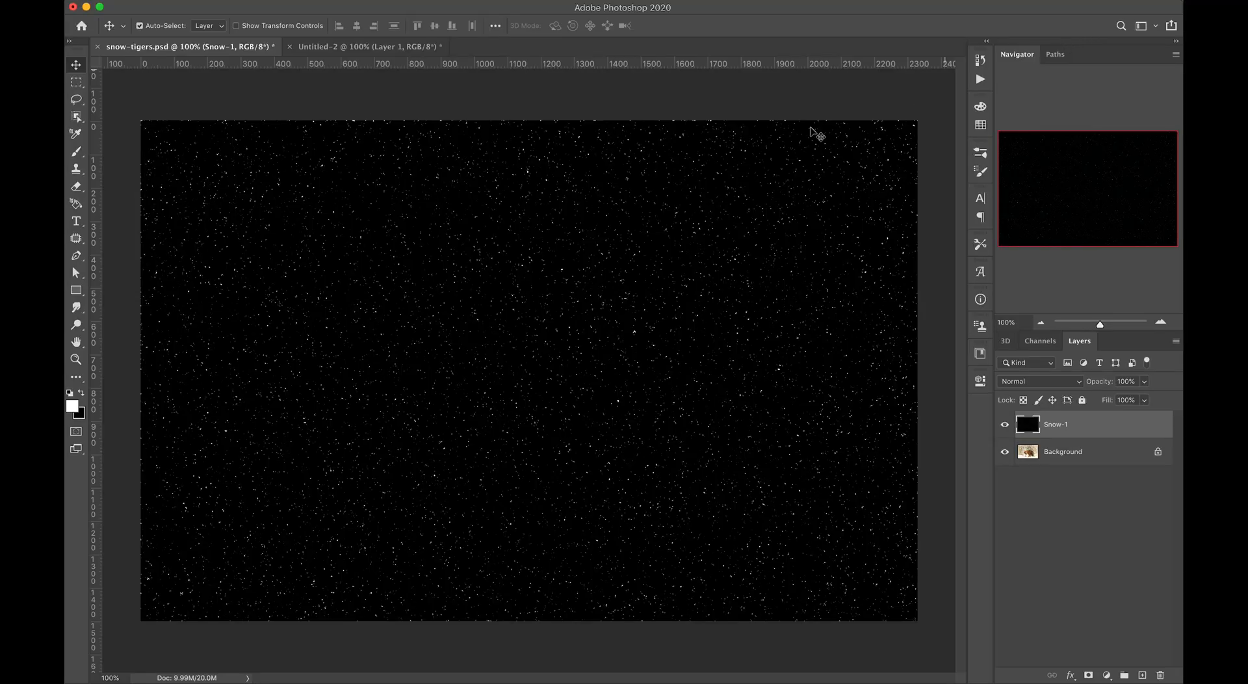
mouse_move(1043, 369)
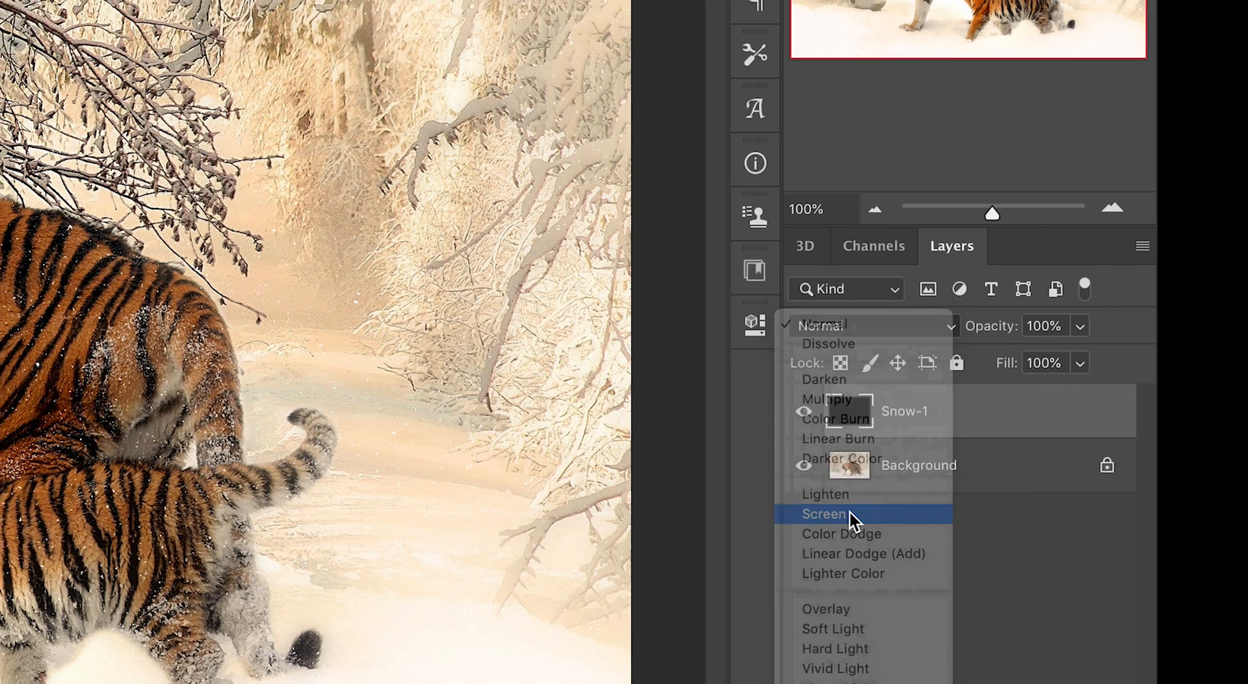
- Blend Snow-1 in Screen mode and soften it with a 0.5-pixel Gaussian Blur
left_click(825, 513)
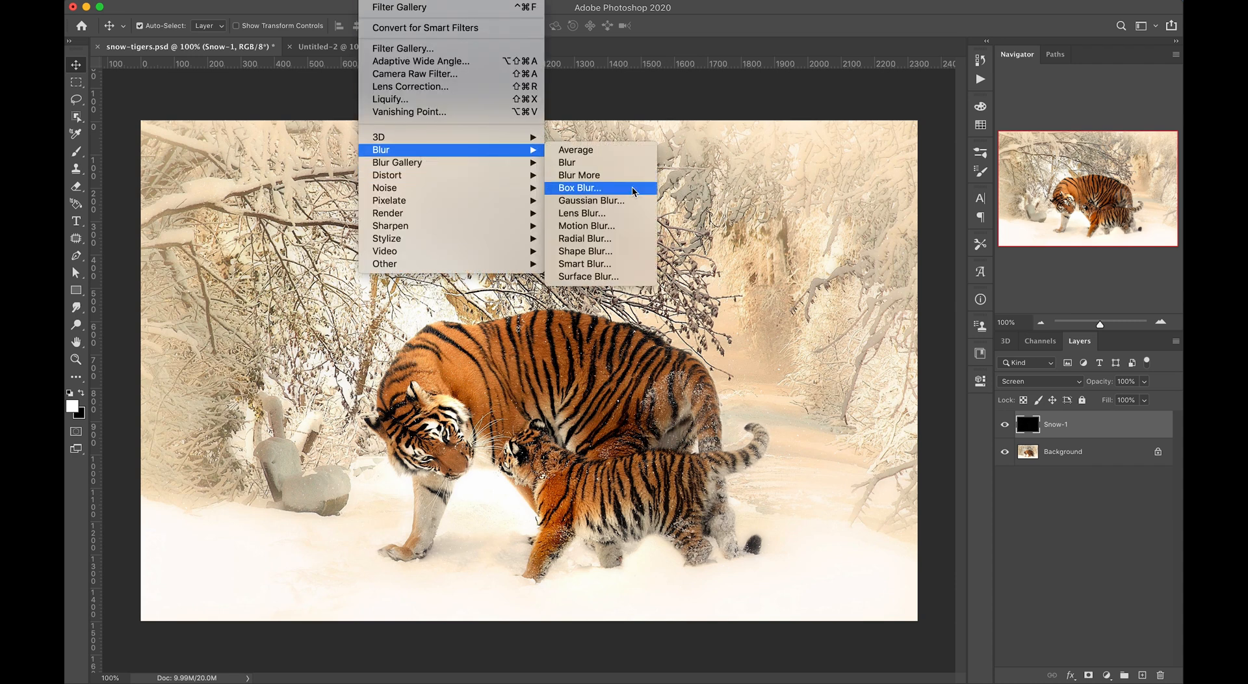
left_click(590, 200)
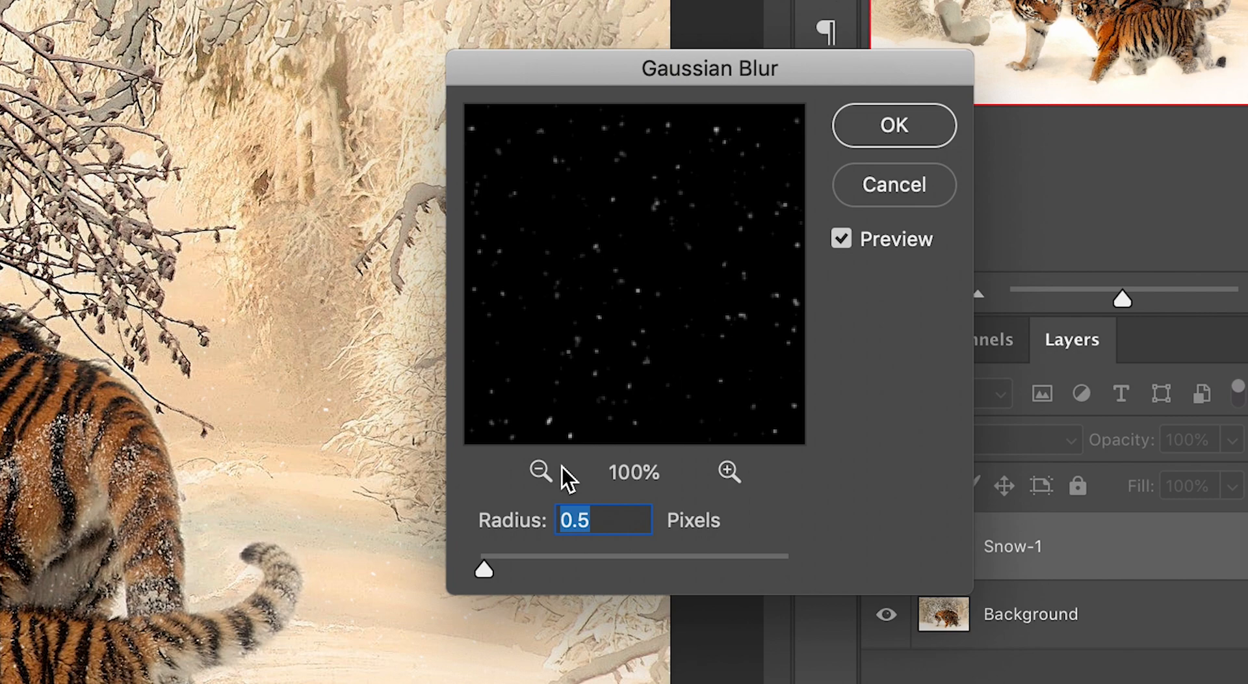
left_click(891, 125)
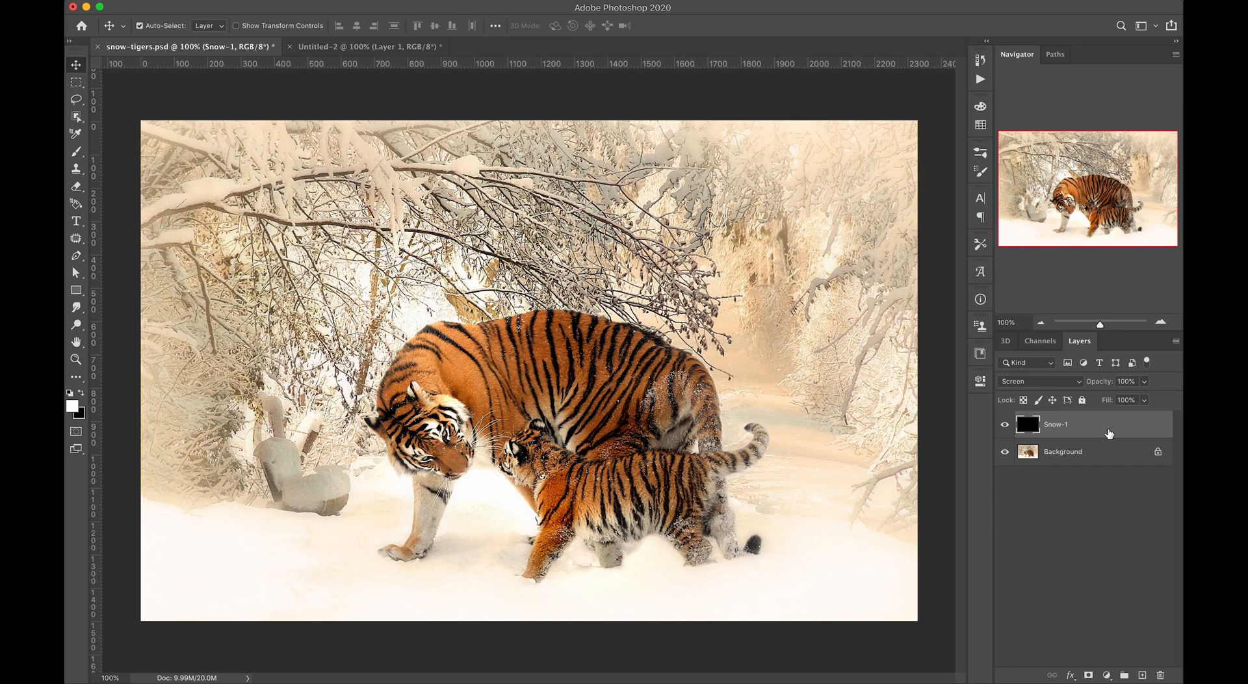
- Duplicate the snow layer as snow-2 and scale it to 300%
key("cmd+j")
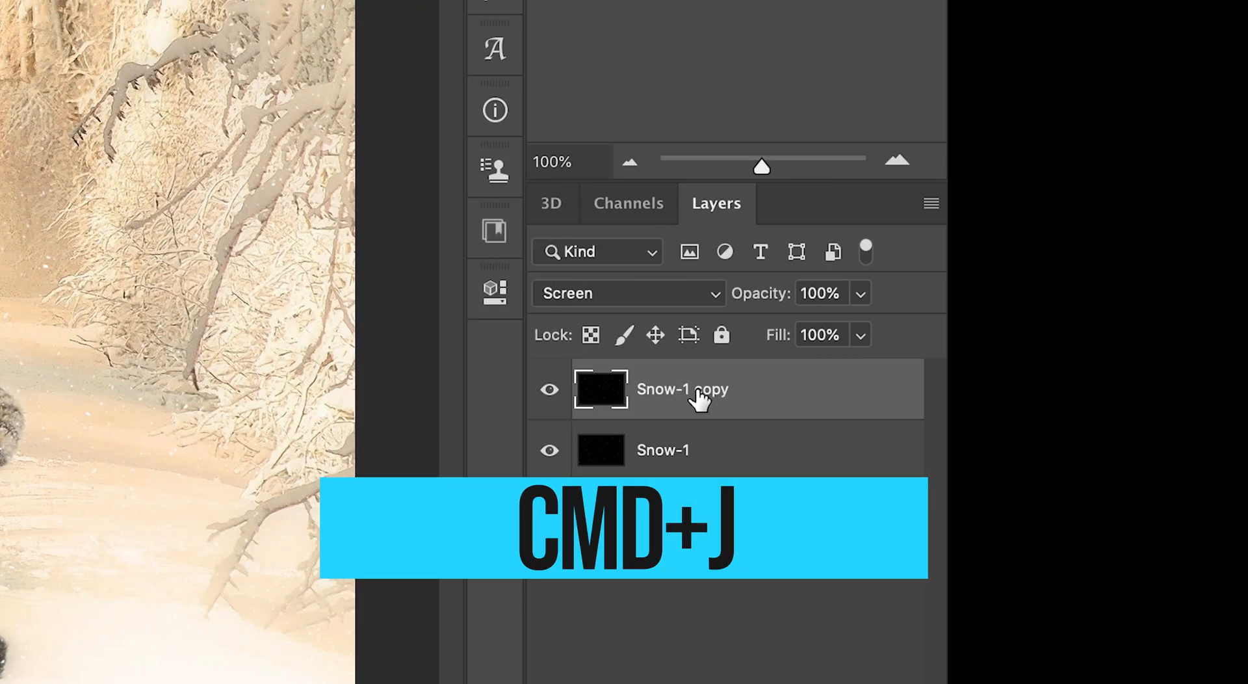
double_click(682, 389)
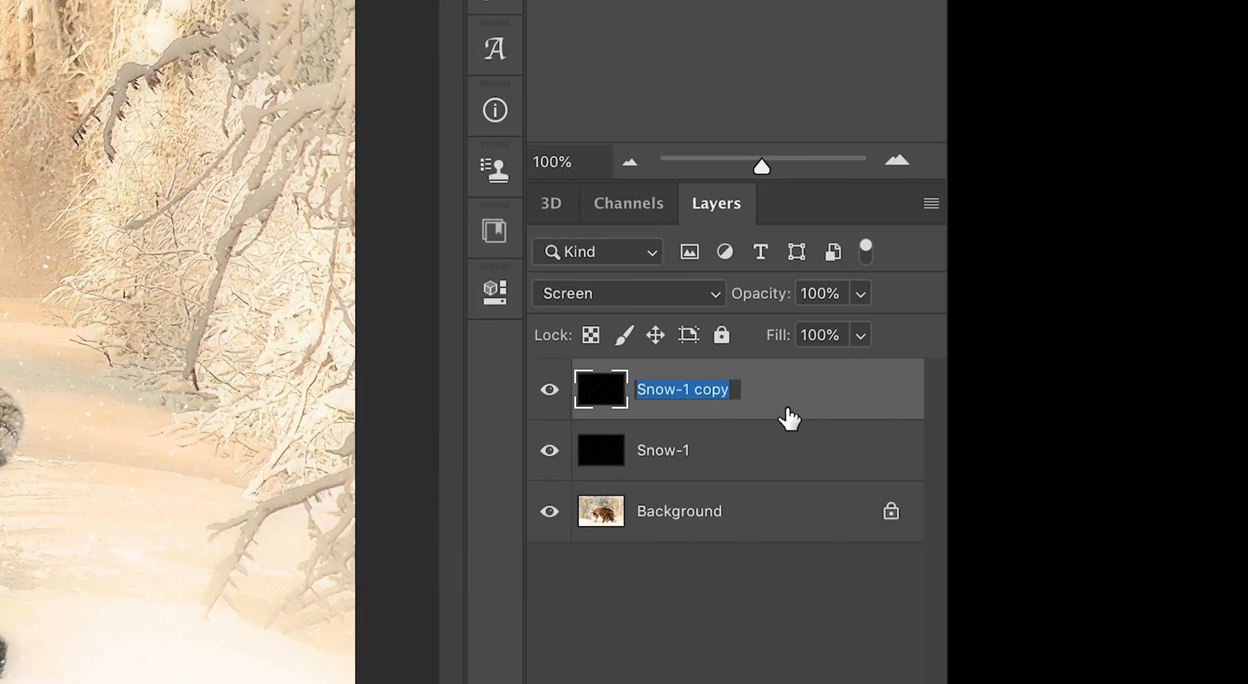
type("snow-2")
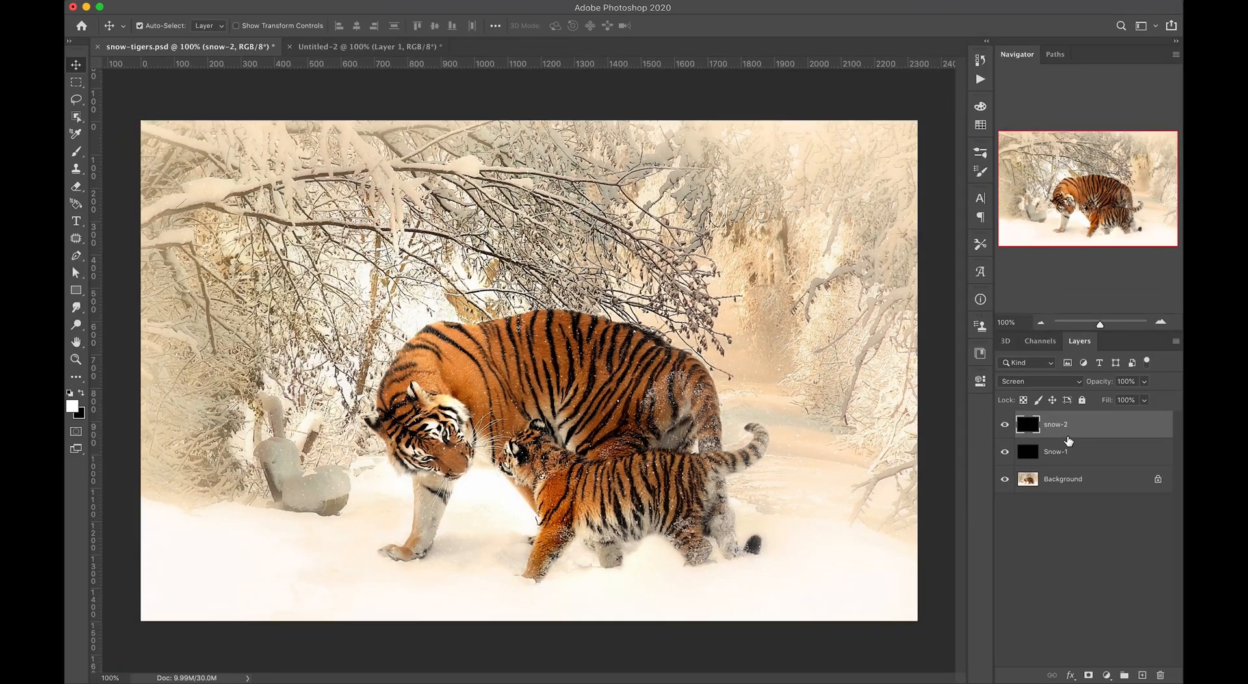
key("cmd+t")
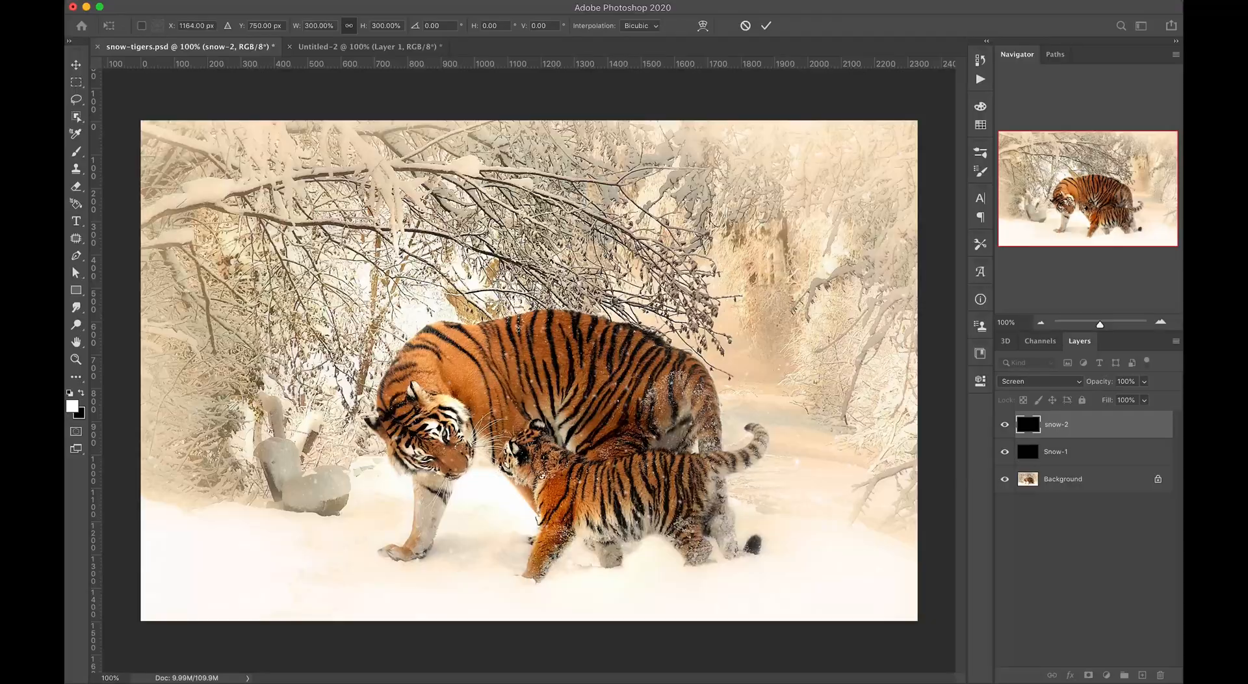
- Sharpen snow-2 with Unsharp Mask at 500% amount, 0.9 px radius, 0 threshold
left_click(389, 225)
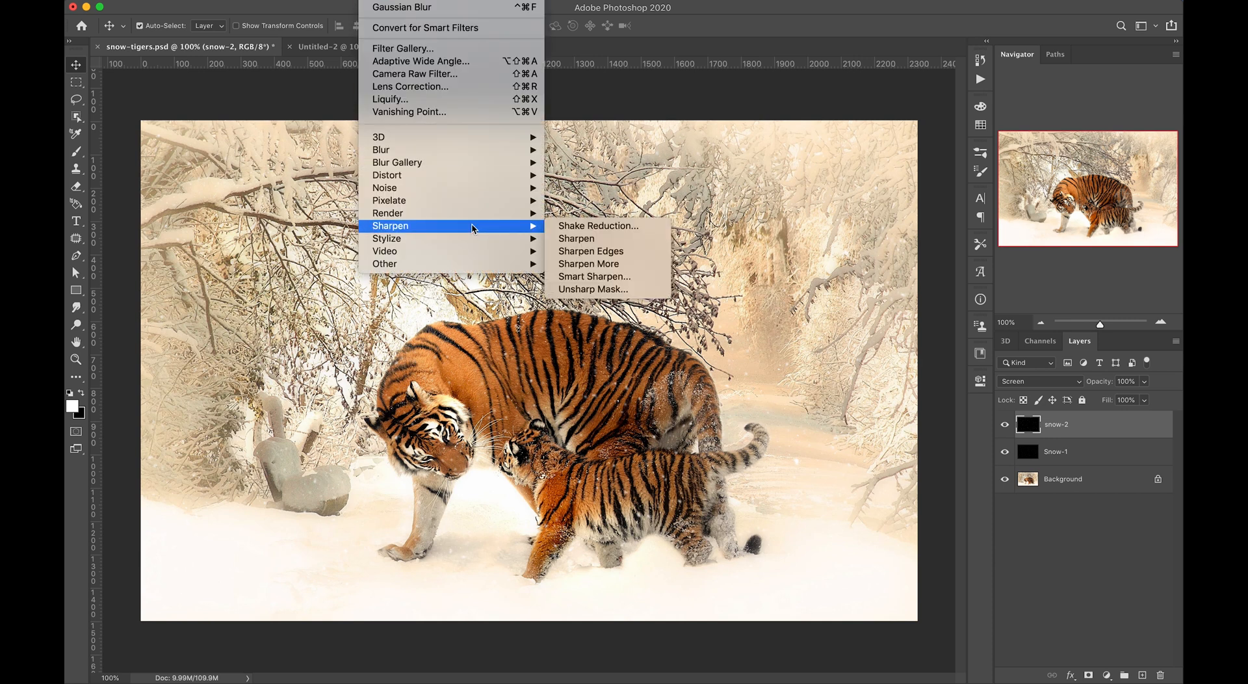
mouse_move(513, 231)
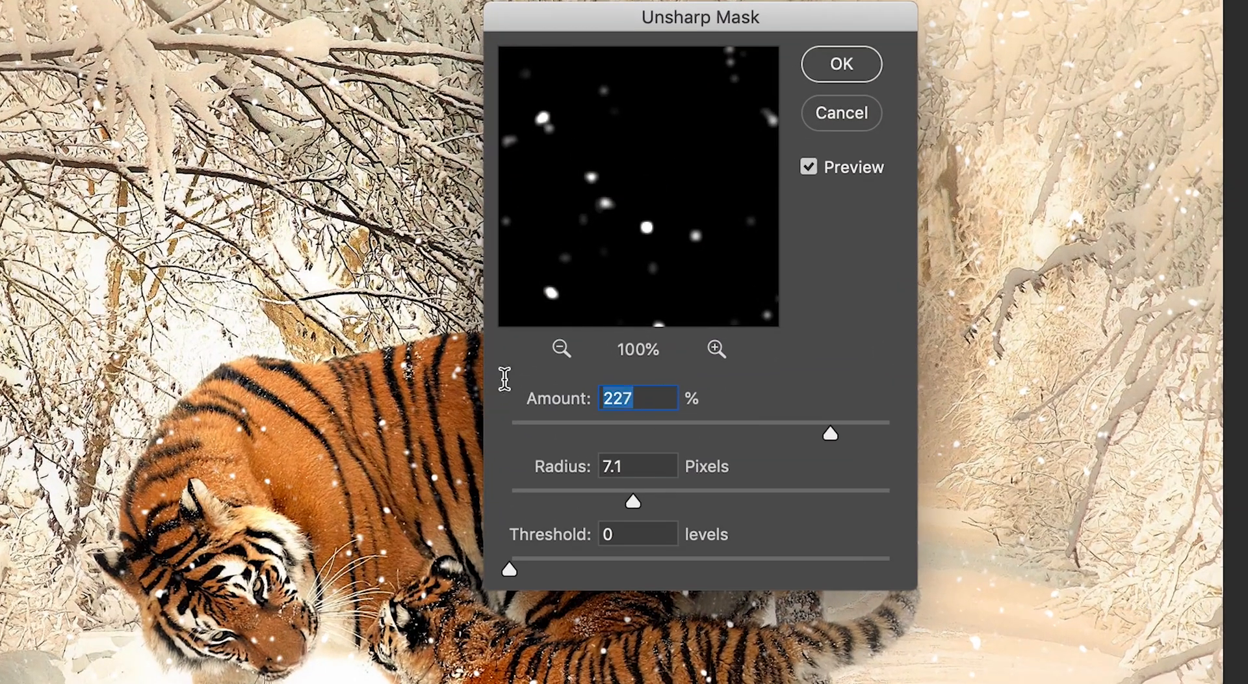
type("500")
left_click(636, 465)
type(".9")
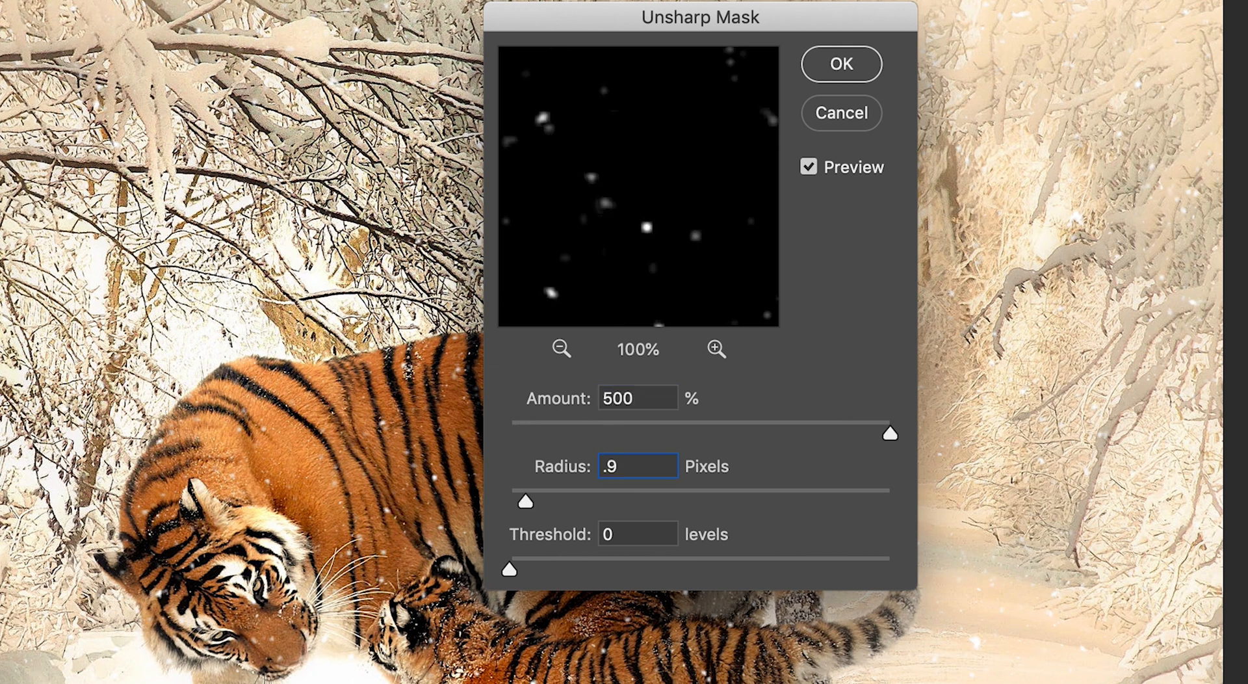
left_click(636, 532)
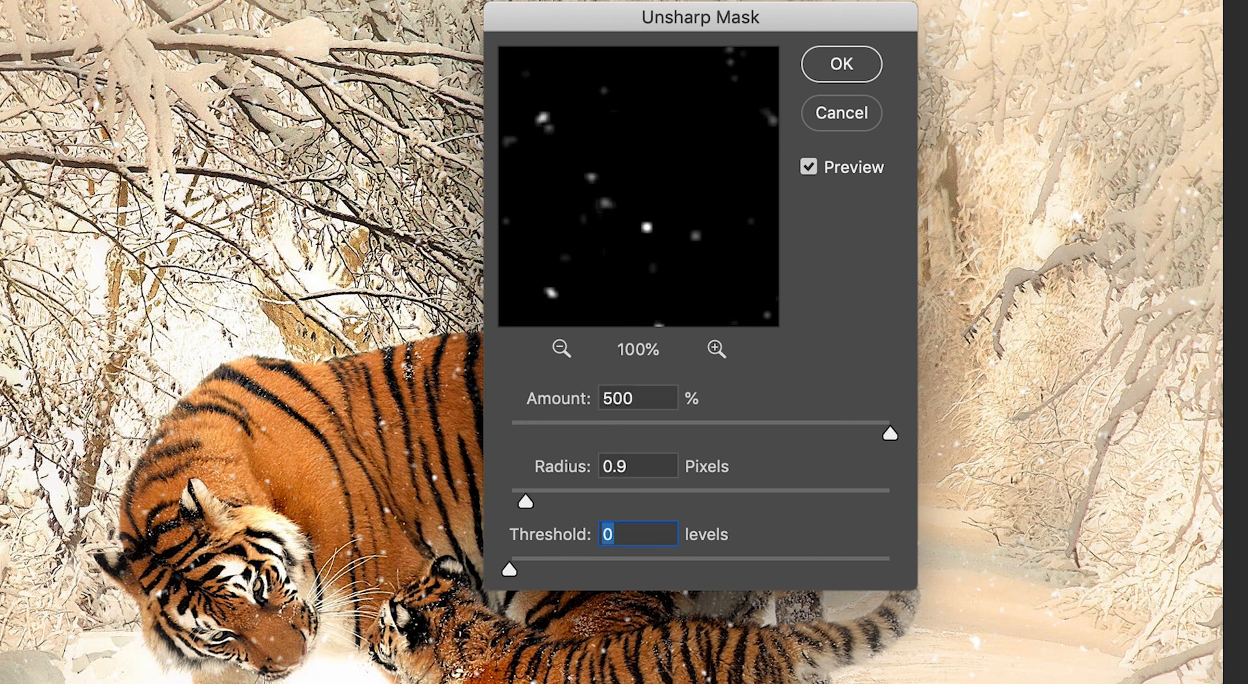
left_click(807, 166)
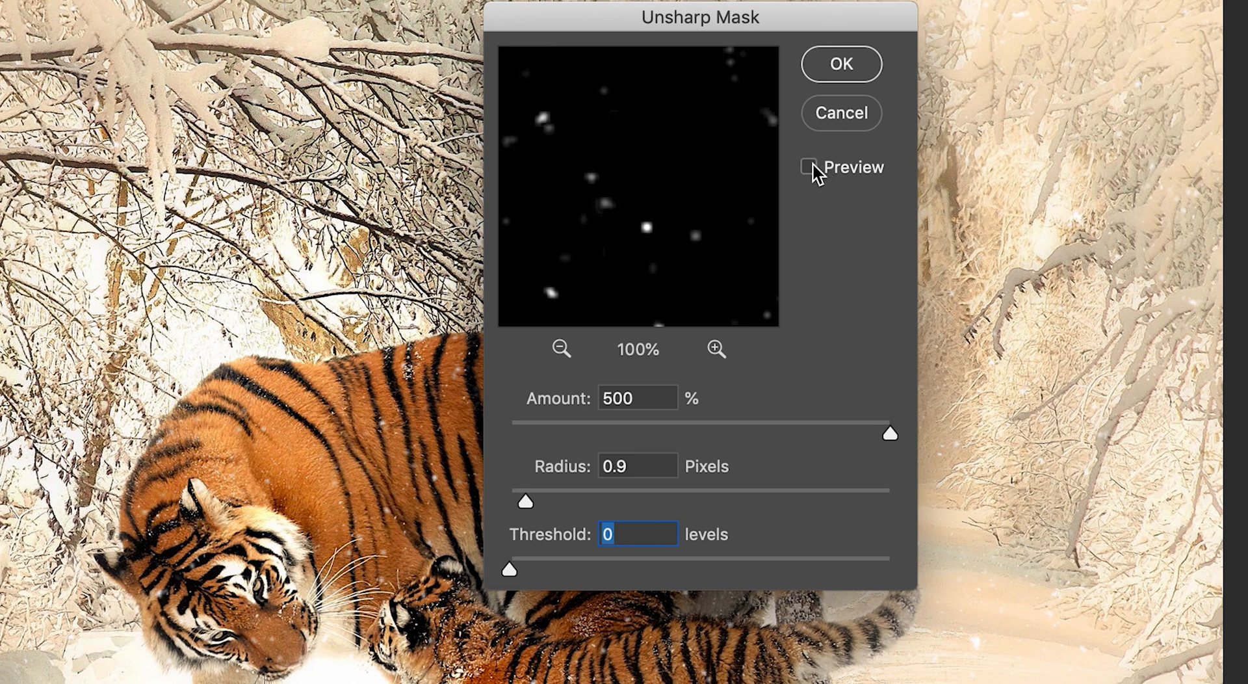
left_click(809, 167)
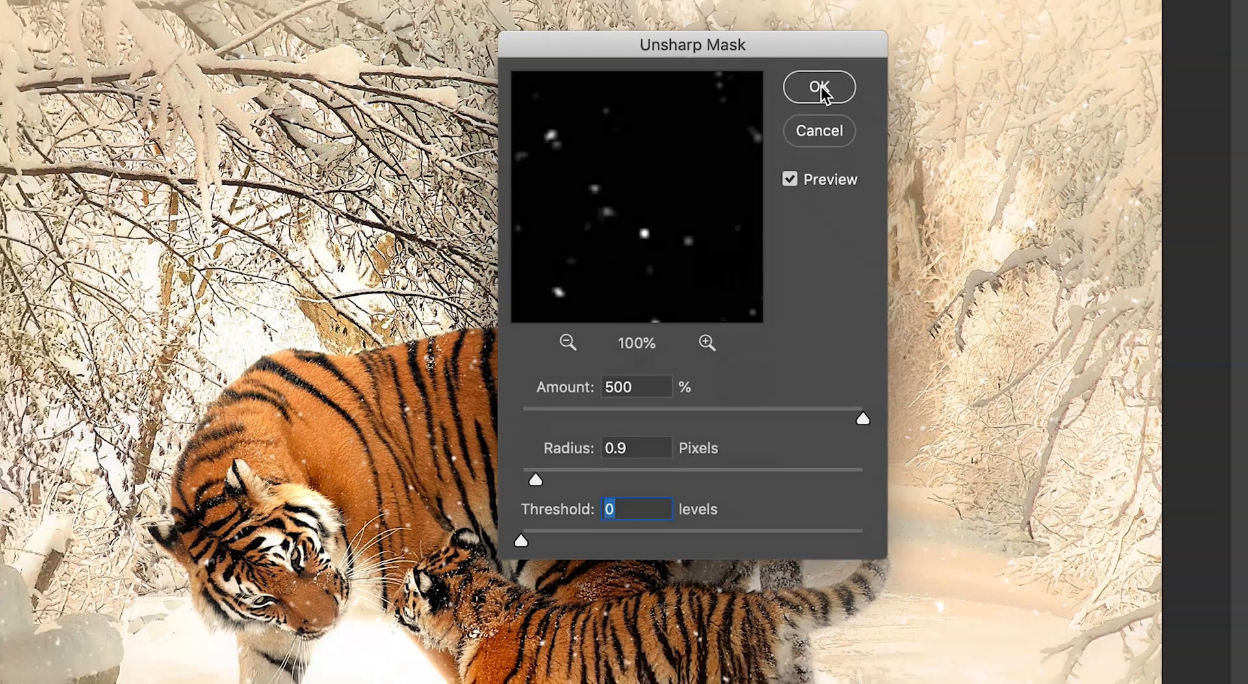
left_click(817, 87)
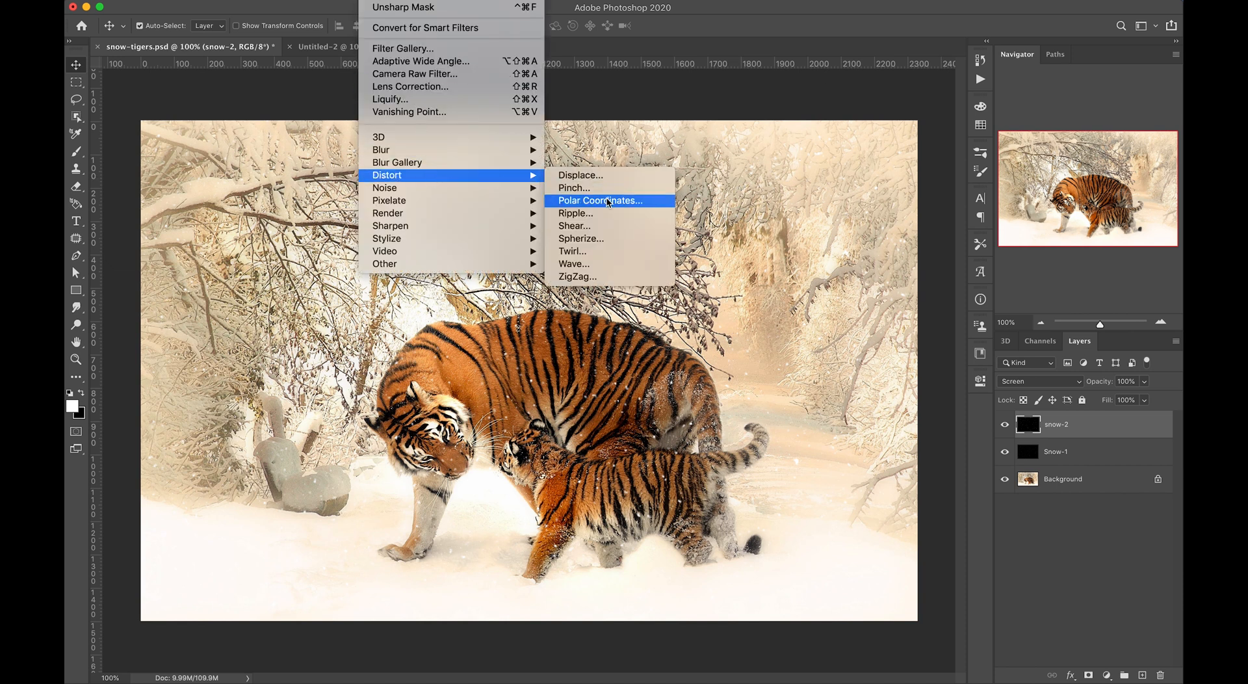
- Distort snow-2 with a 250-generator Triangle Wave, wavelength 230–231, amplitude 1–3
left_click(572, 264)
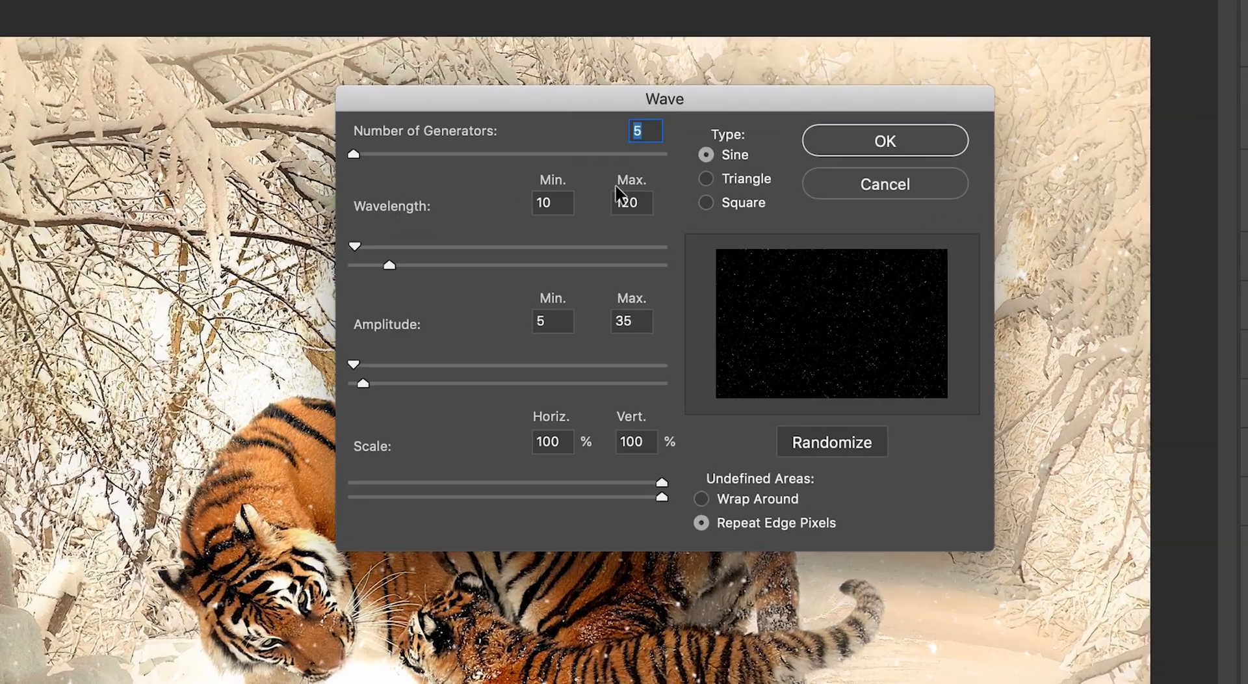
left_click(706, 178)
type("250")
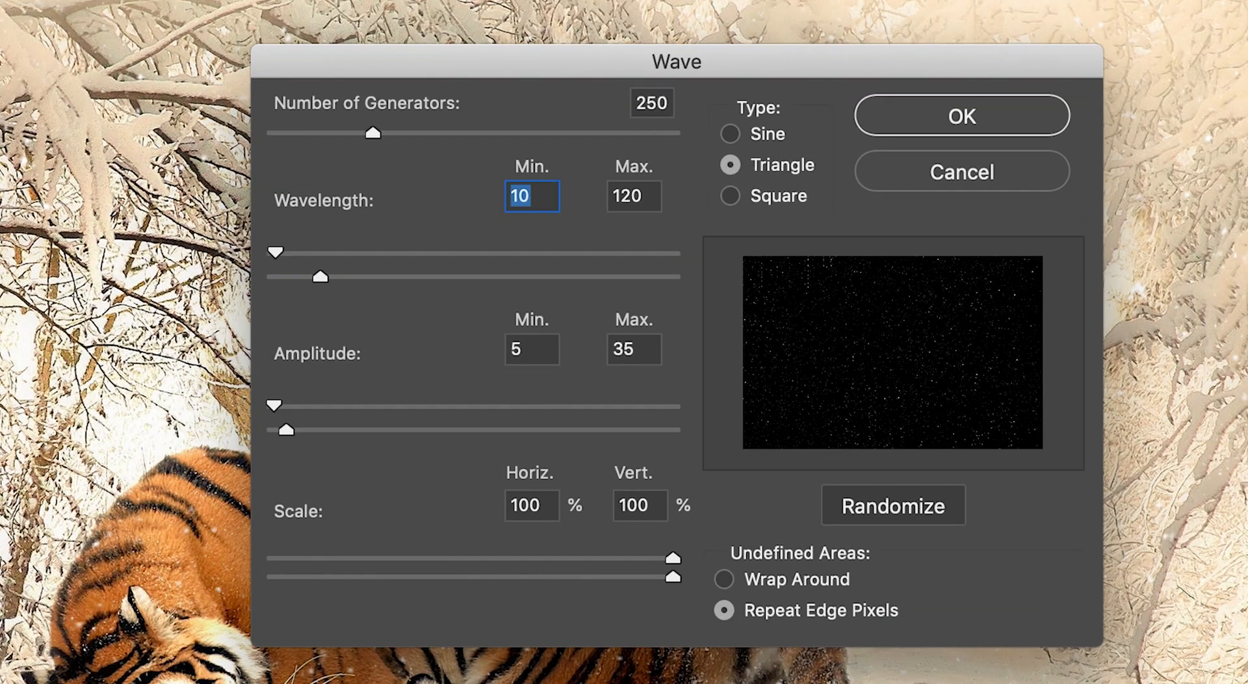
type("23")
left_click(532, 349)
type("1")
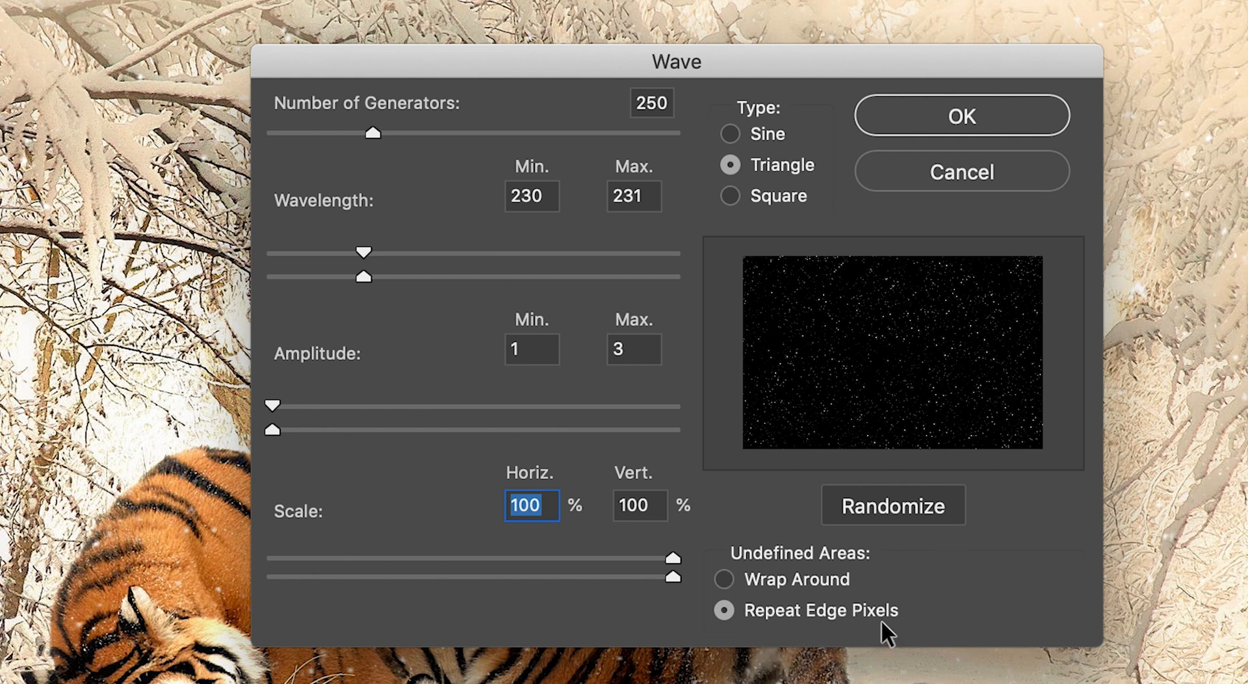
left_click(959, 115)
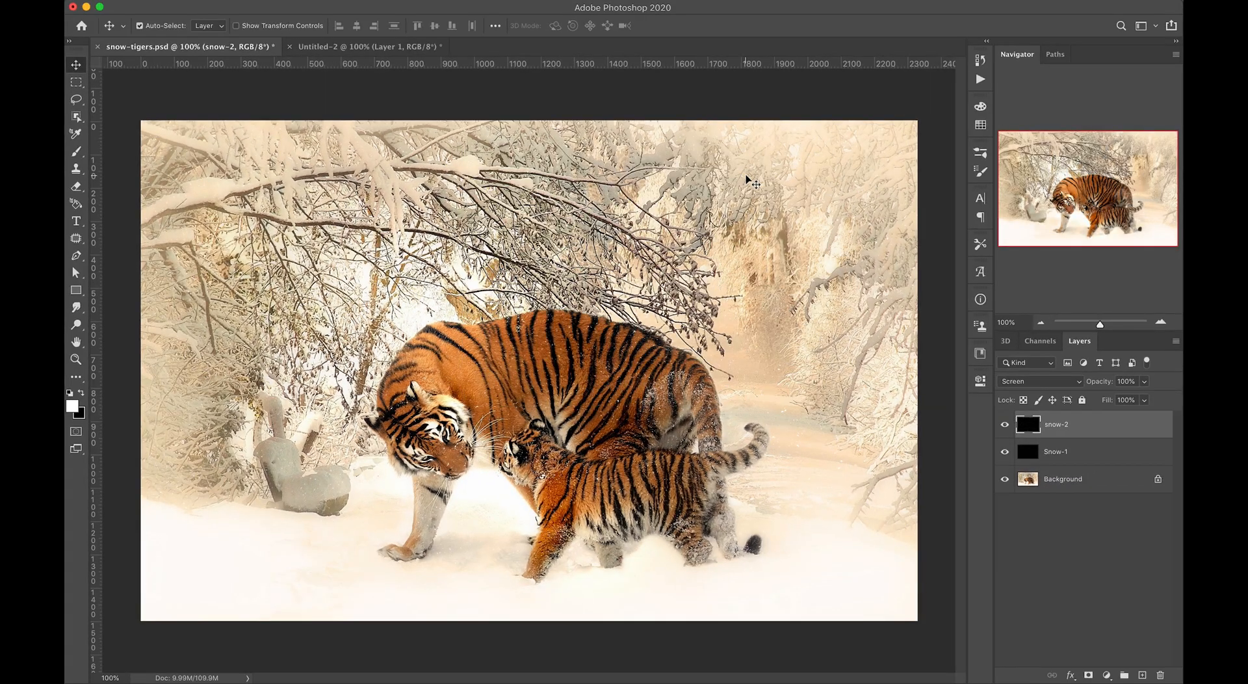
- Duplicate snow-2 as snow-3 and scale it up to 300% width
key("cmd+j")
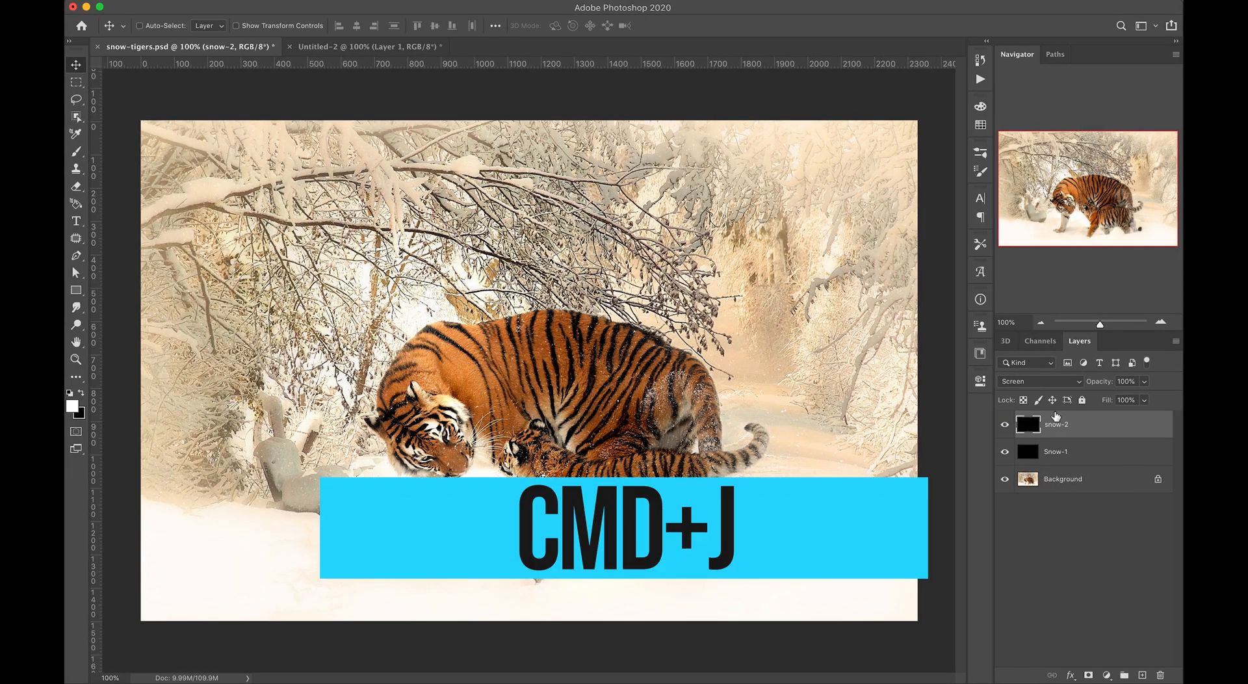
key("cmd+j")
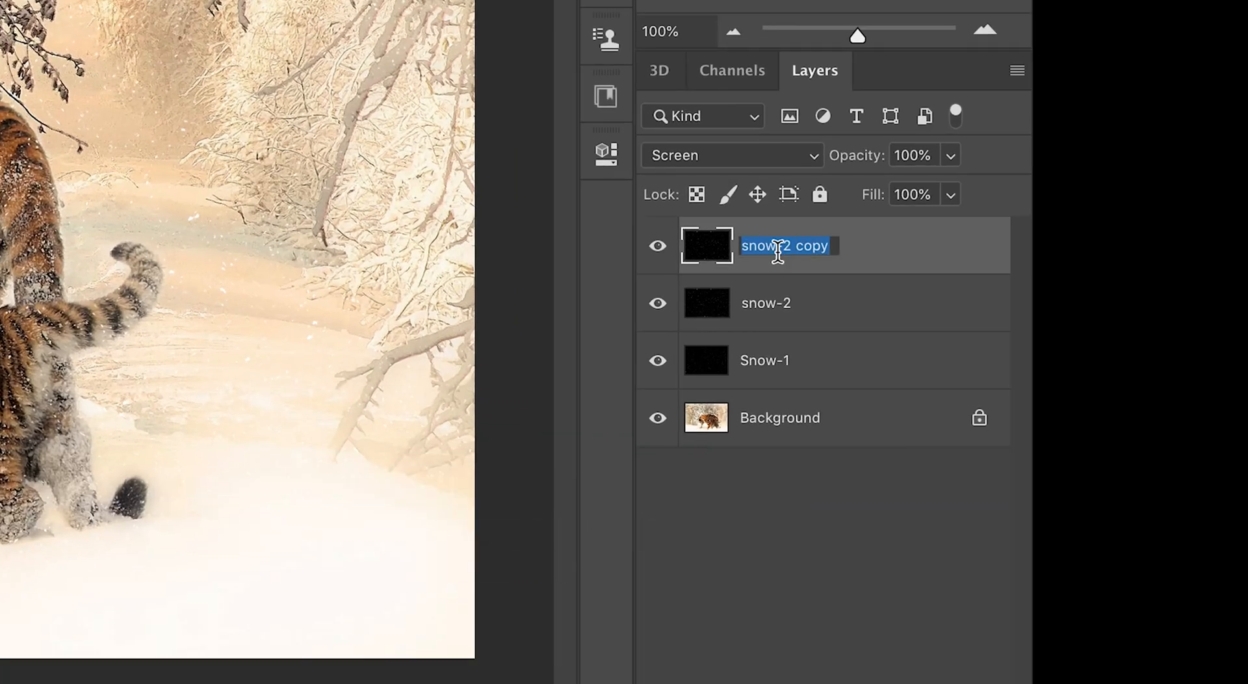
type("snow-3")
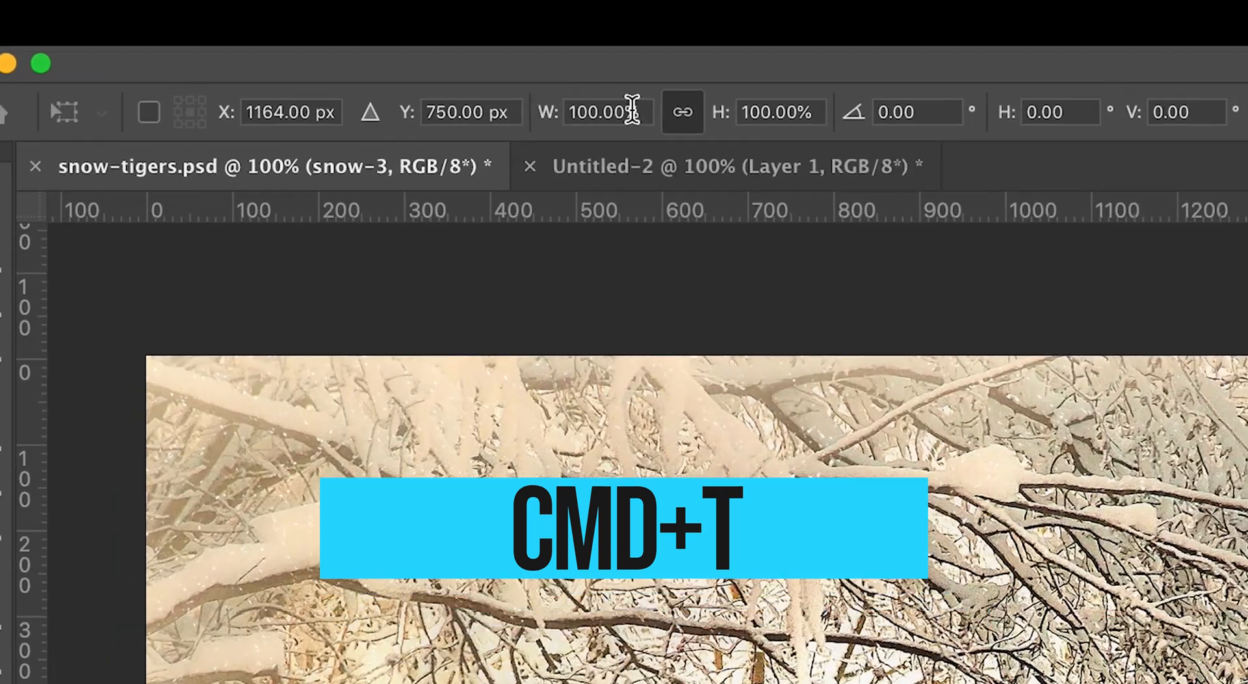
type("300")
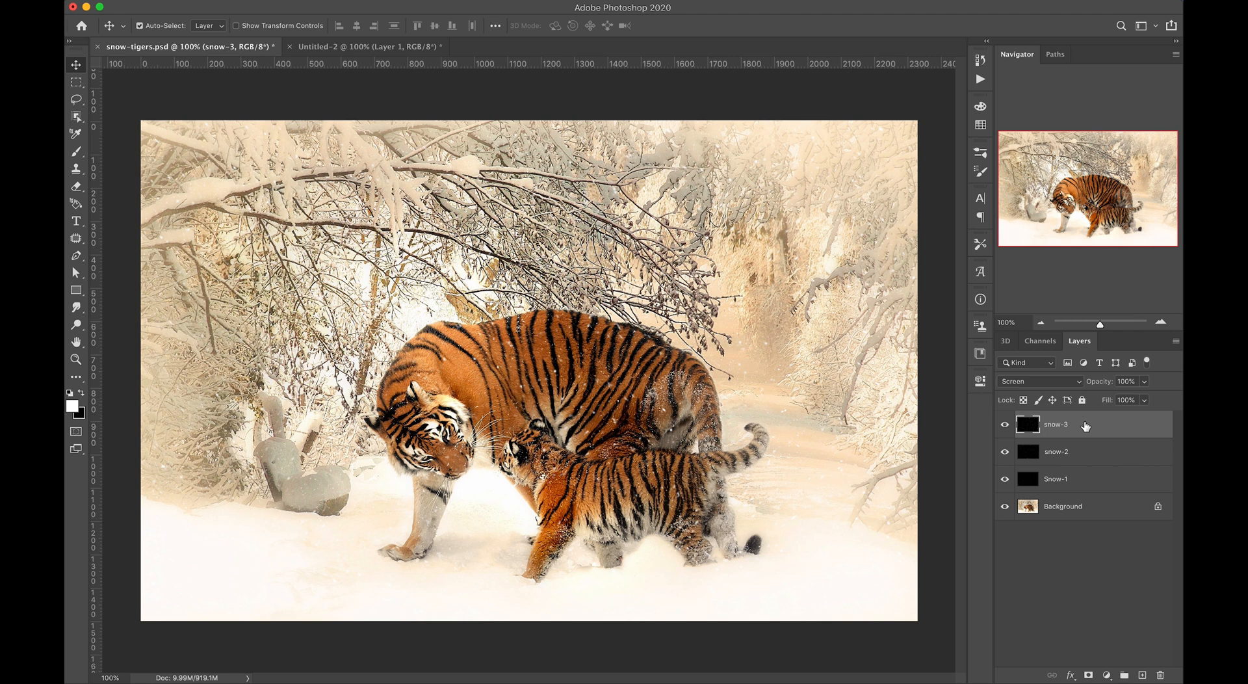
- Select all and crop the image to trim snow-3 to the canvas, then duplicate it
key("cmd+a")
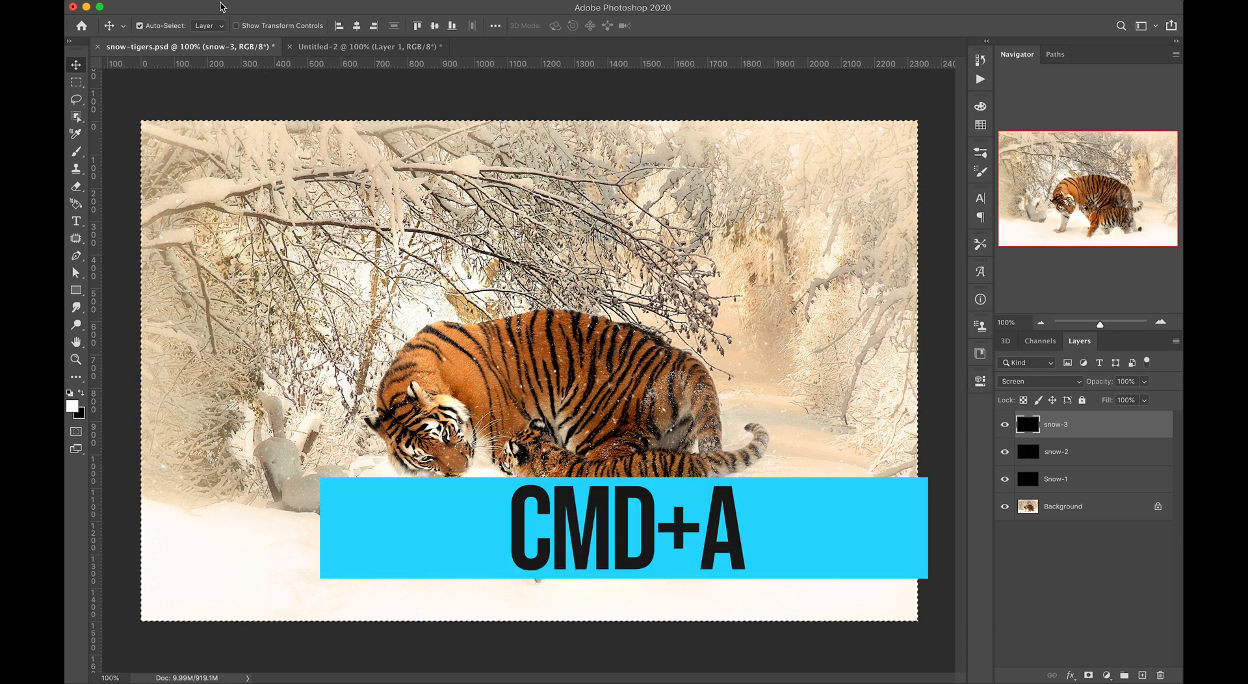
key("cmd+a")
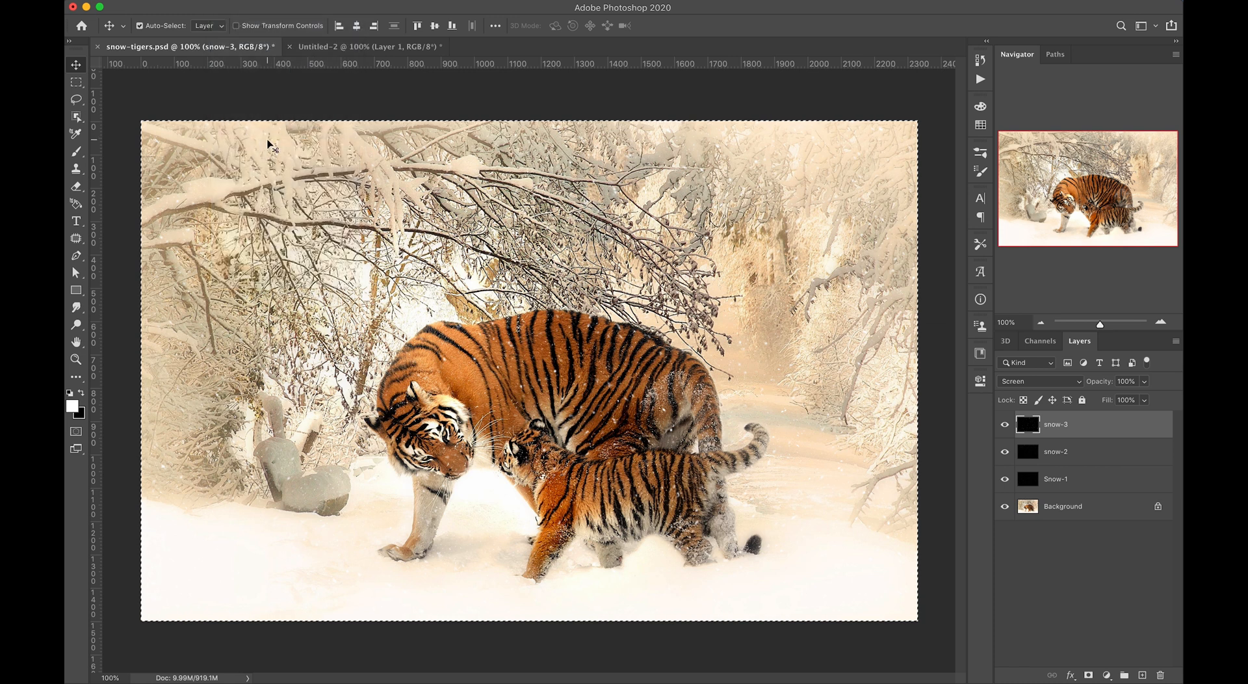
left_click(1055, 451)
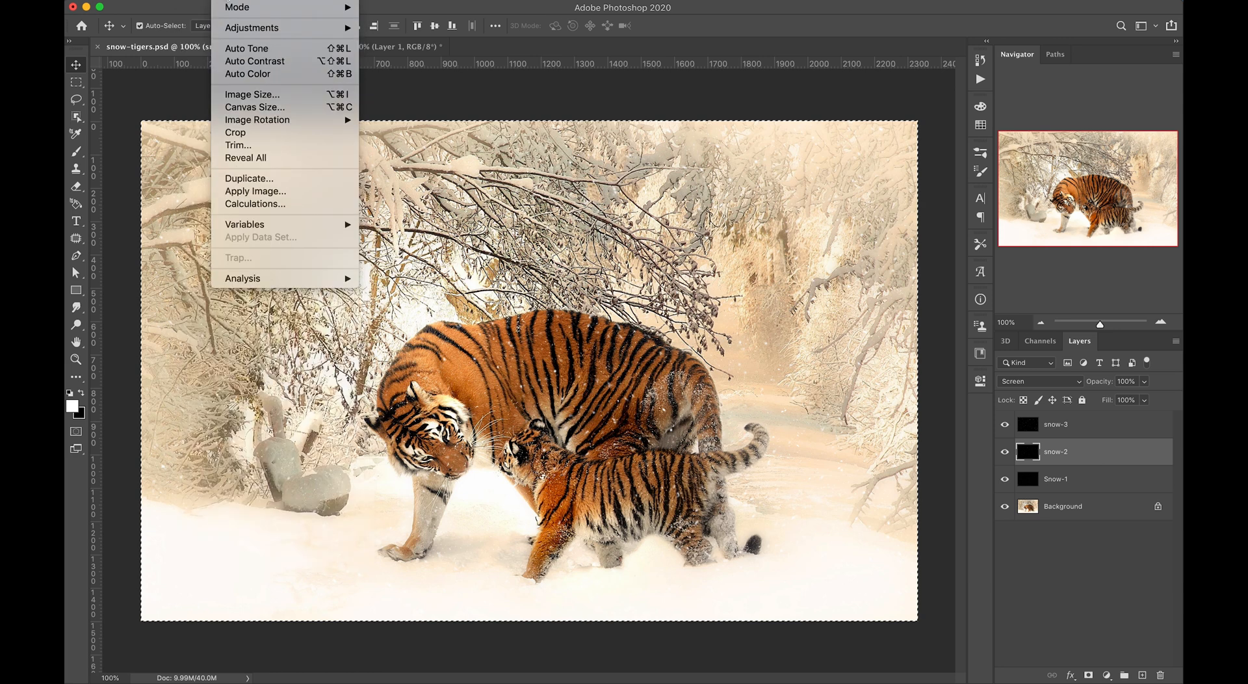
key("cmd+j")
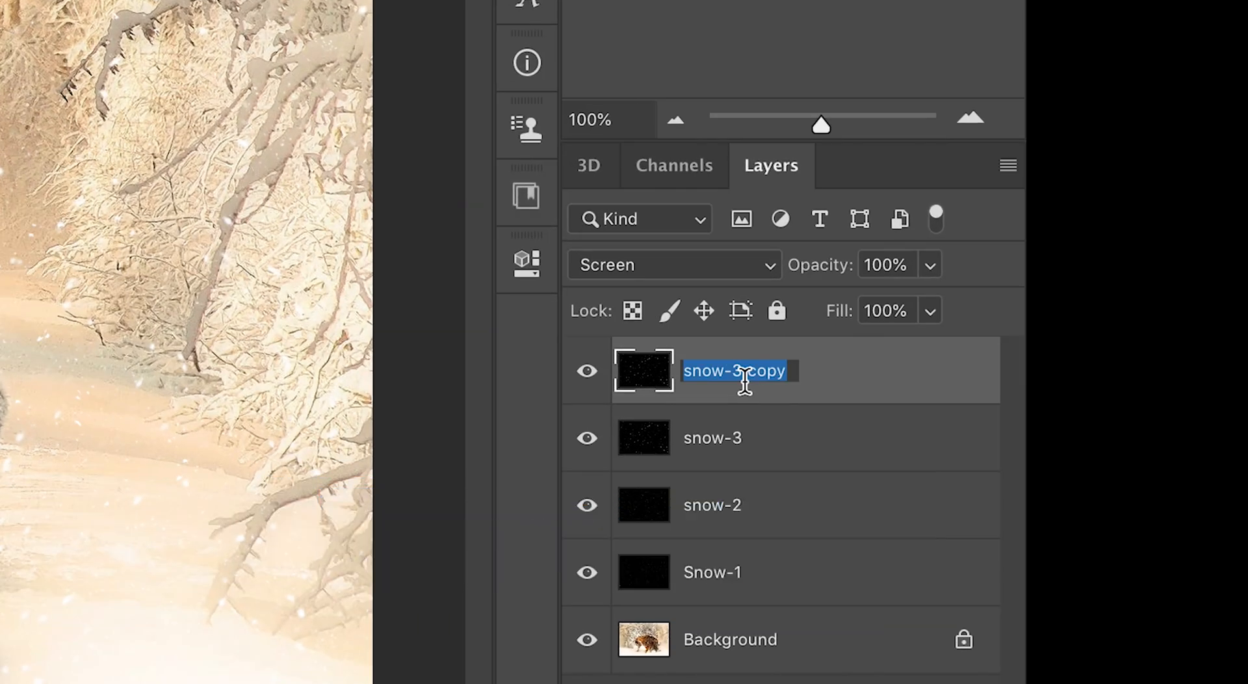
- Name the copy snow-4 and transform it to -200% width and height, doubling and flipping it
type("snow-4")
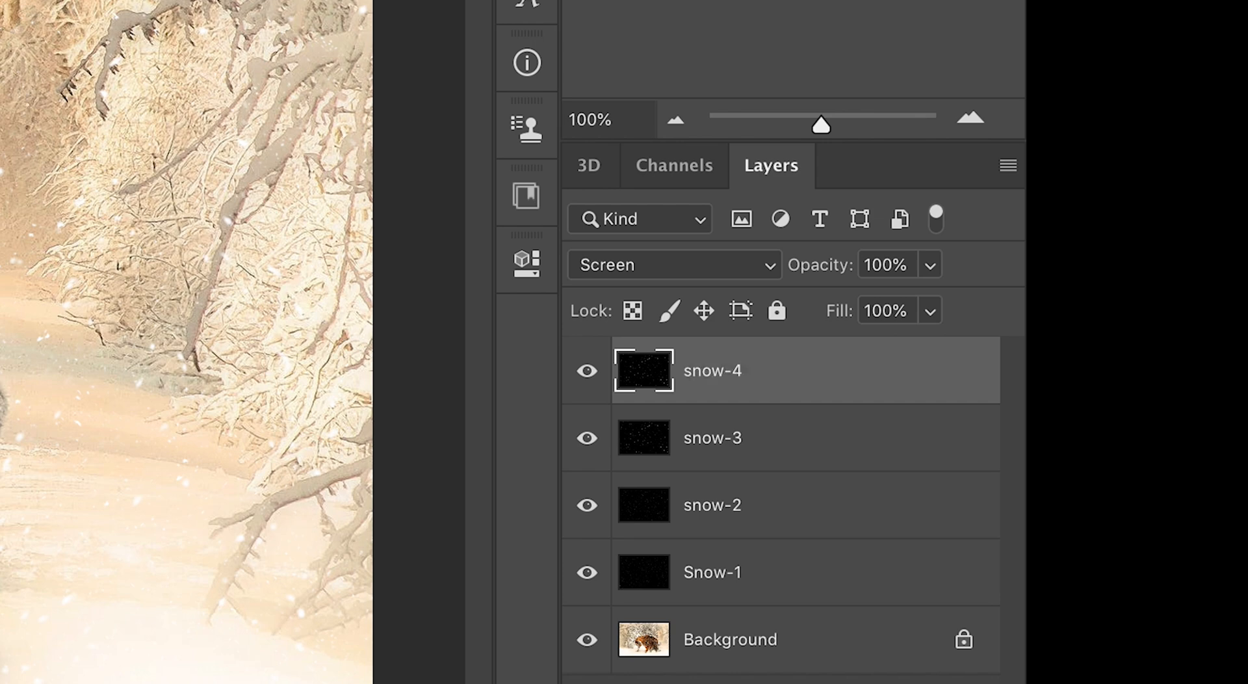
key("cmd+t")
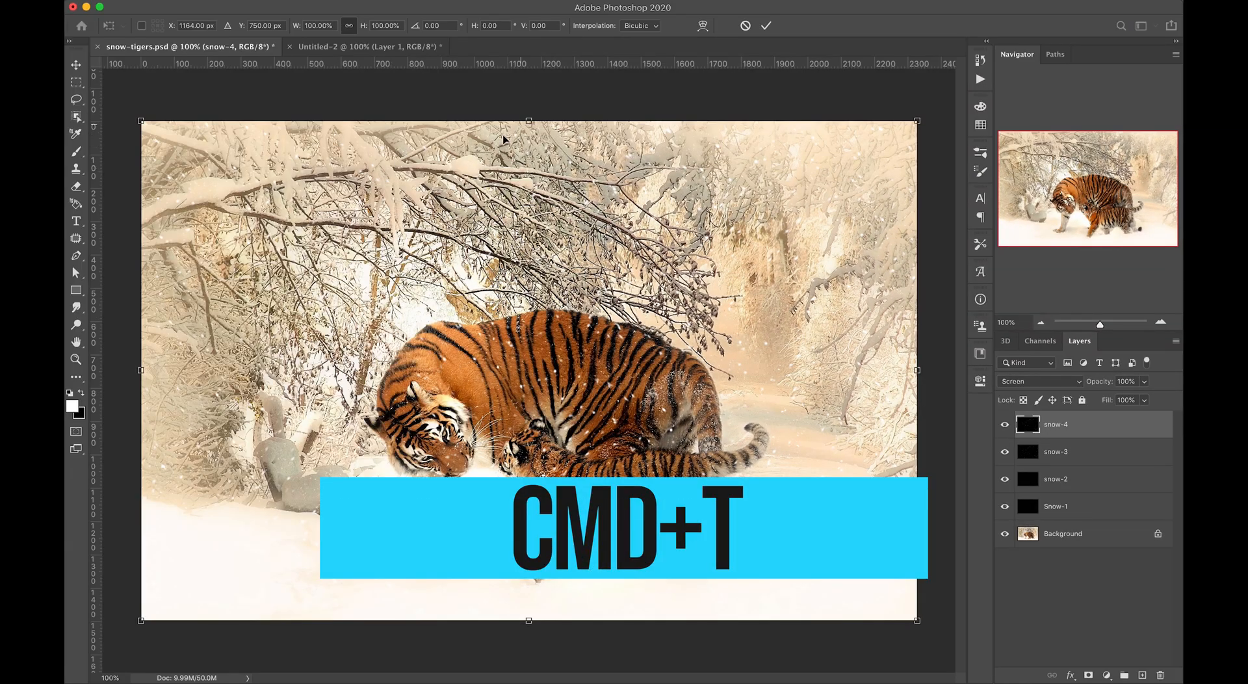
key("cmd+t")
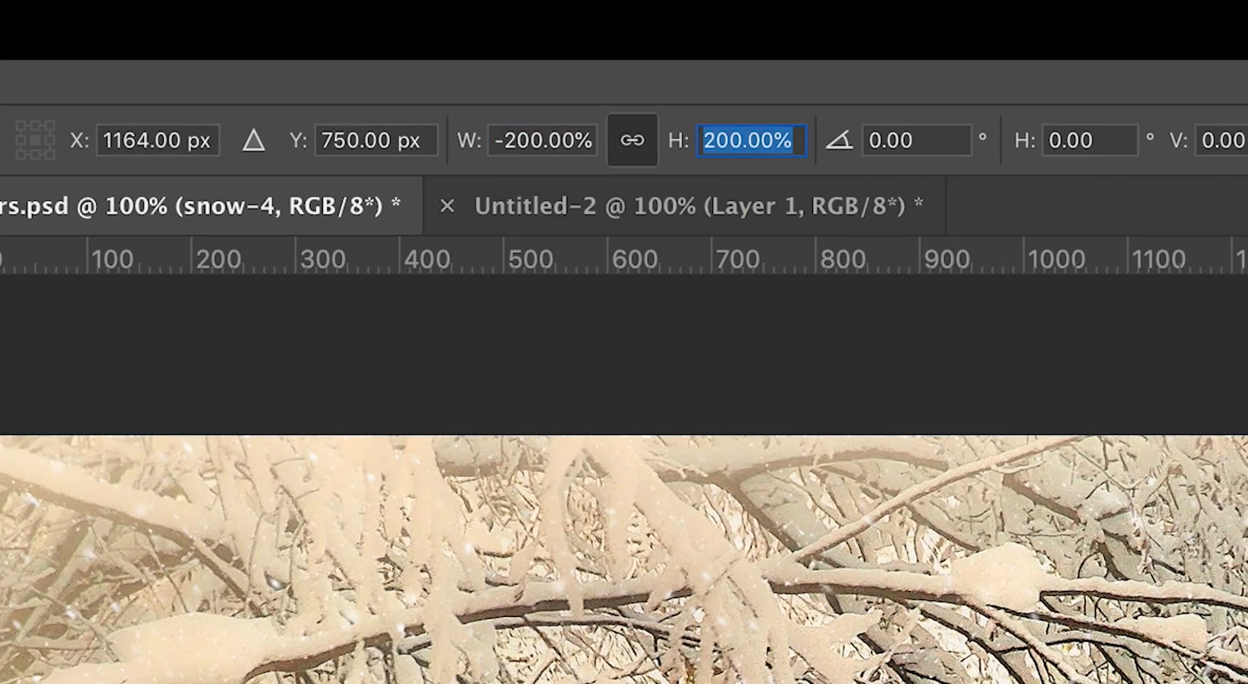
type("-200")
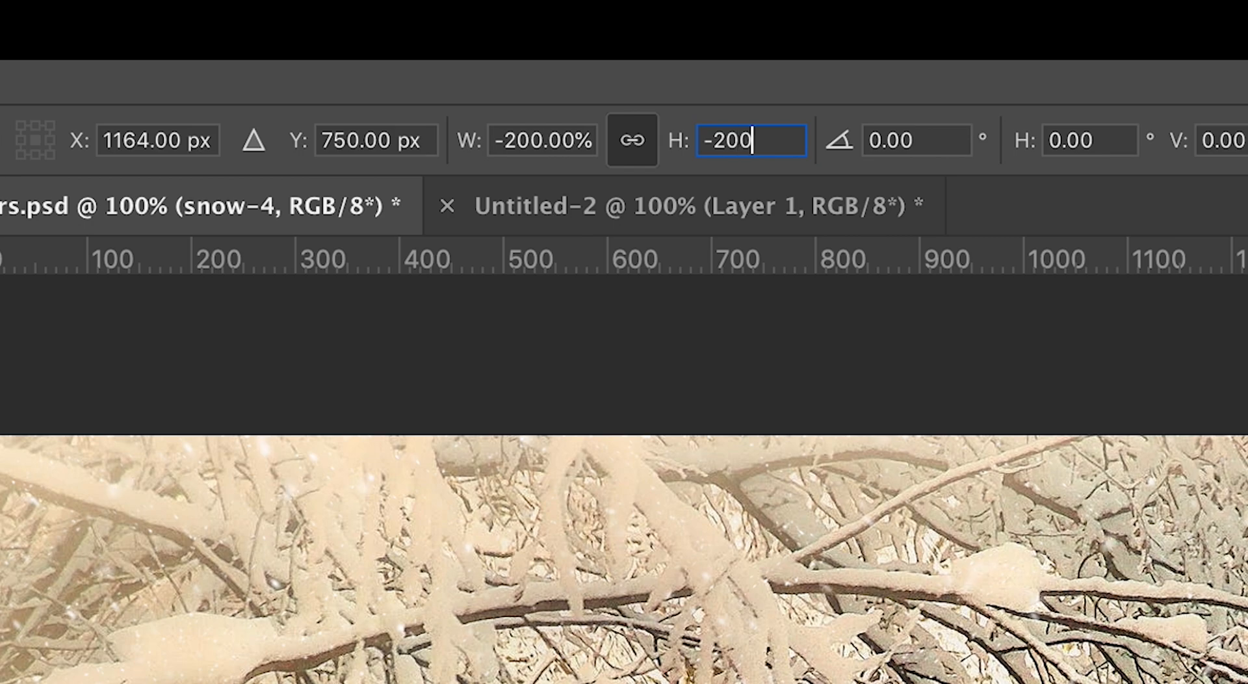
key("cmd+i")
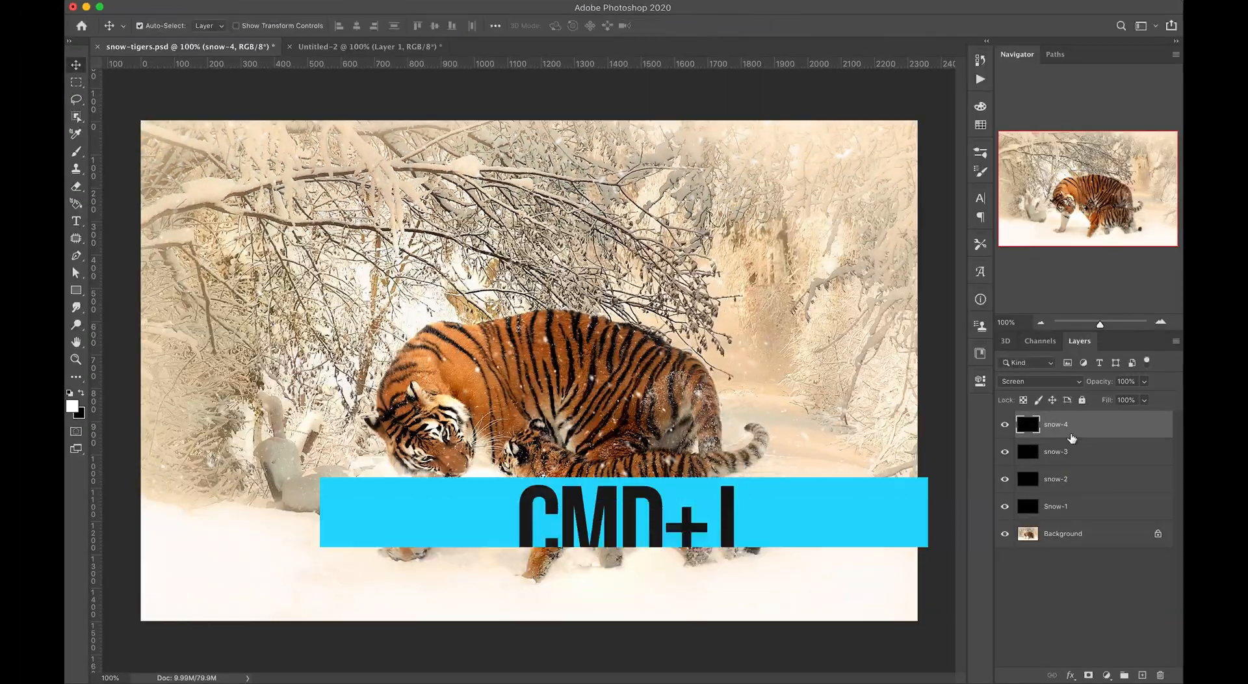
- Duplicate snow-4 as snow-5 at the top of the stack, then return to snow-4
key("cmd+j")
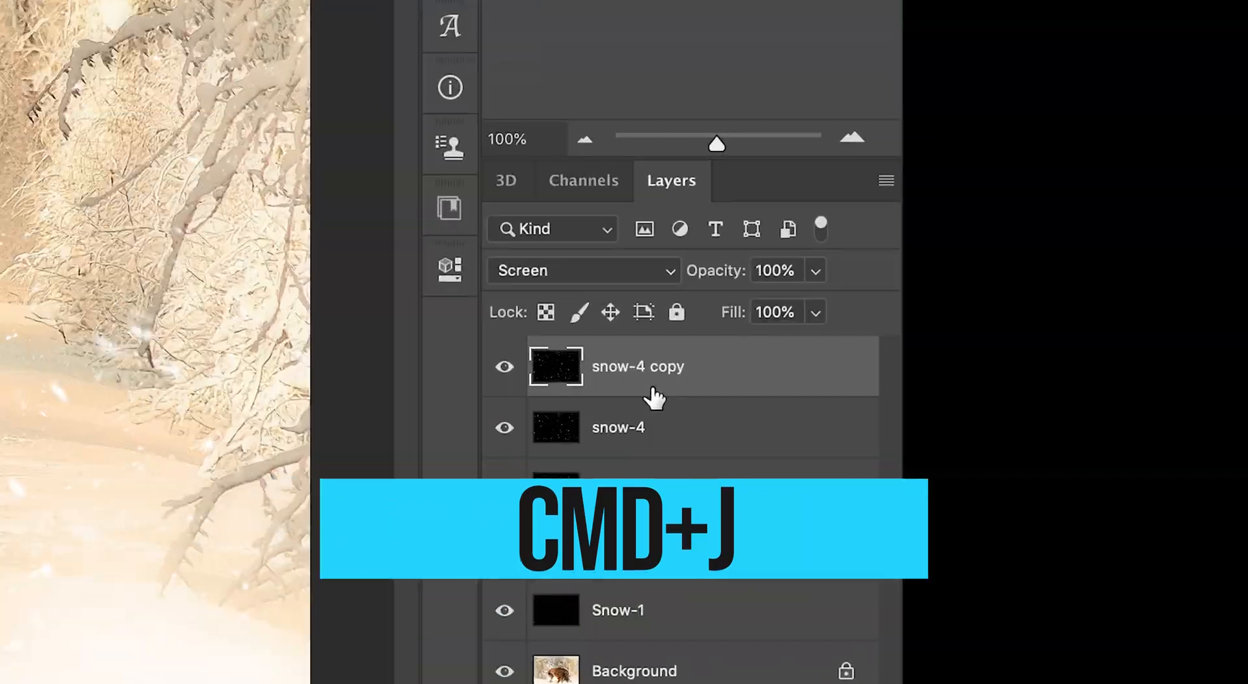
key("cmd+j")
type("snow-5")
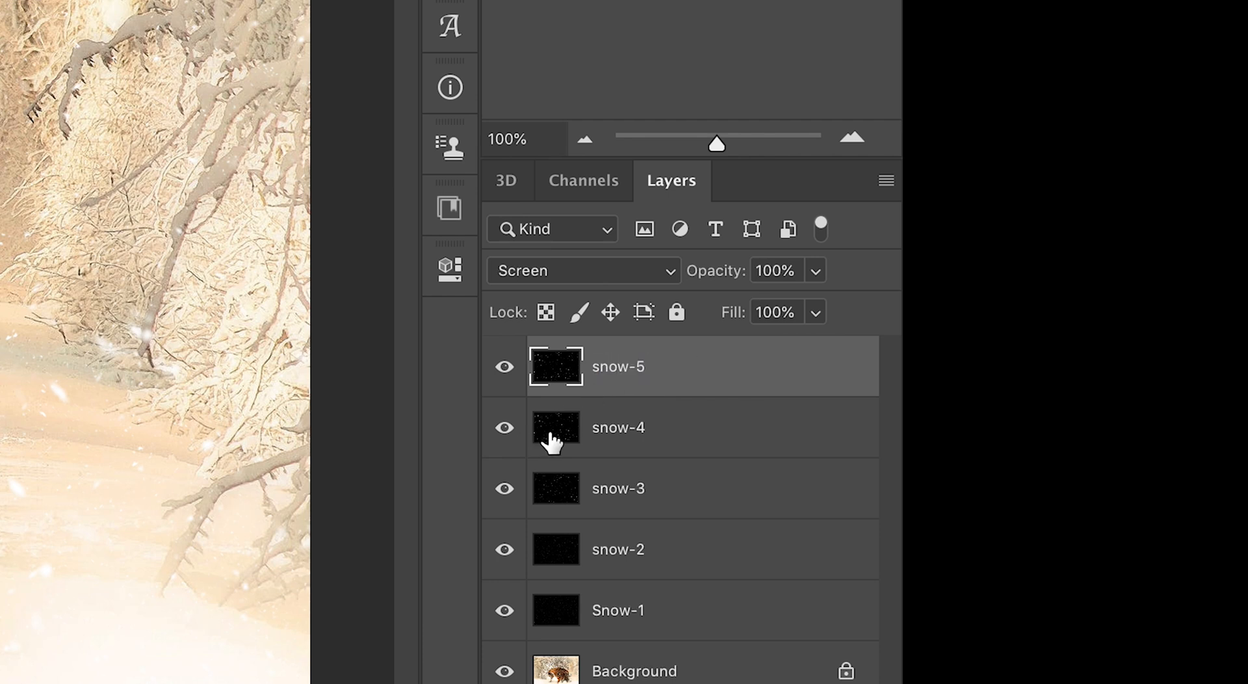
left_click(503, 367)
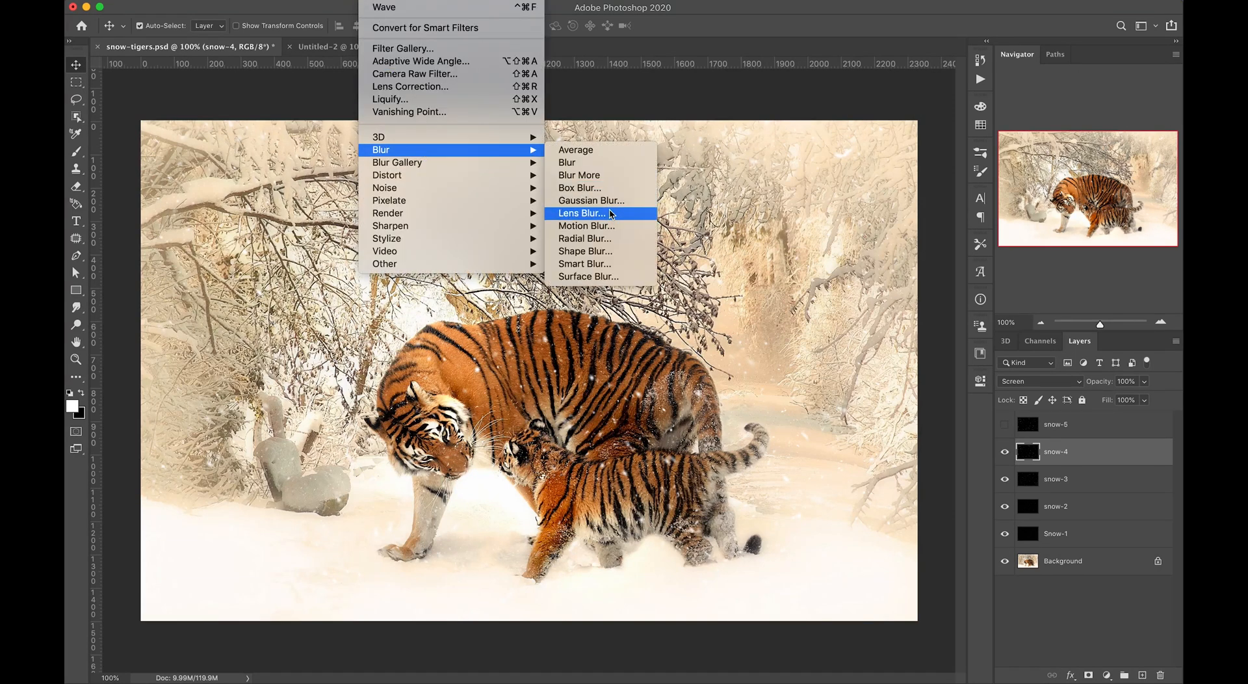
- Apply a hexagonal Lens Blur to snow-4 with radius 30, blade curvature 100, rotation 150
left_click(581, 211)
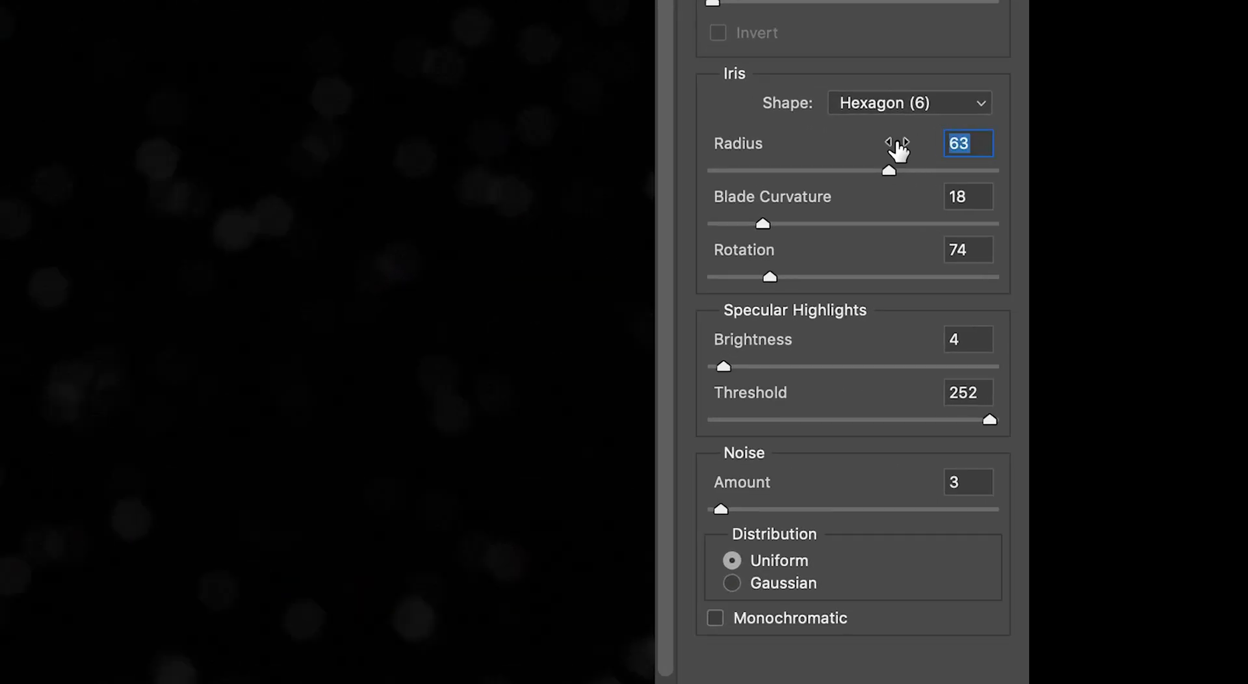
left_click_drag(888, 172, 796, 172)
type("150")
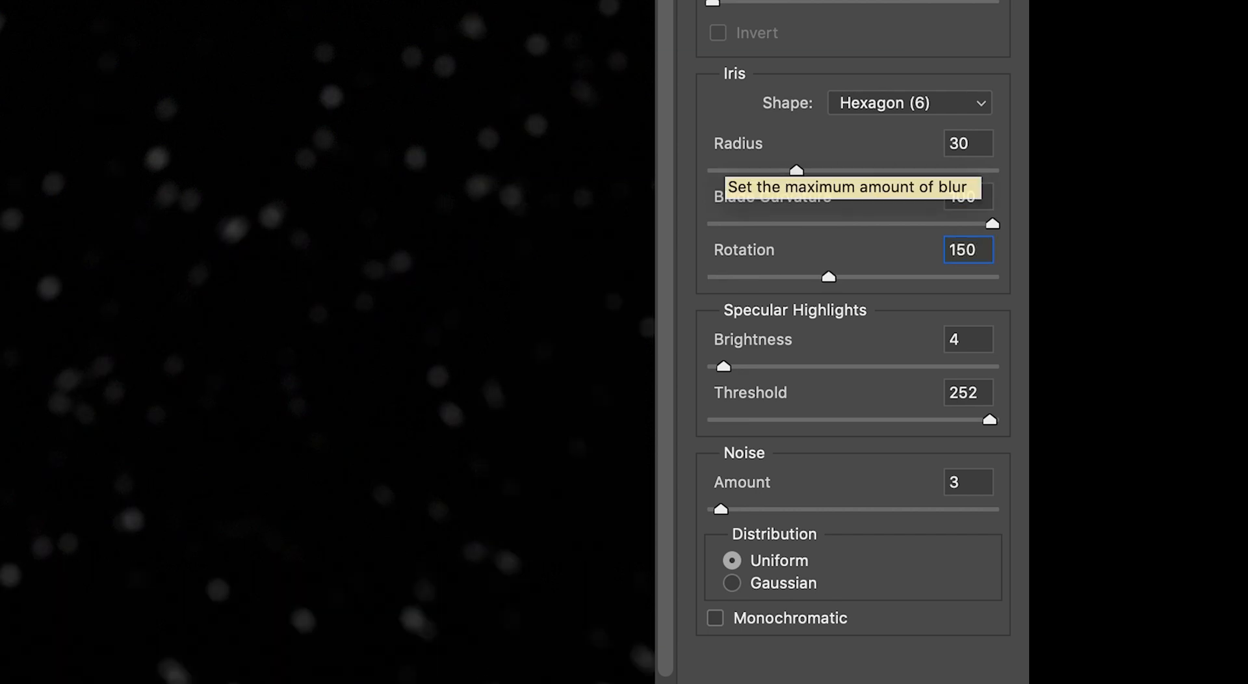
left_click(967, 339)
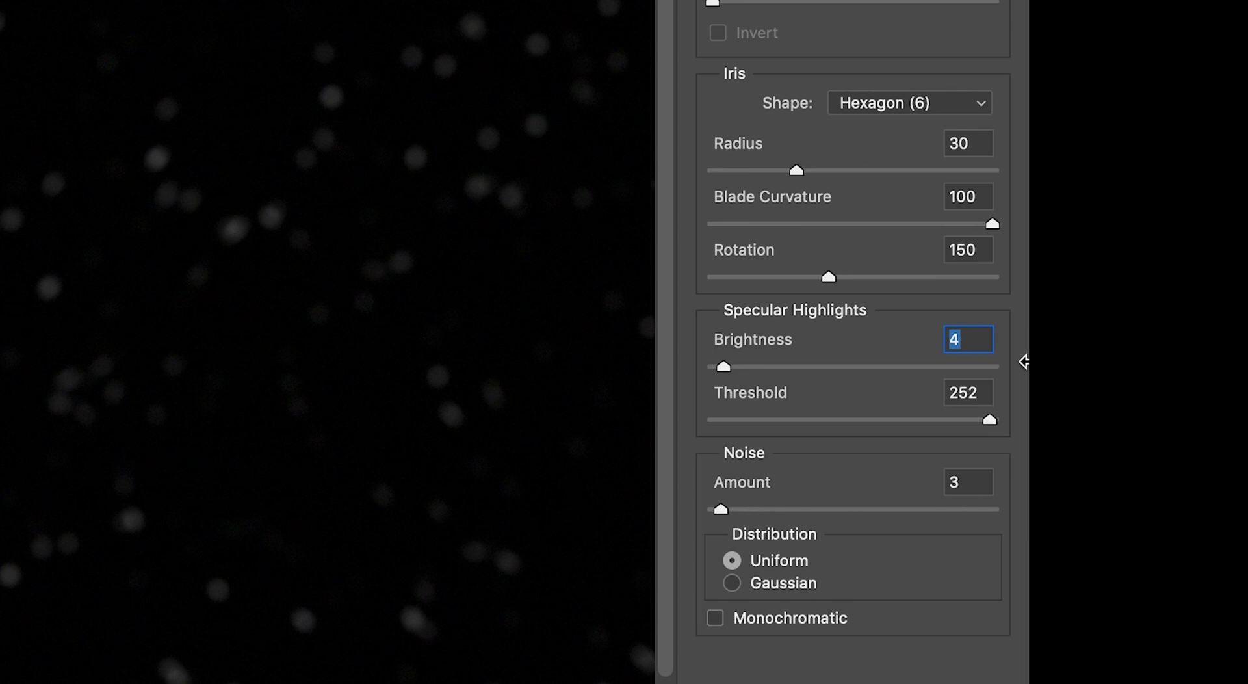
key("Tab")
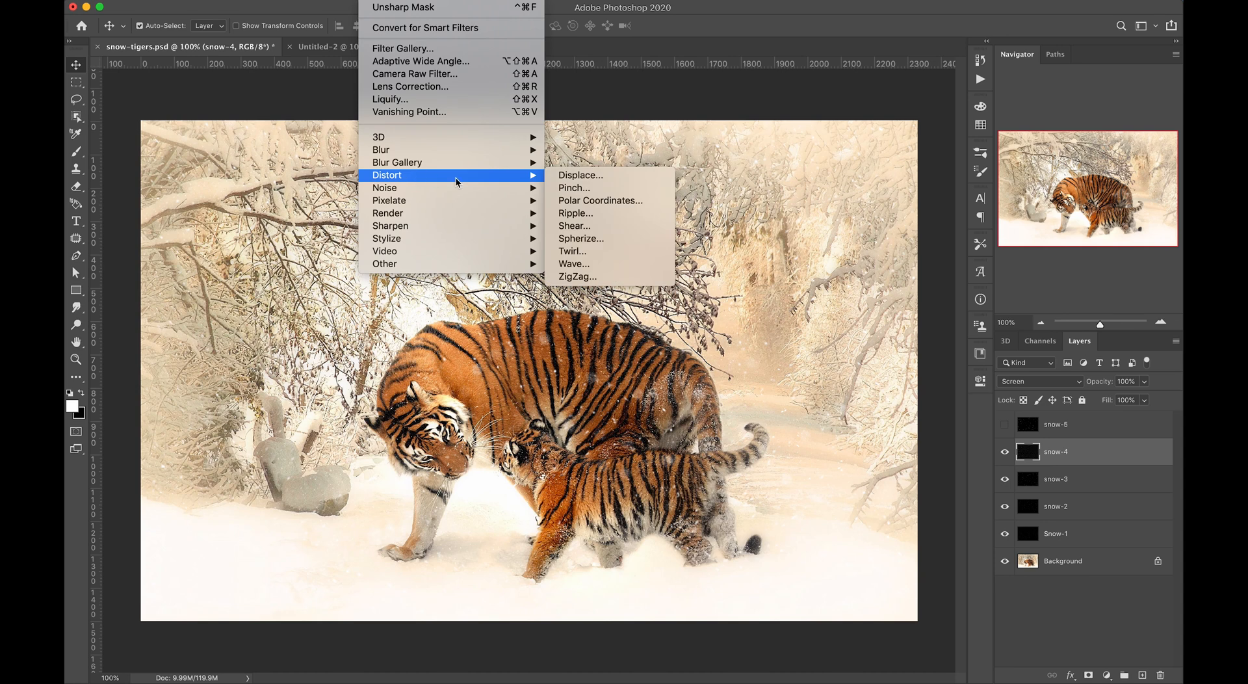
mouse_move(573, 264)
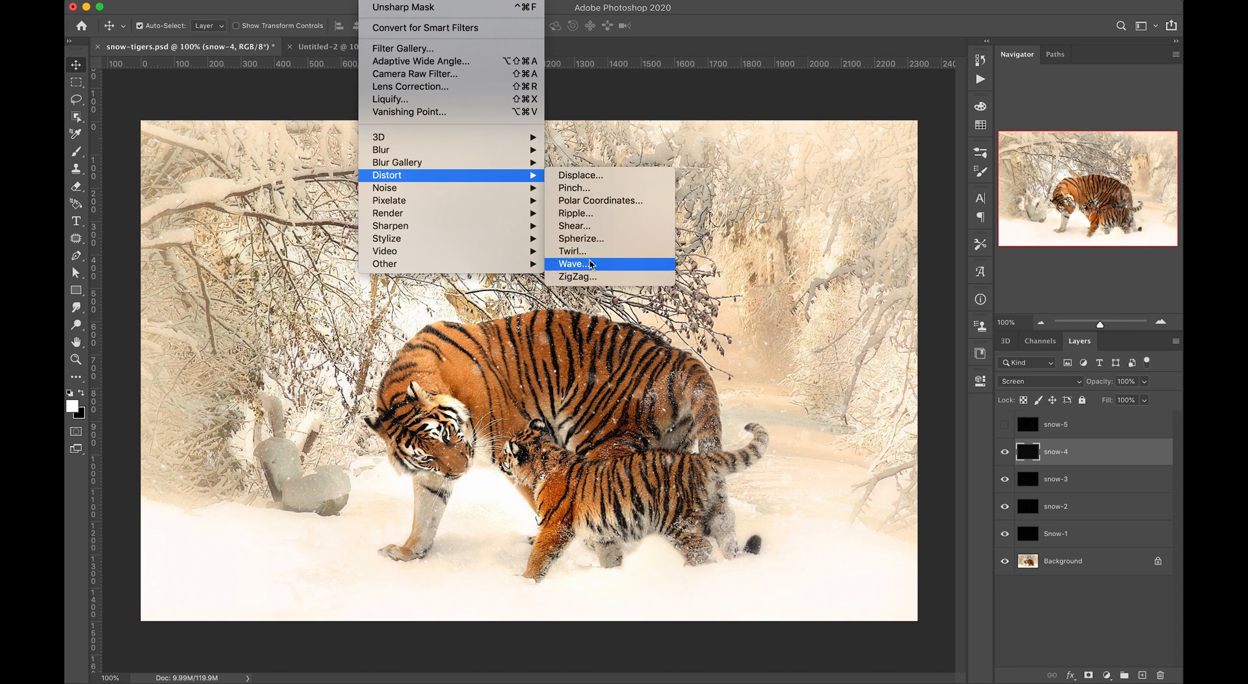
- Apply a randomized triangle Wave distortion with 250 generators to snow-4
left_click(573, 264)
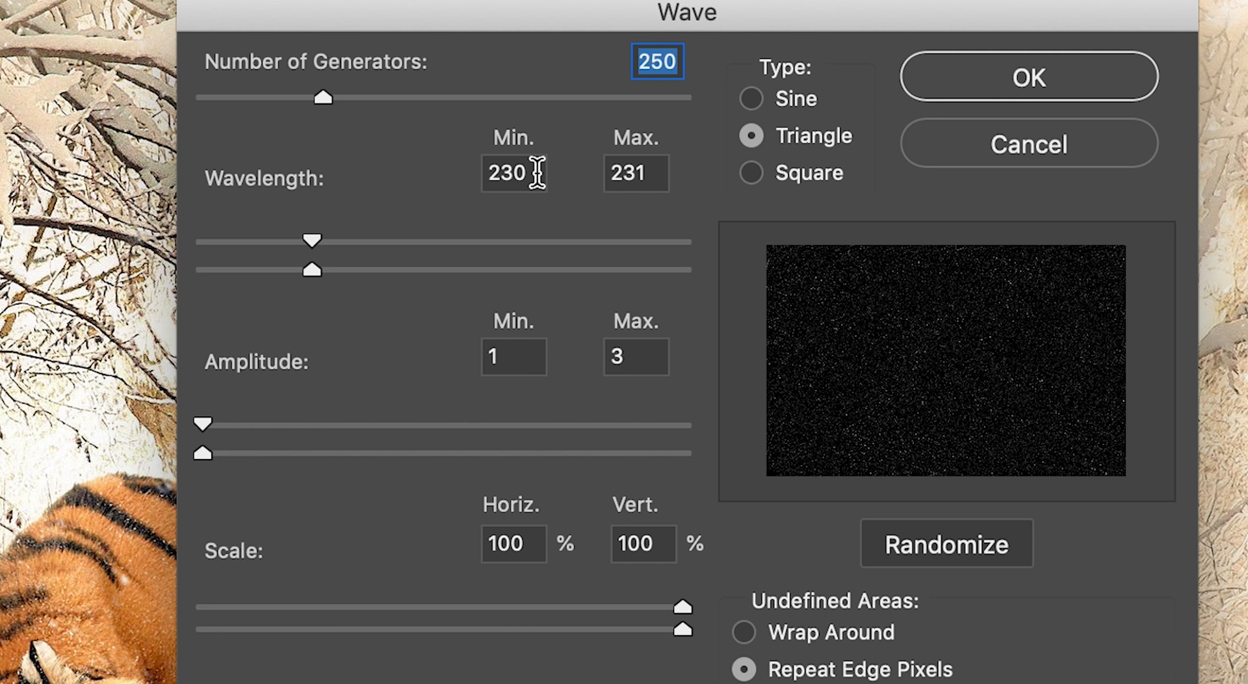
mouse_move(563, 243)
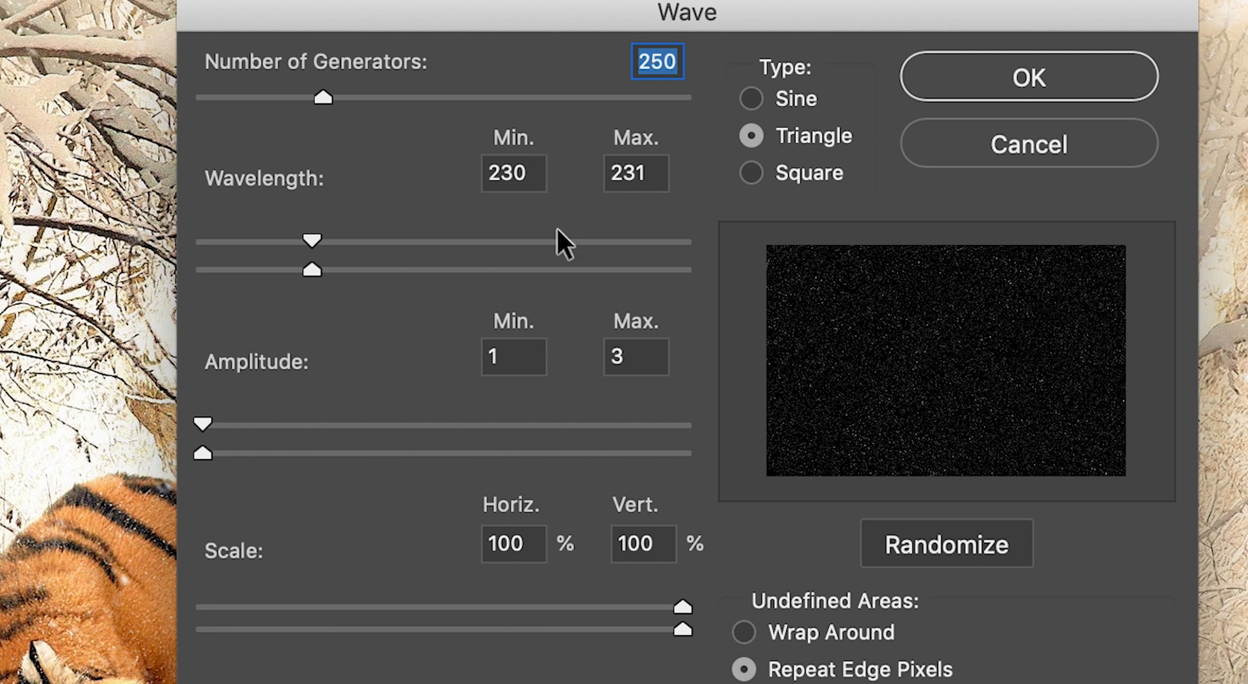
left_click(945, 543)
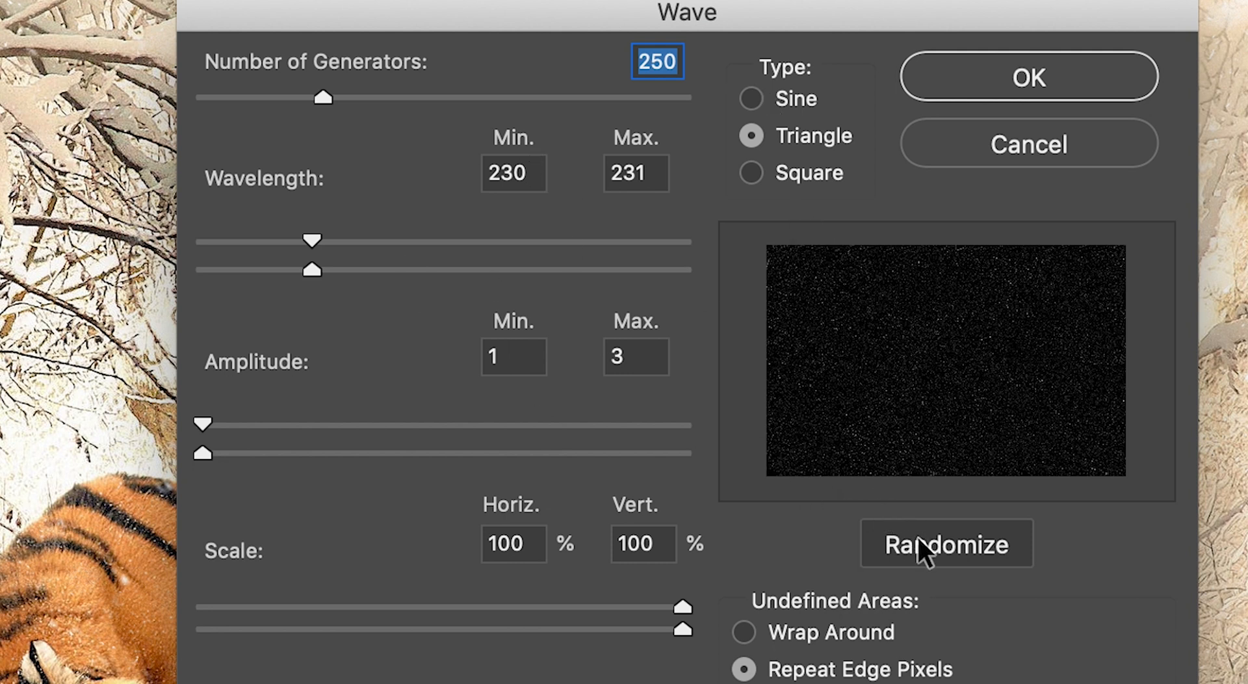
mouse_move(1026, 77)
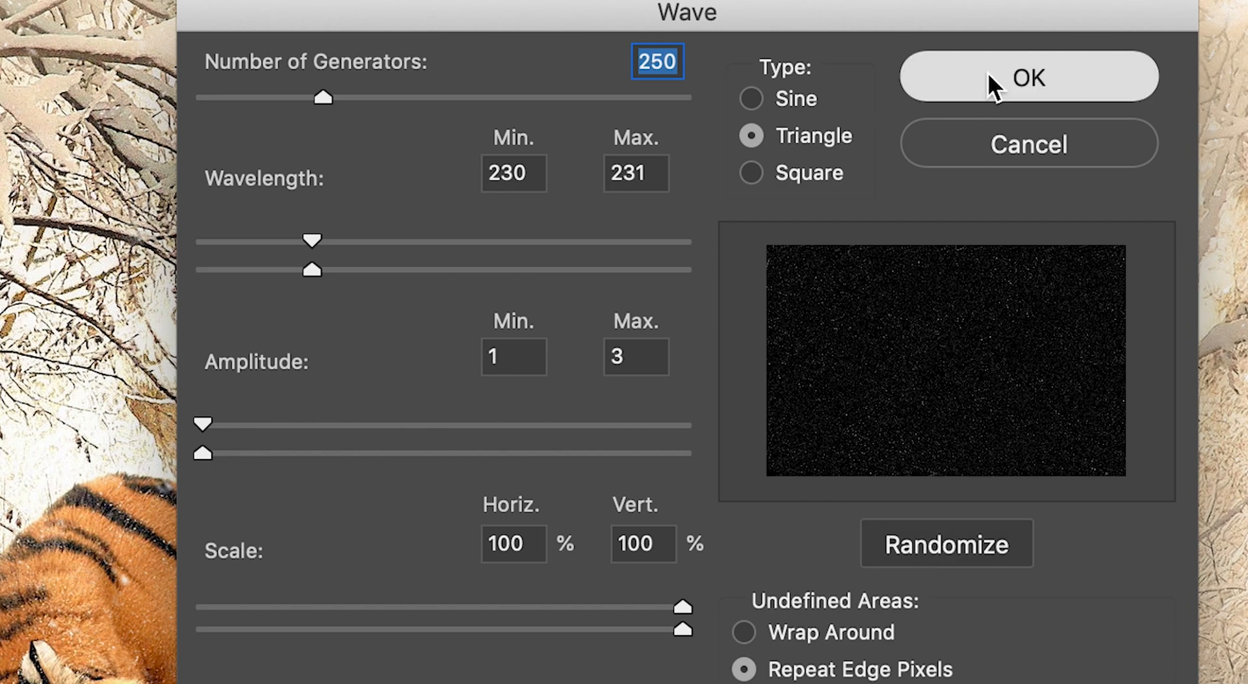
left_click(1027, 76)
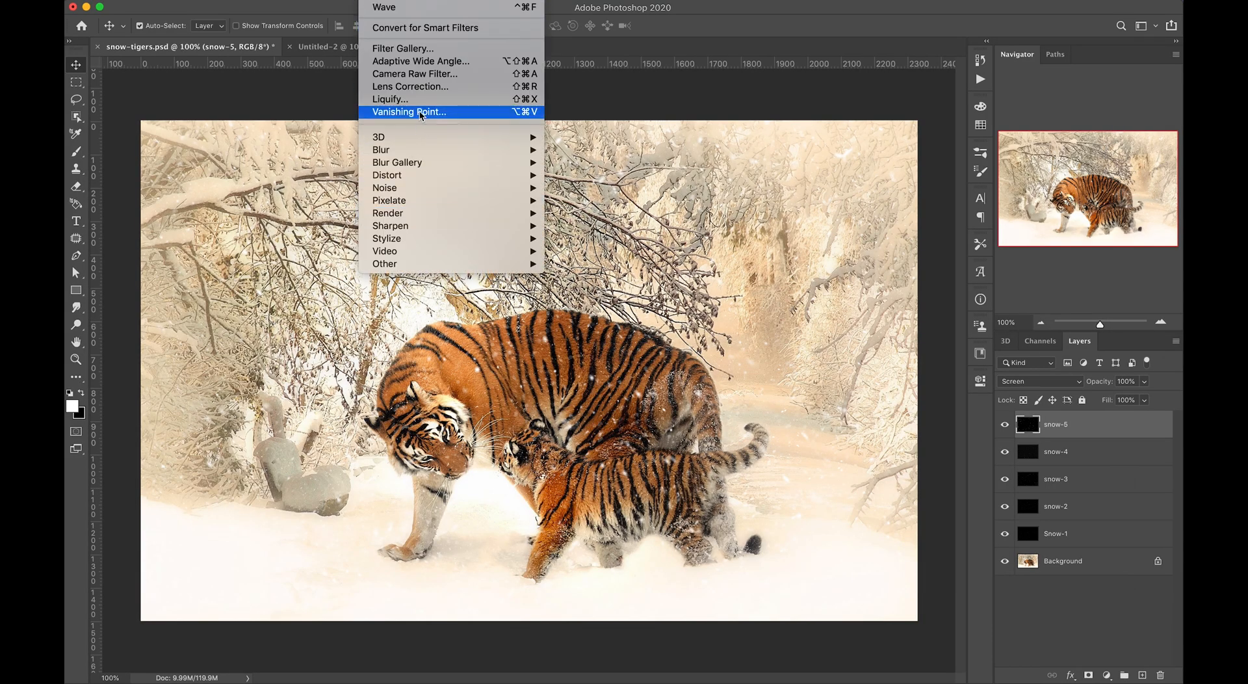
mouse_move(381, 150)
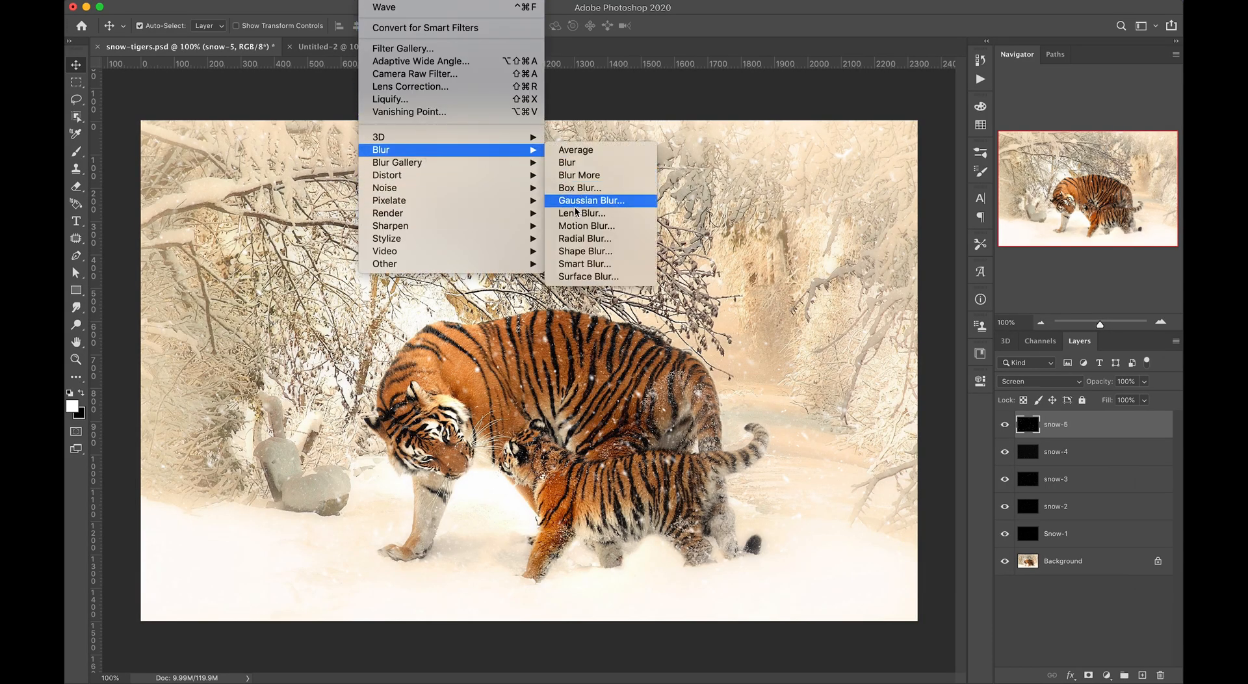
- Apply a hexagonal Lens Blur to snow-5 with radius 90, brightness 100, threshold 230
left_click(582, 212)
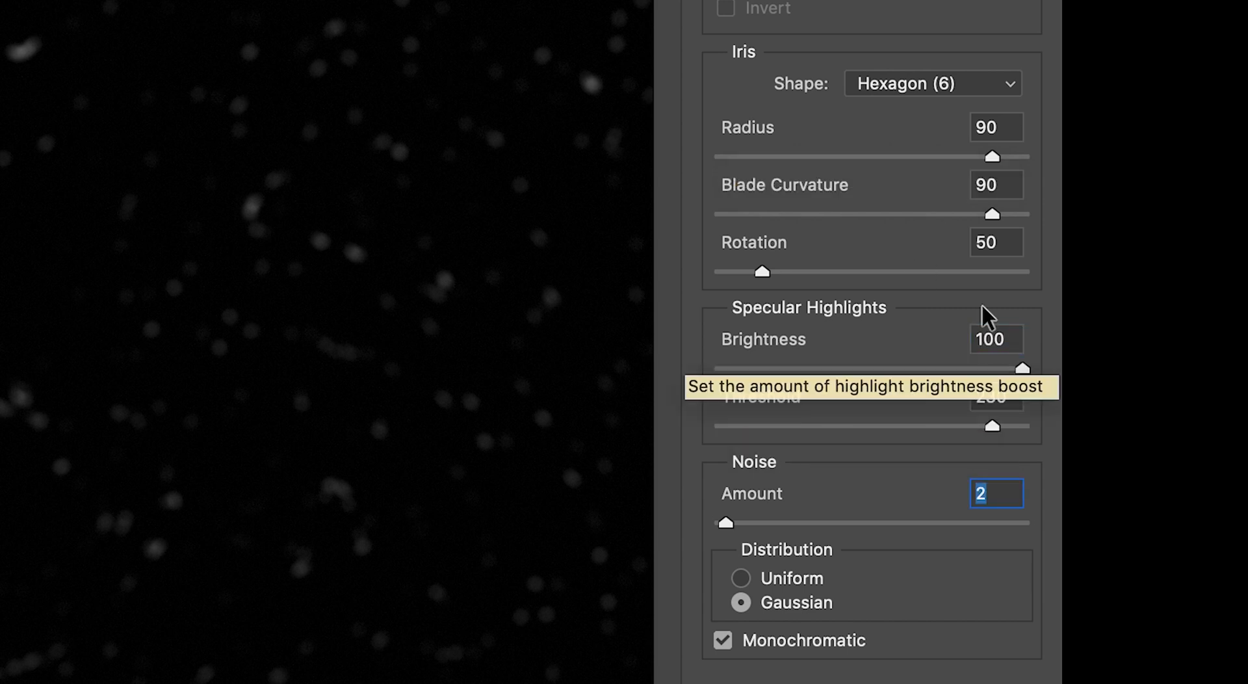
mouse_move(956, 498)
type("0")
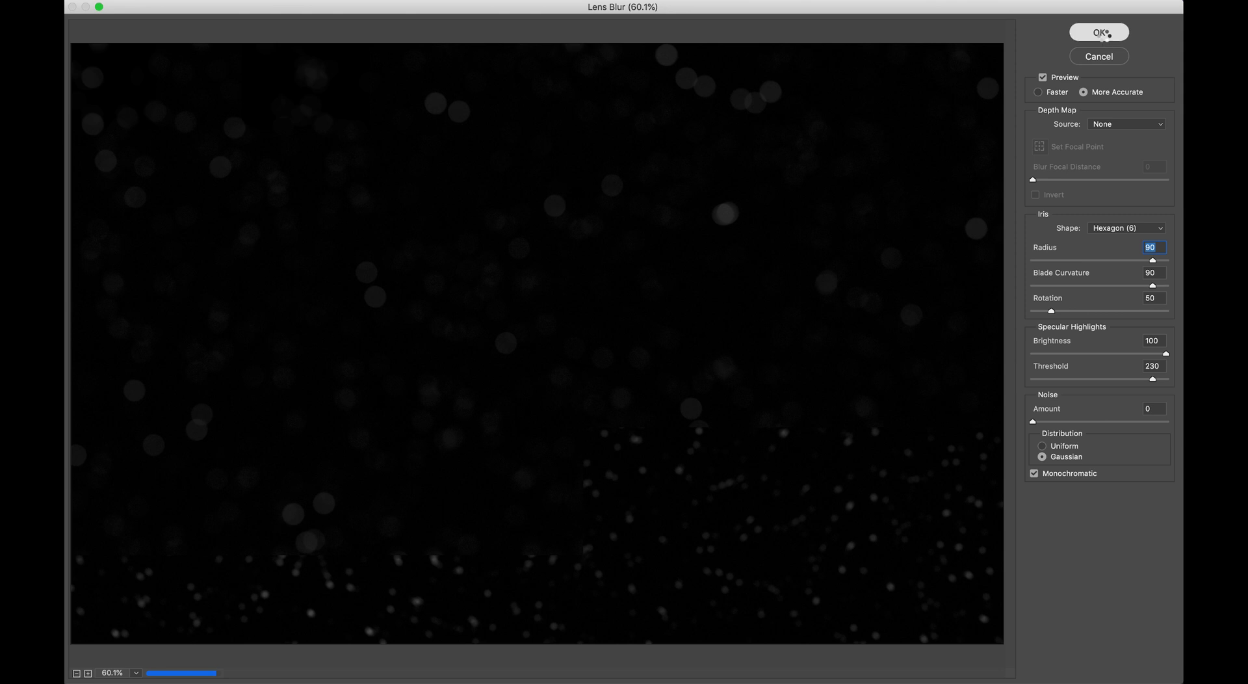
left_click(1097, 31)
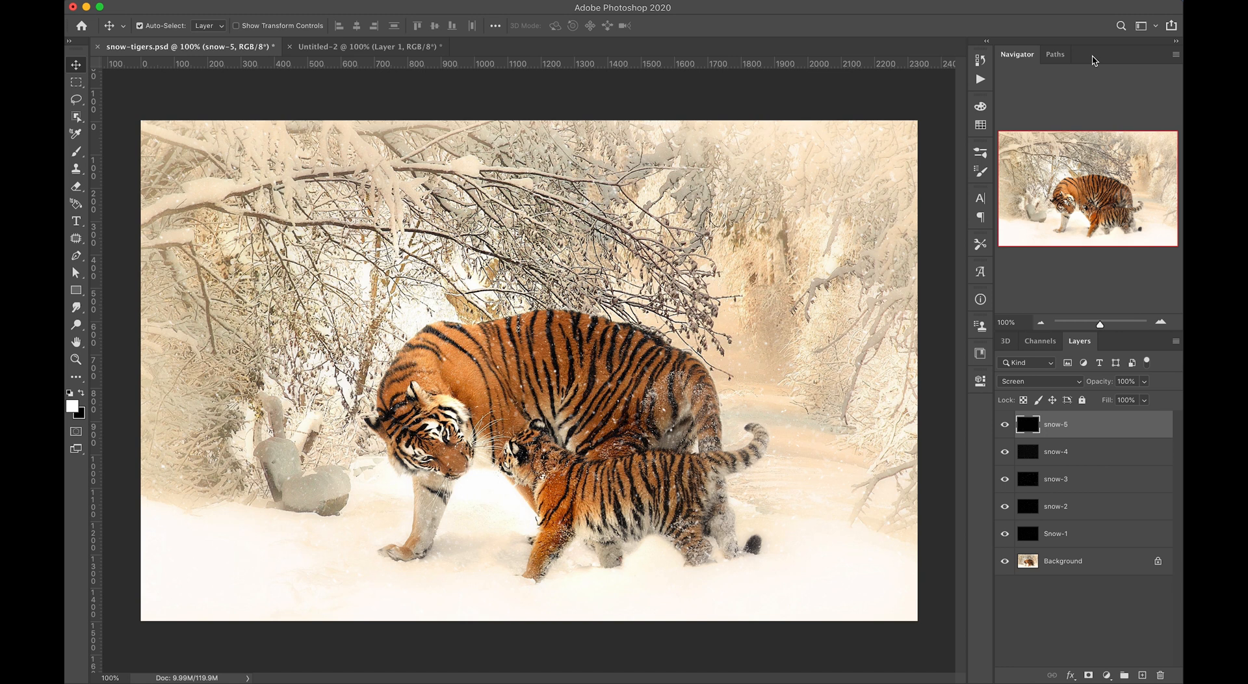
mouse_move(967, 436)
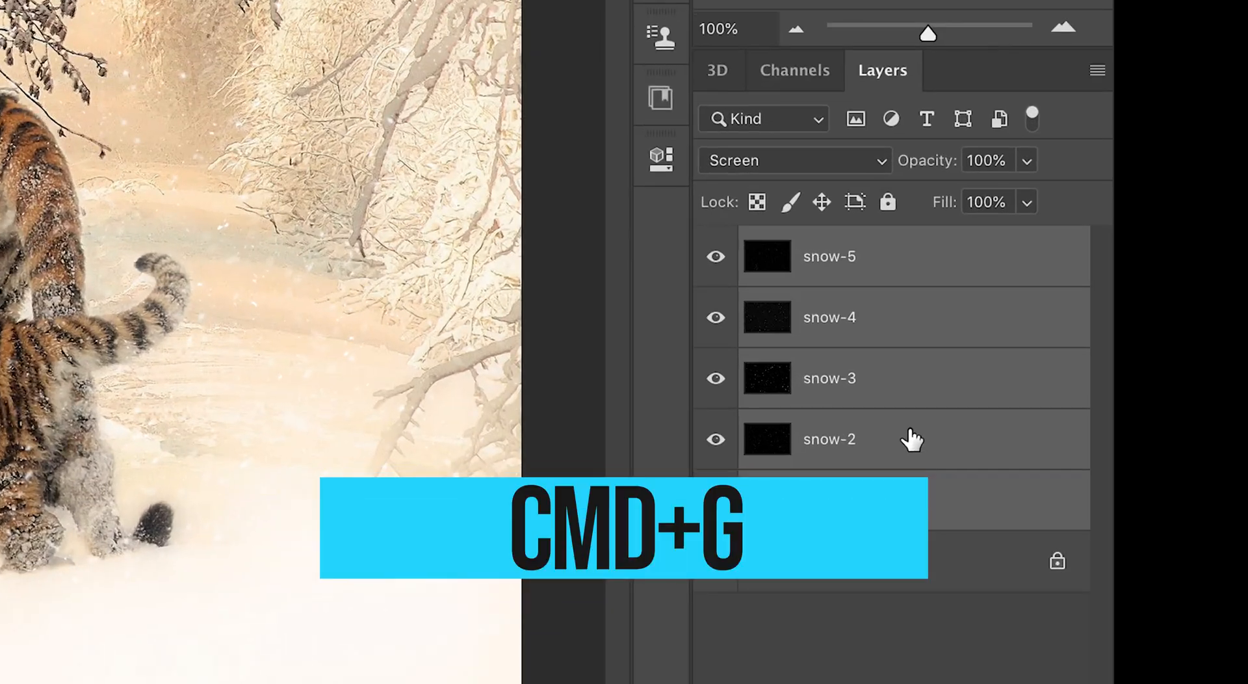
- Group the five snow layers as 'Snowflakes' and toggle its visibility to compare
key("cmd+g")
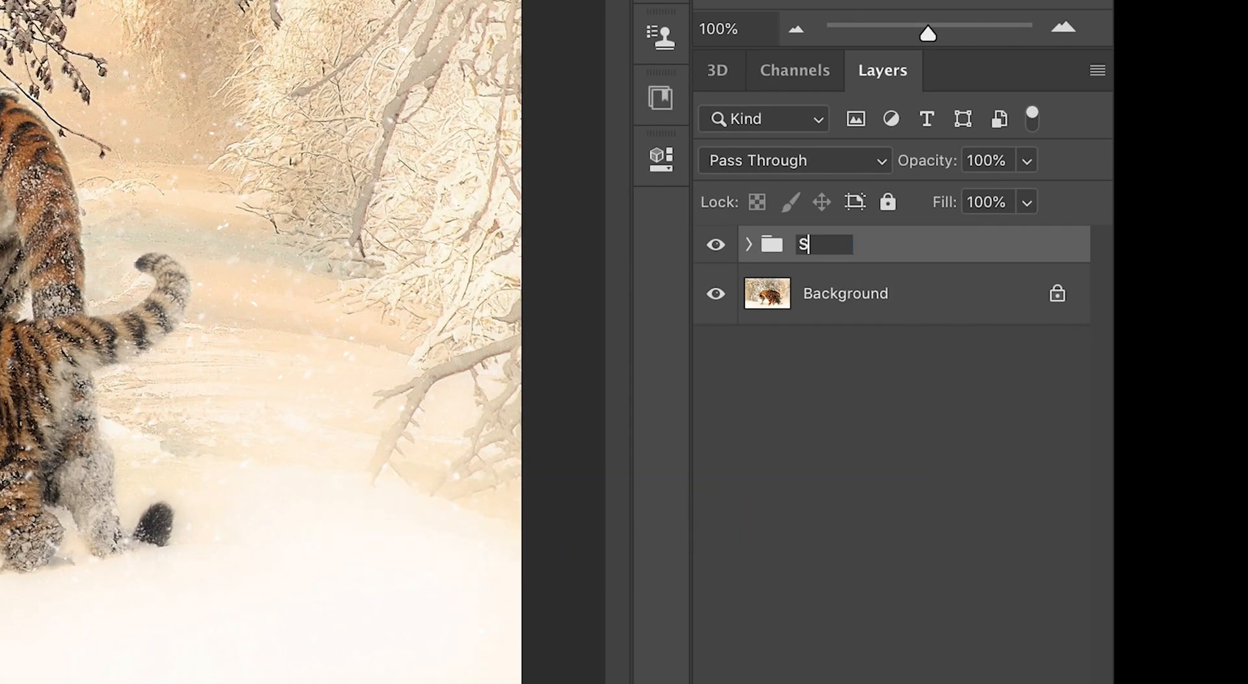
type("nowflakes")
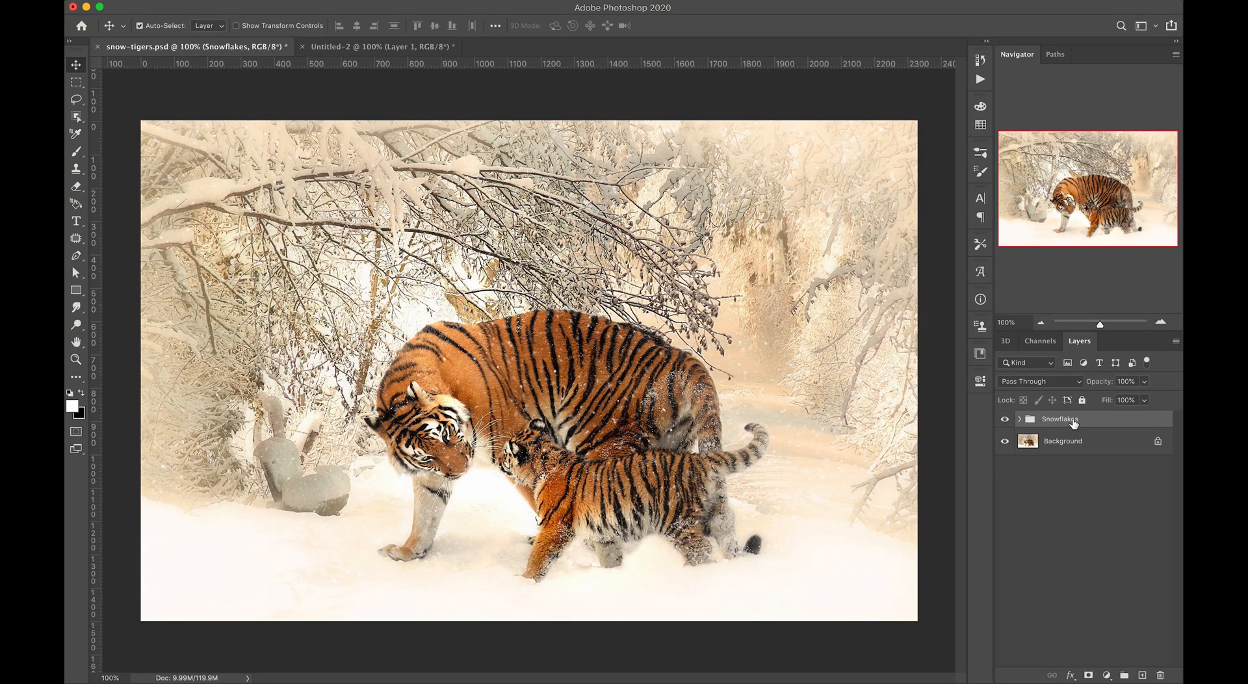
left_click(1004, 420)
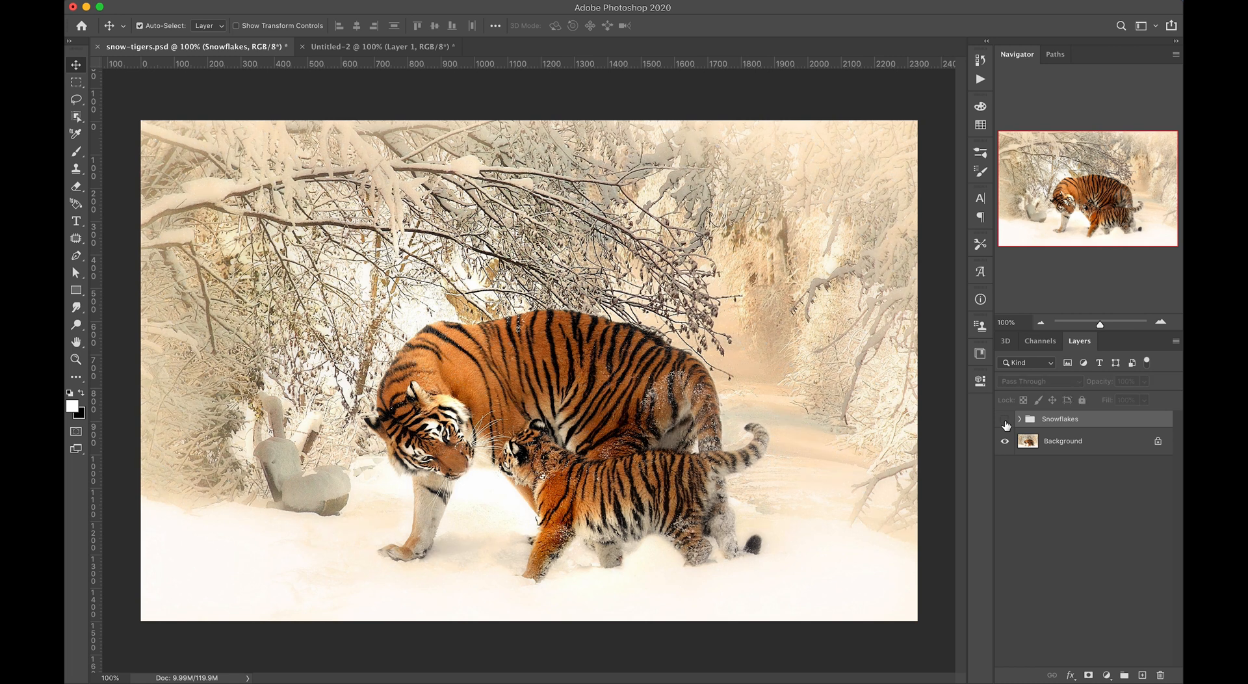
left_click(1004, 420)
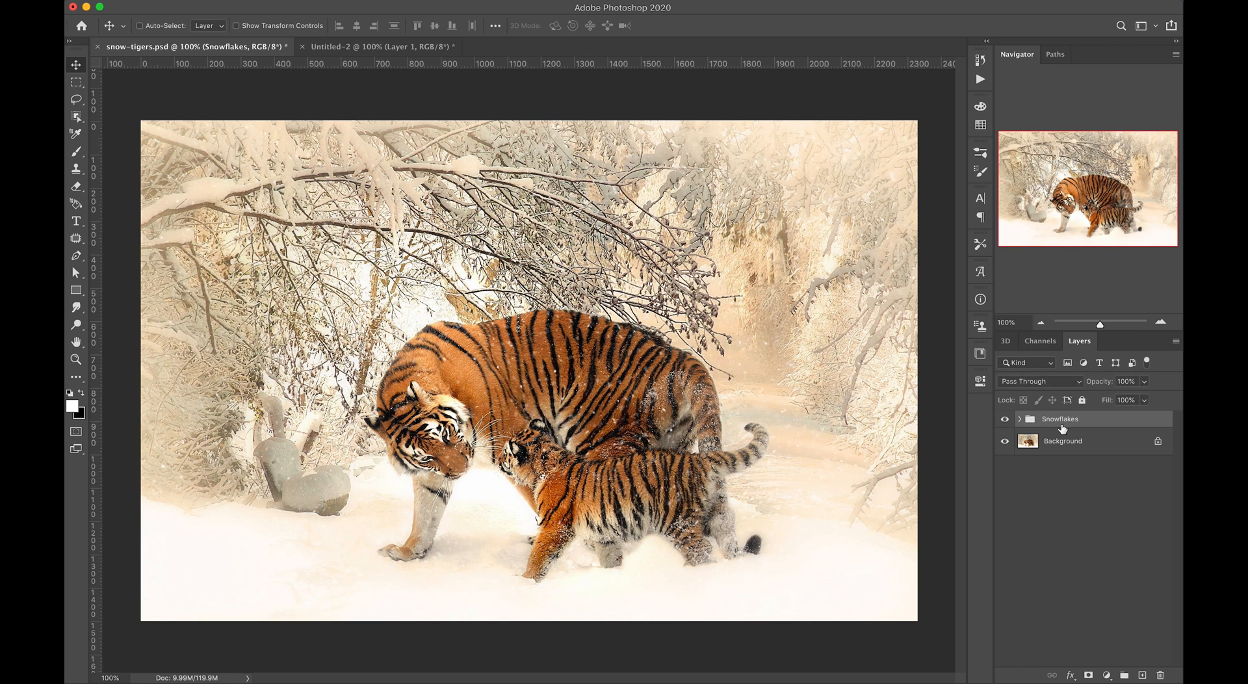
- Duplicate the Snowflakes group and free-transform the copy larger than the canvas
key("cmd+j")
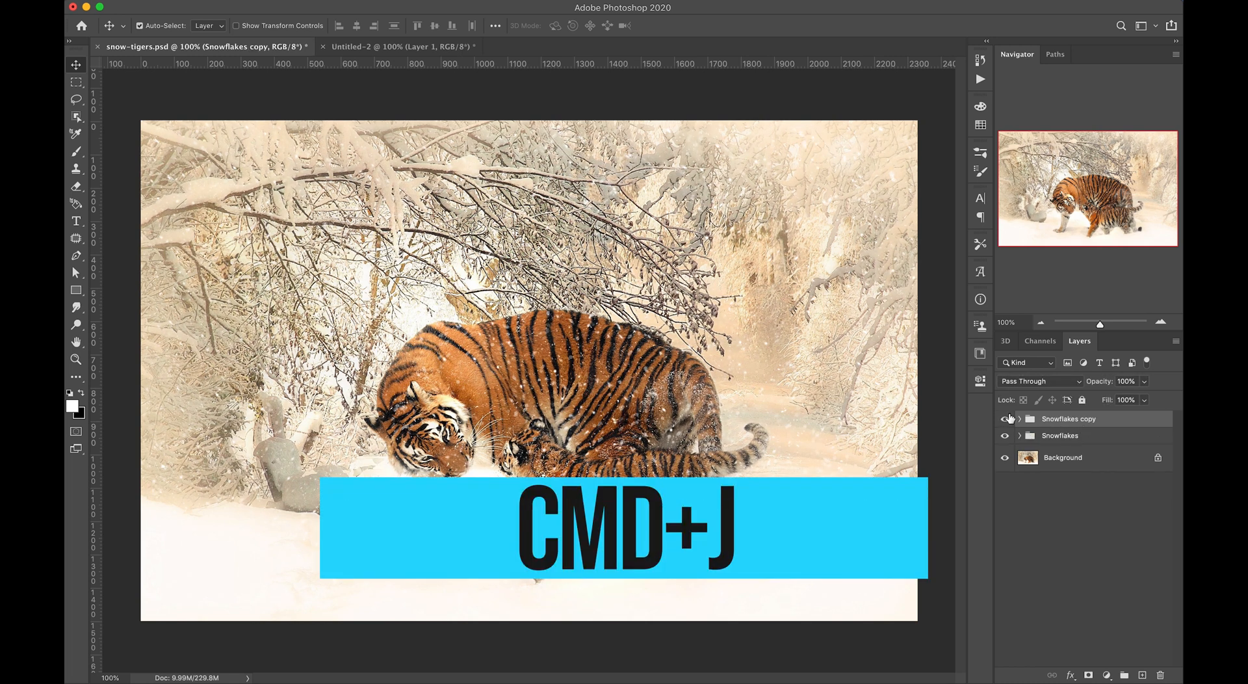
key("cmd+t")
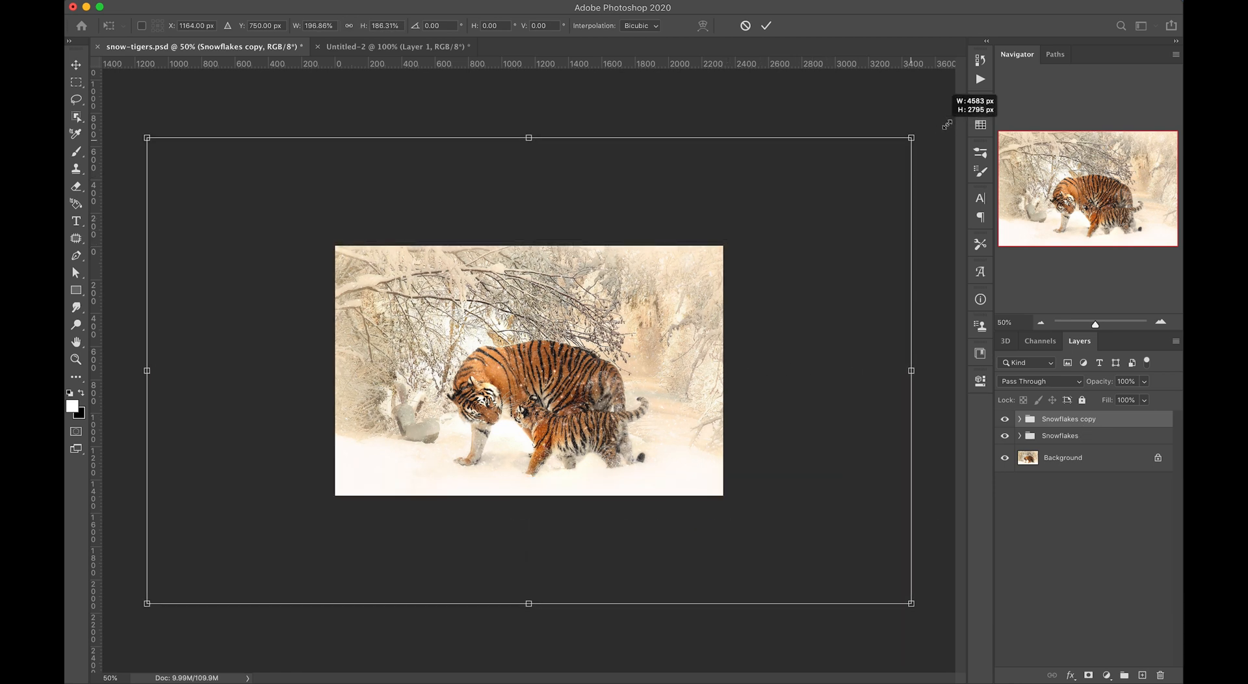
left_click_drag(911, 135, 945, 127)
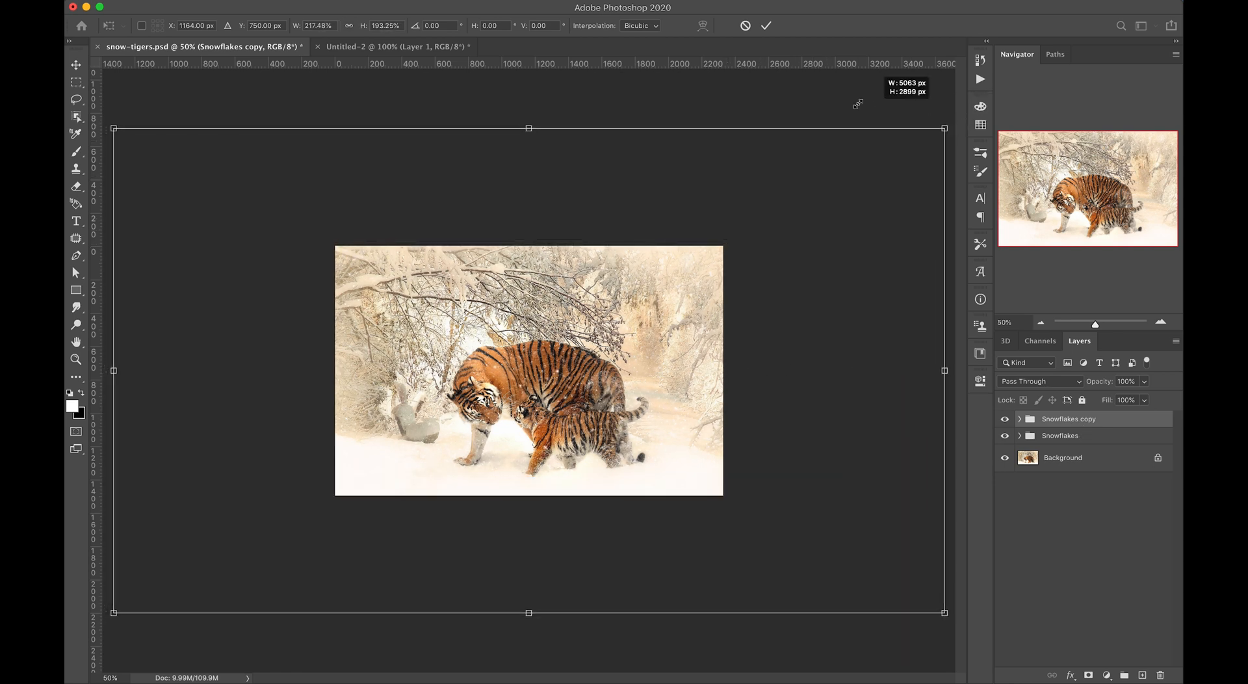
left_click_drag(944, 129, 843, 101)
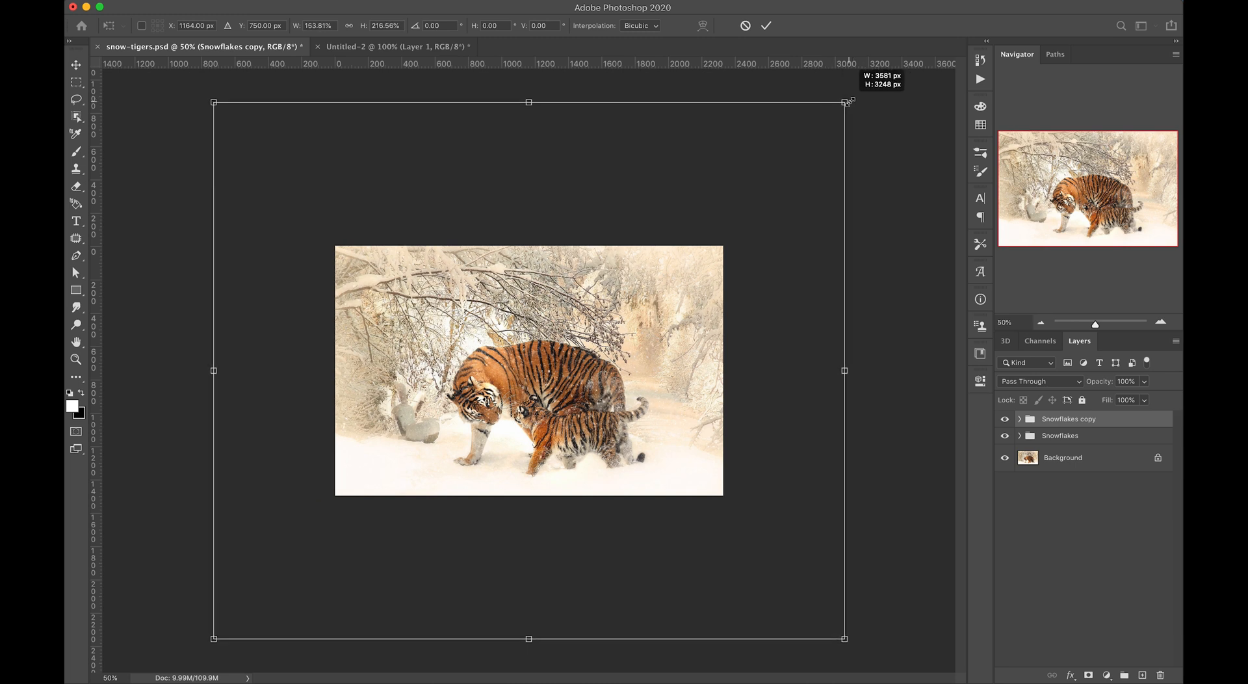
left_click_drag(843, 101, 875, 146)
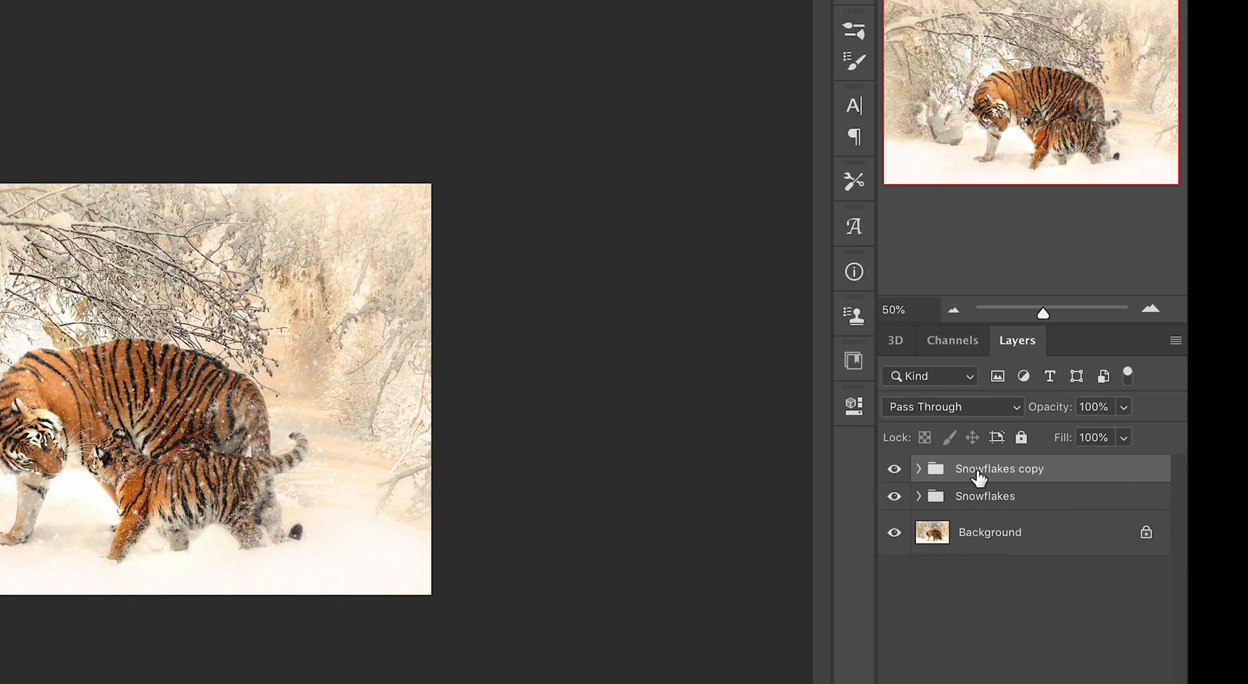
- Convert Snowflakes copy to a smart object, blend it in Screen mode, and duplicate it
right_click(999, 468)
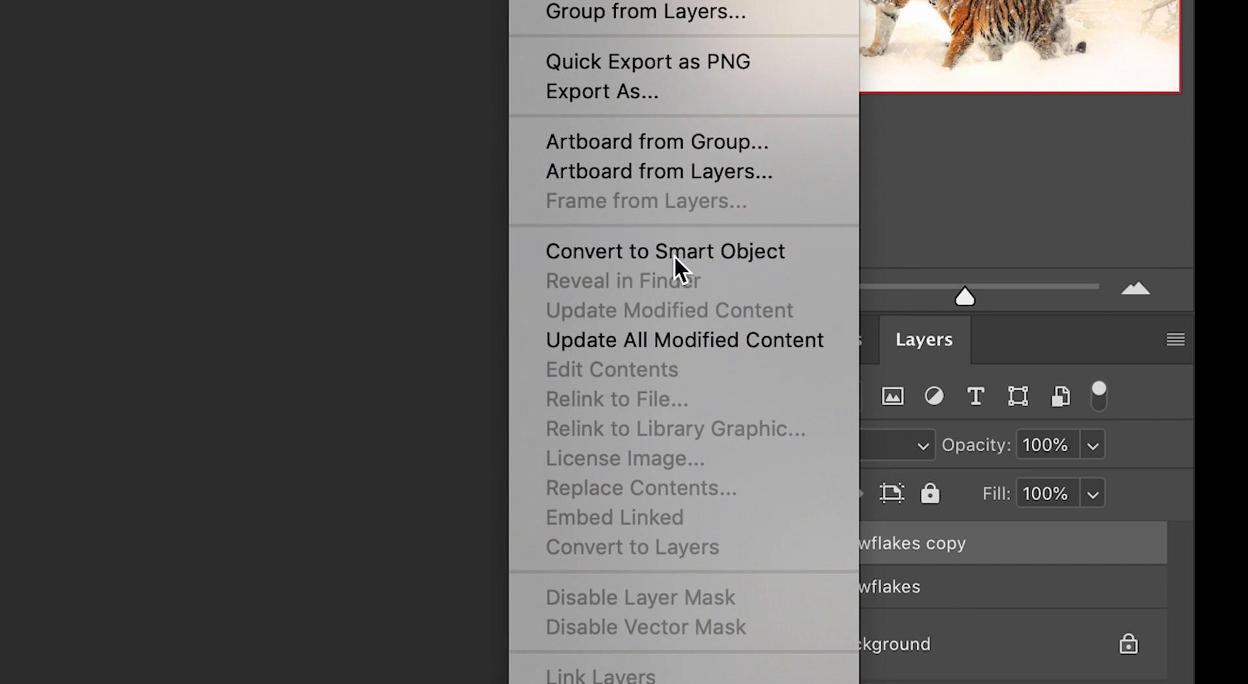
left_click(664, 251)
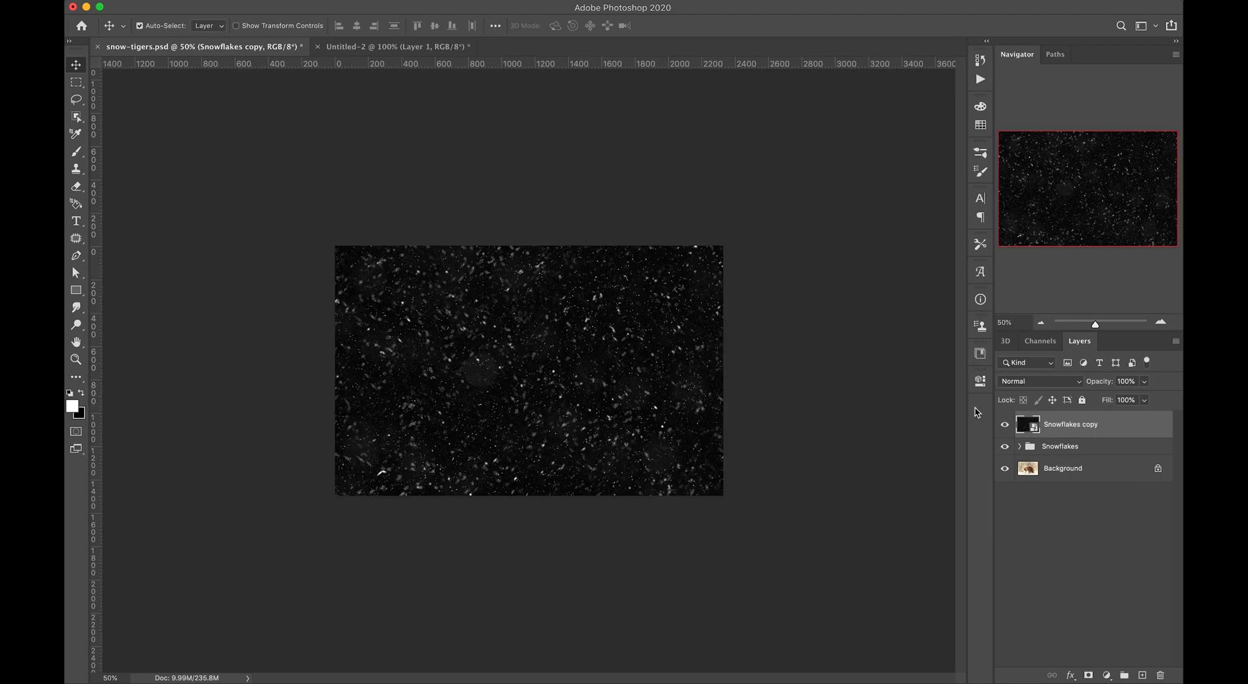
left_click(1036, 380)
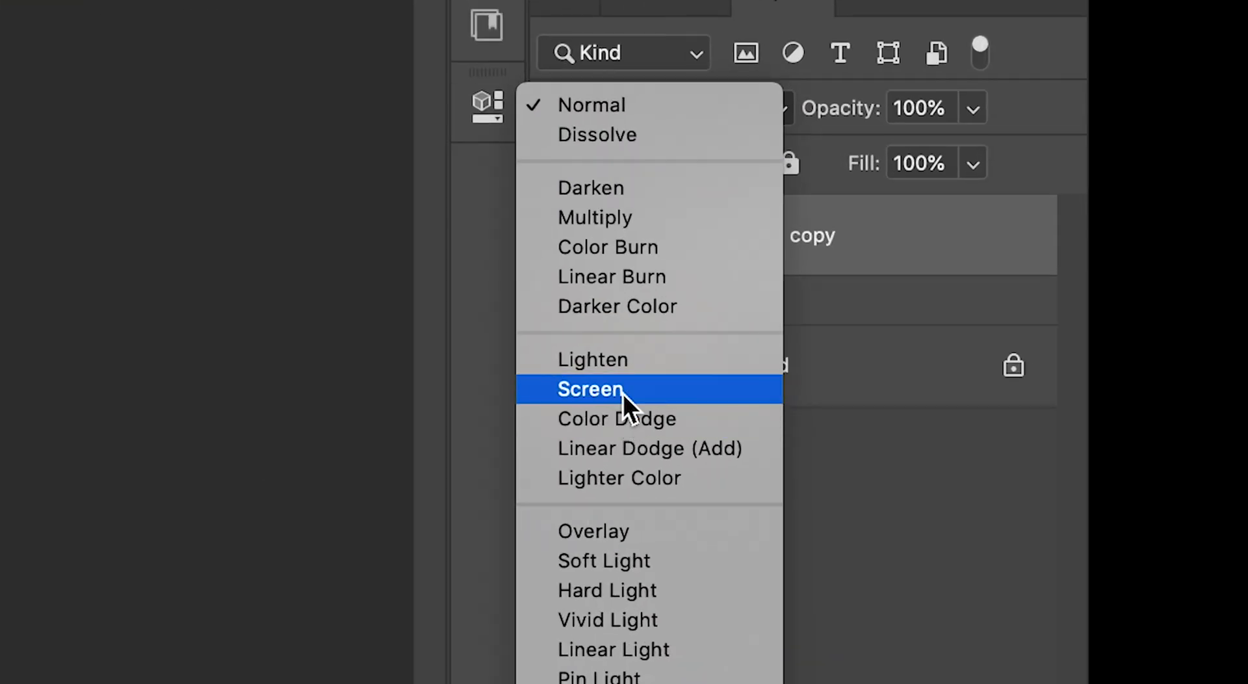
left_click(588, 388)
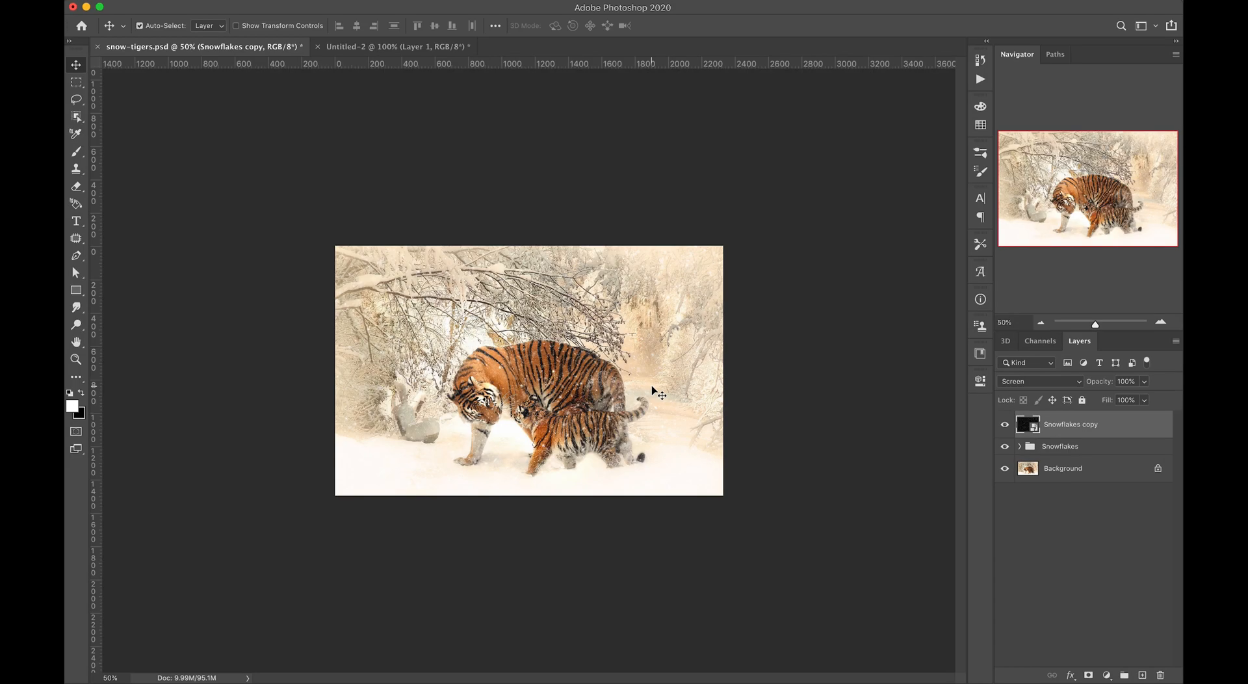
key("cmd+j")
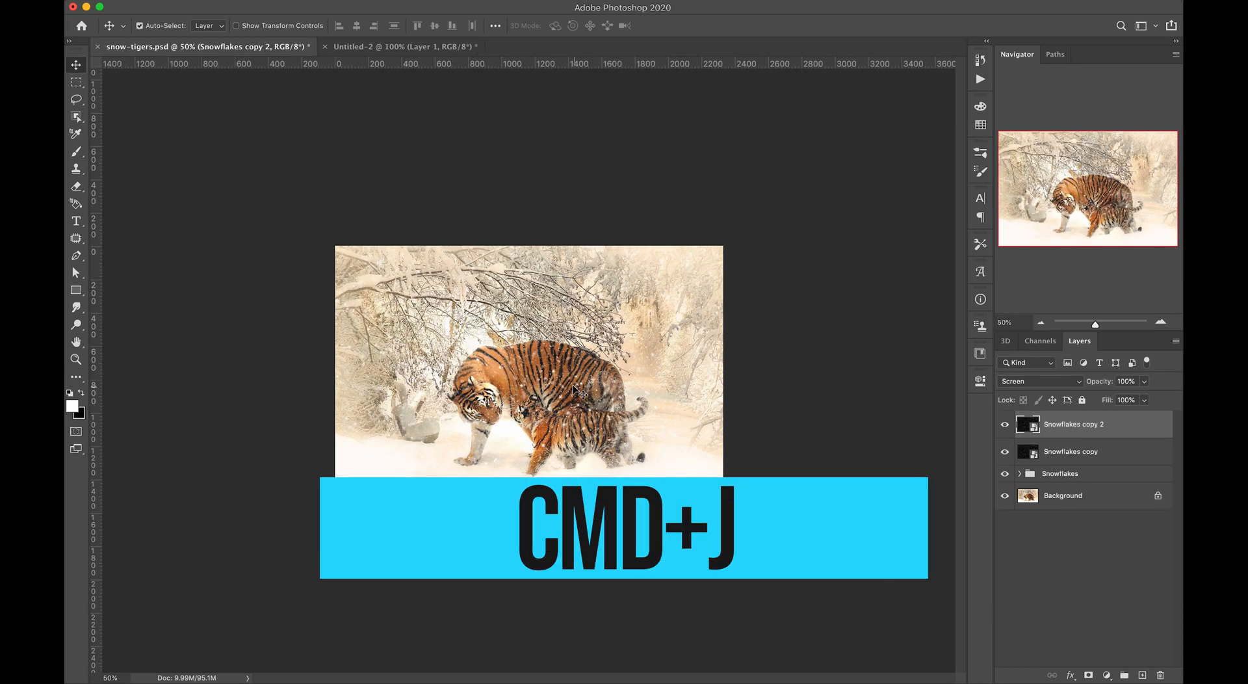
- Stack further snowflake copies for denser snow and check against the tiger photo layer
key("cmd+t")
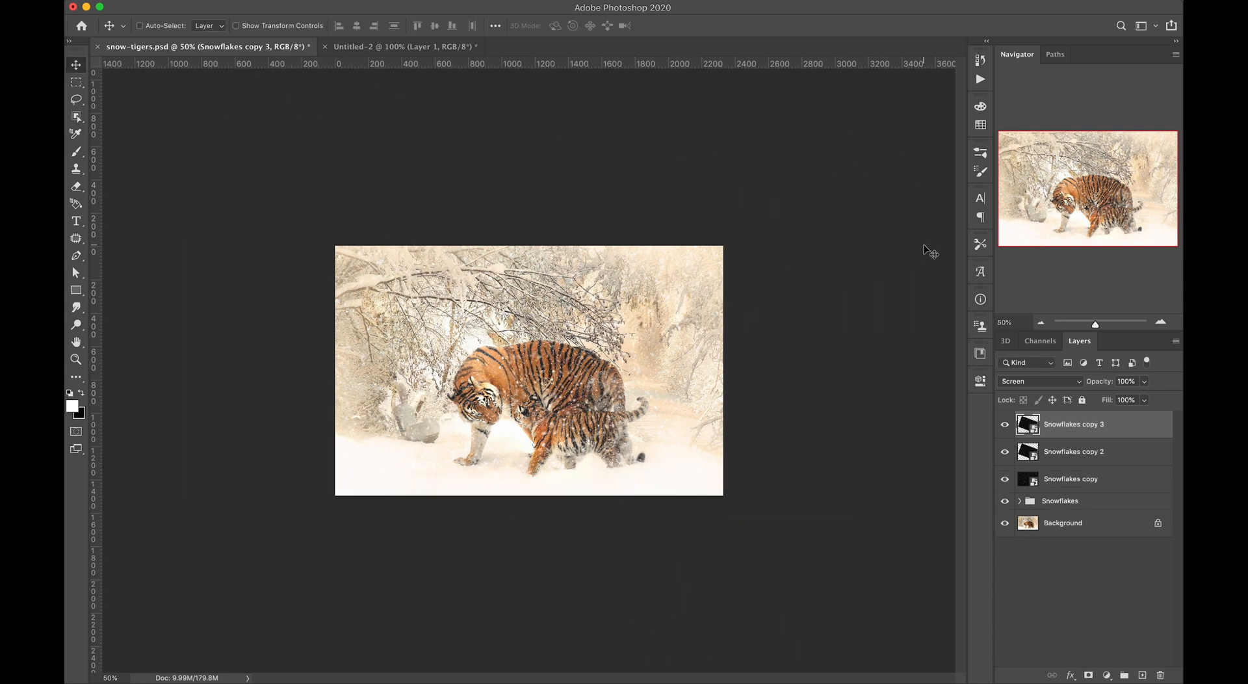
key("cmd+j")
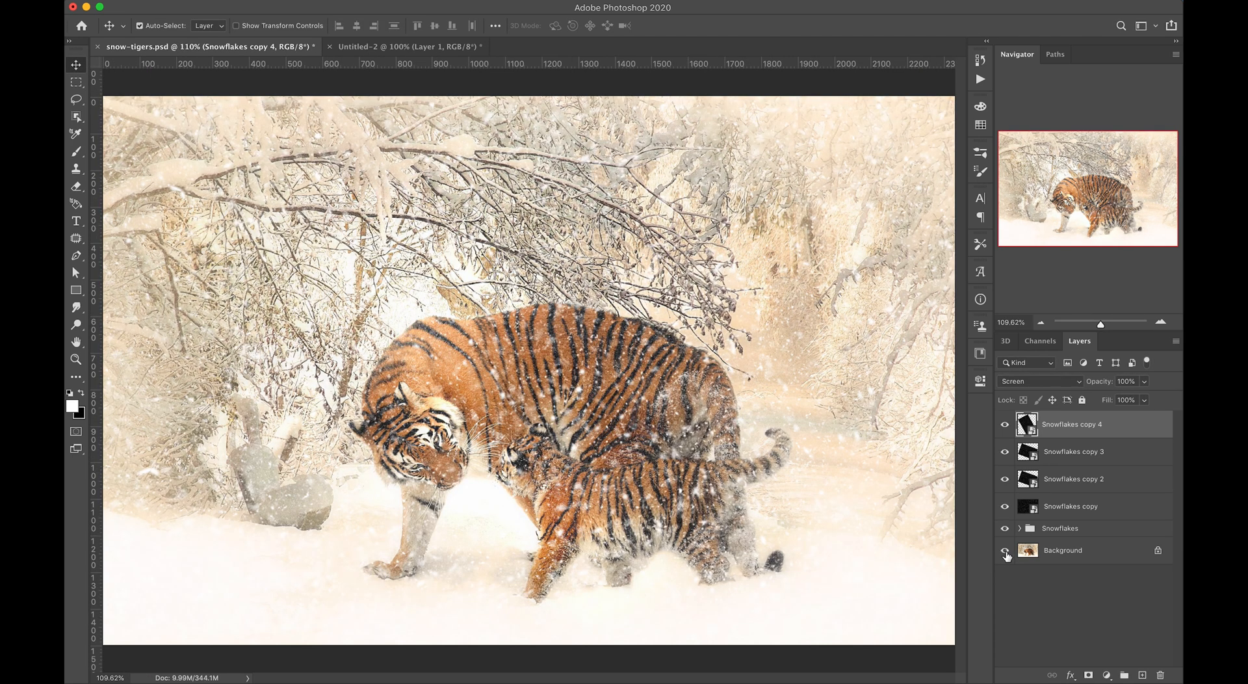
mouse_move(1005, 555)
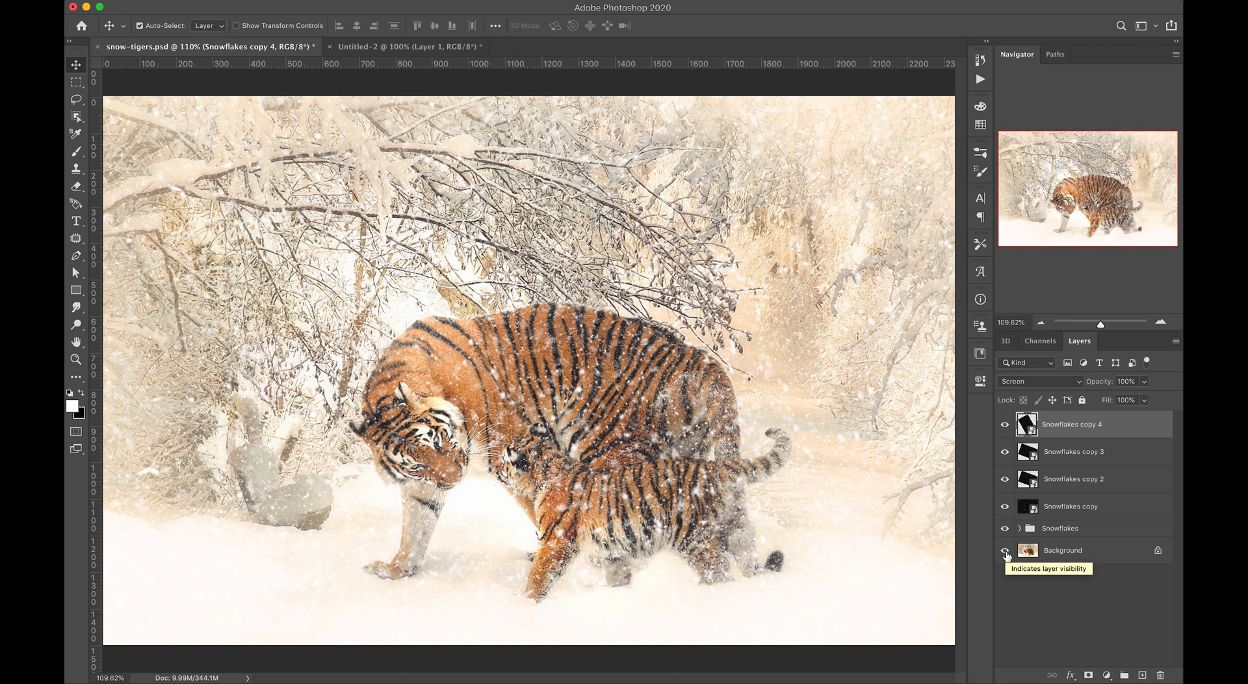
left_click(378, 46)
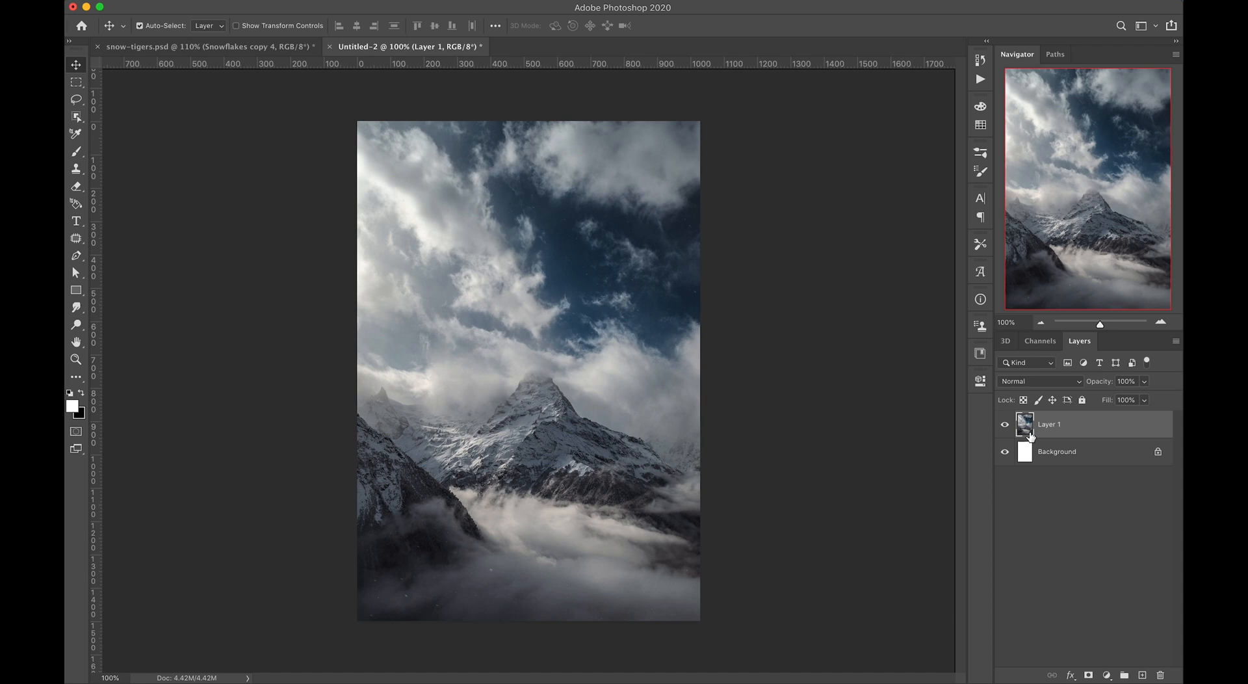
mouse_move(1065, 459)
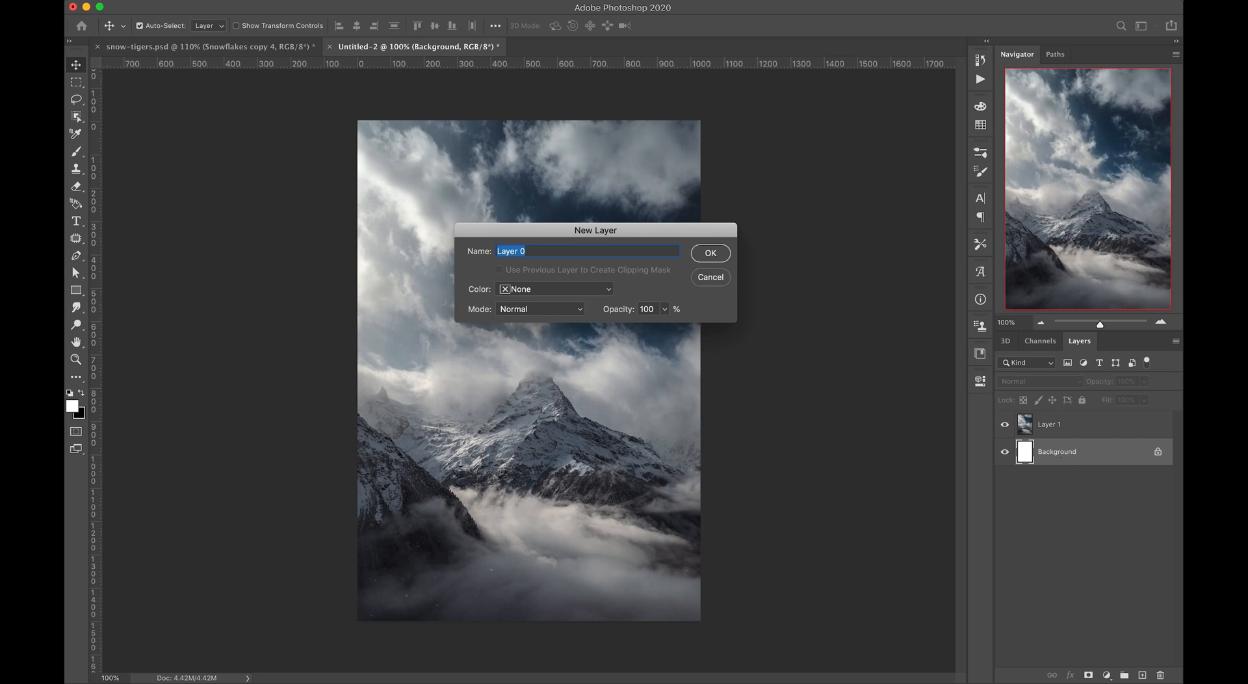
- Unlock the white Background and make the mountain layer the document's Background
left_click(710, 252)
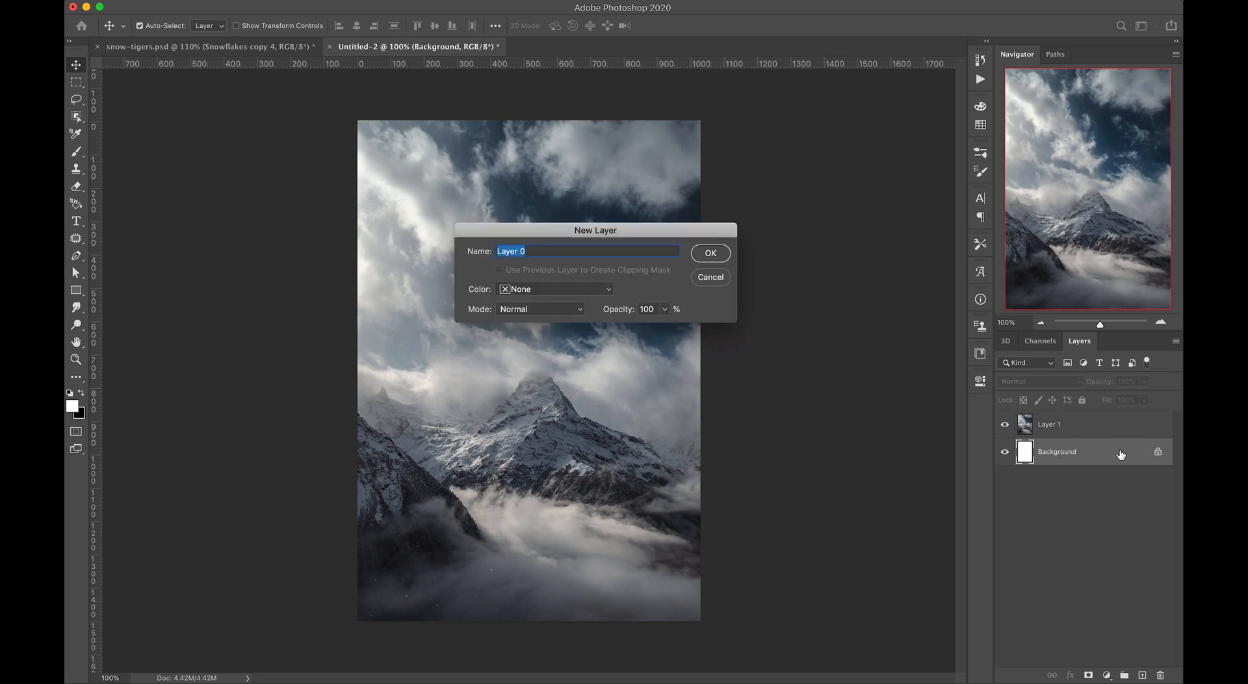
left_click(710, 252)
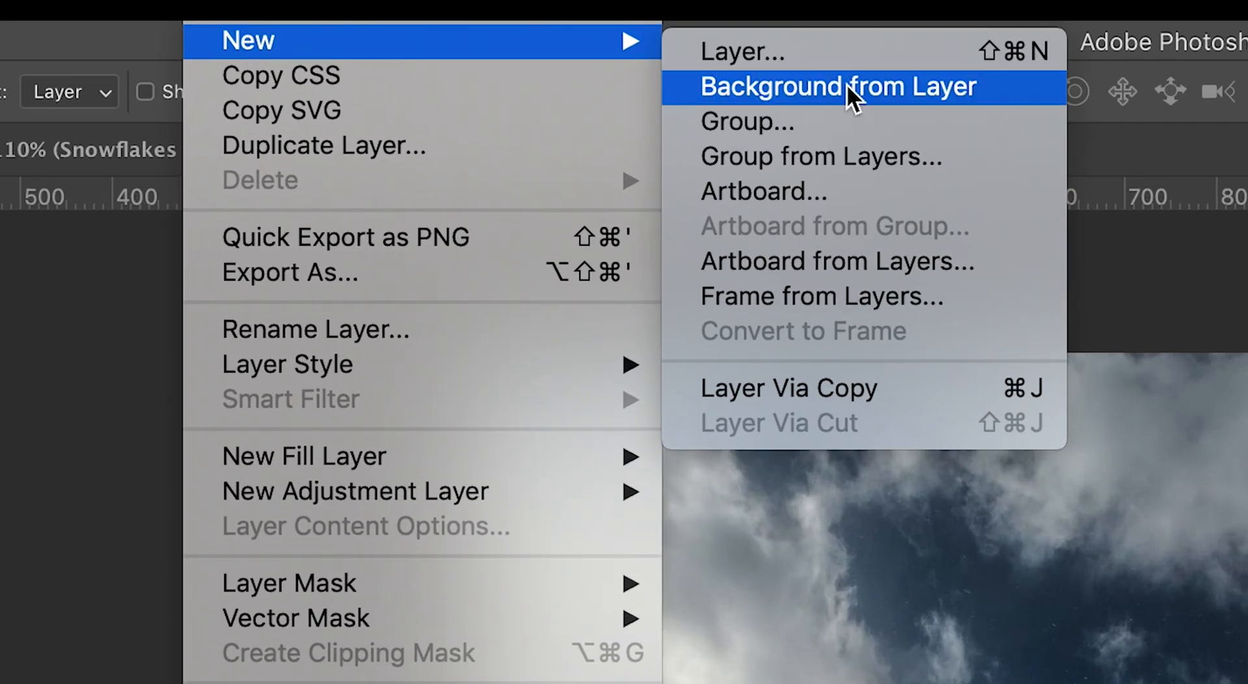
left_click(837, 87)
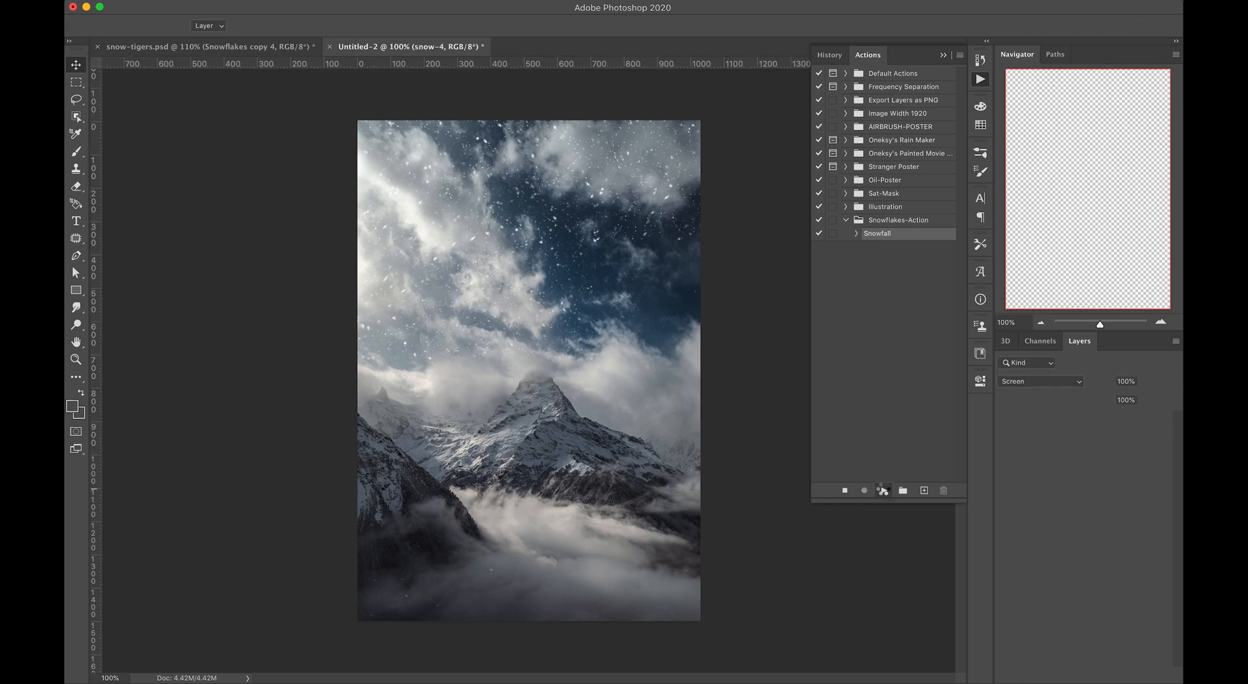
- Run the Snowfall action, blend the resulting Snowflakes layer in Screen mode, and duplicate it
key("cmd+a")
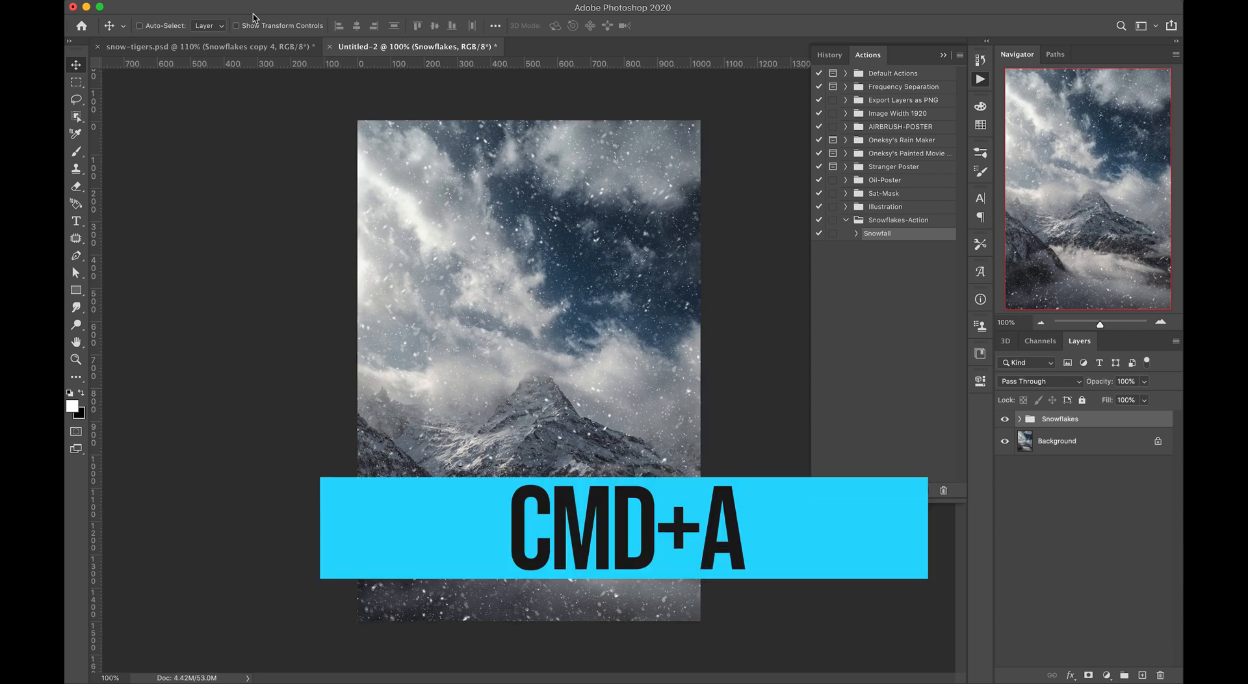
key("cmd+a")
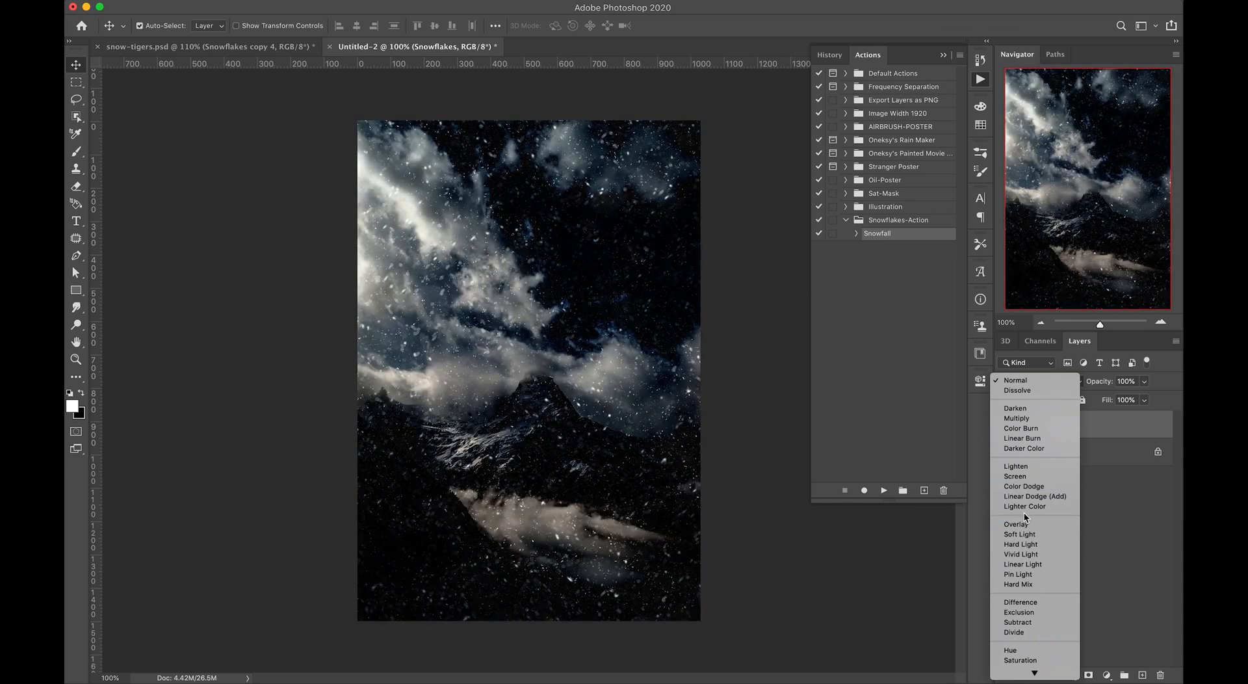
left_click(1015, 476)
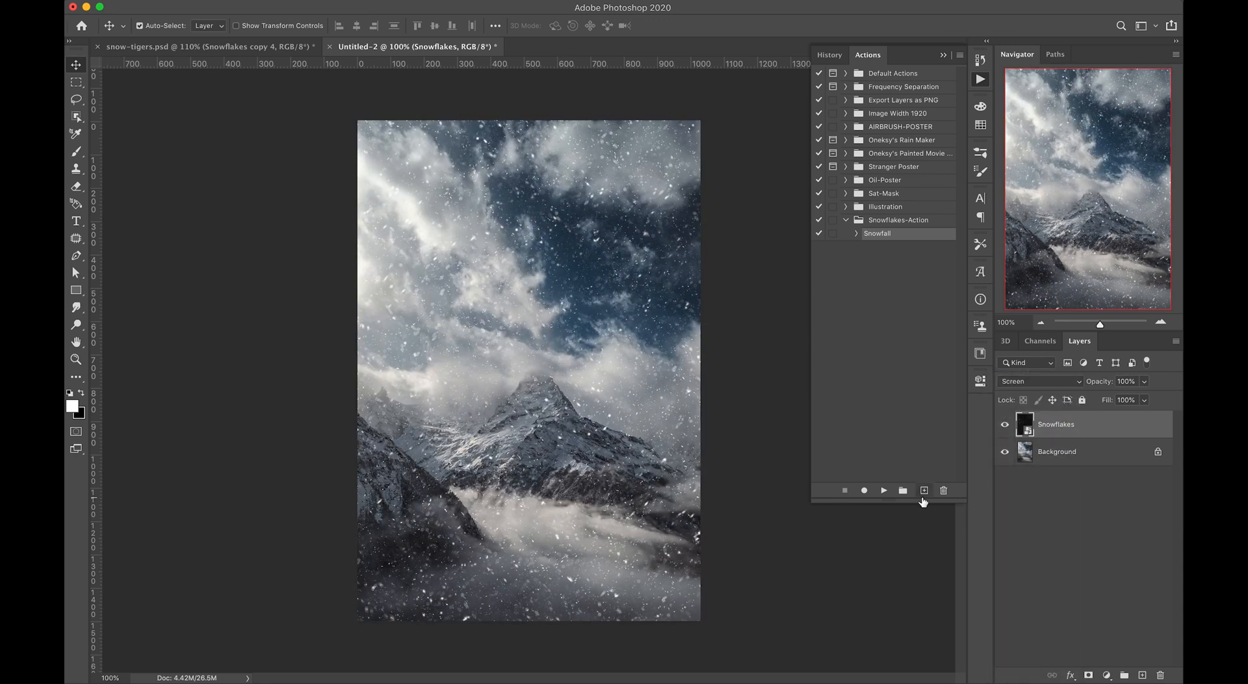
key("cmd+t")
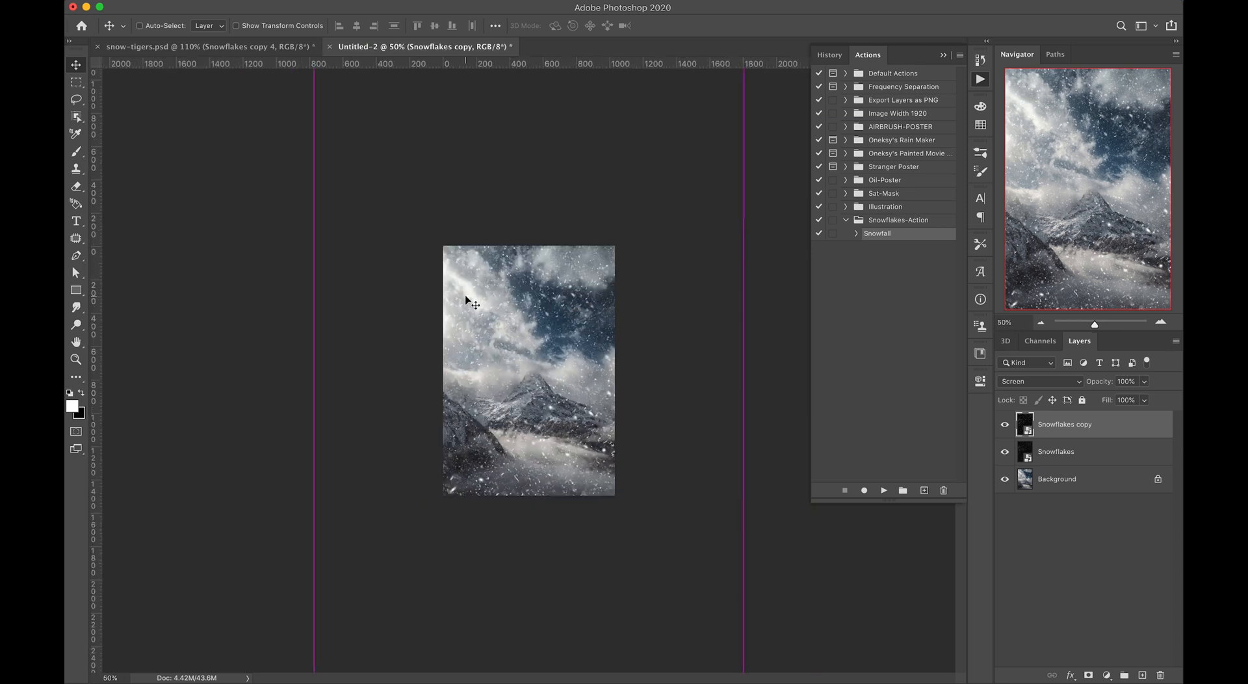
- Make a second snowflakes copy, commit its enlarged rotated transform, and group the snow layers
key("cmd+t")
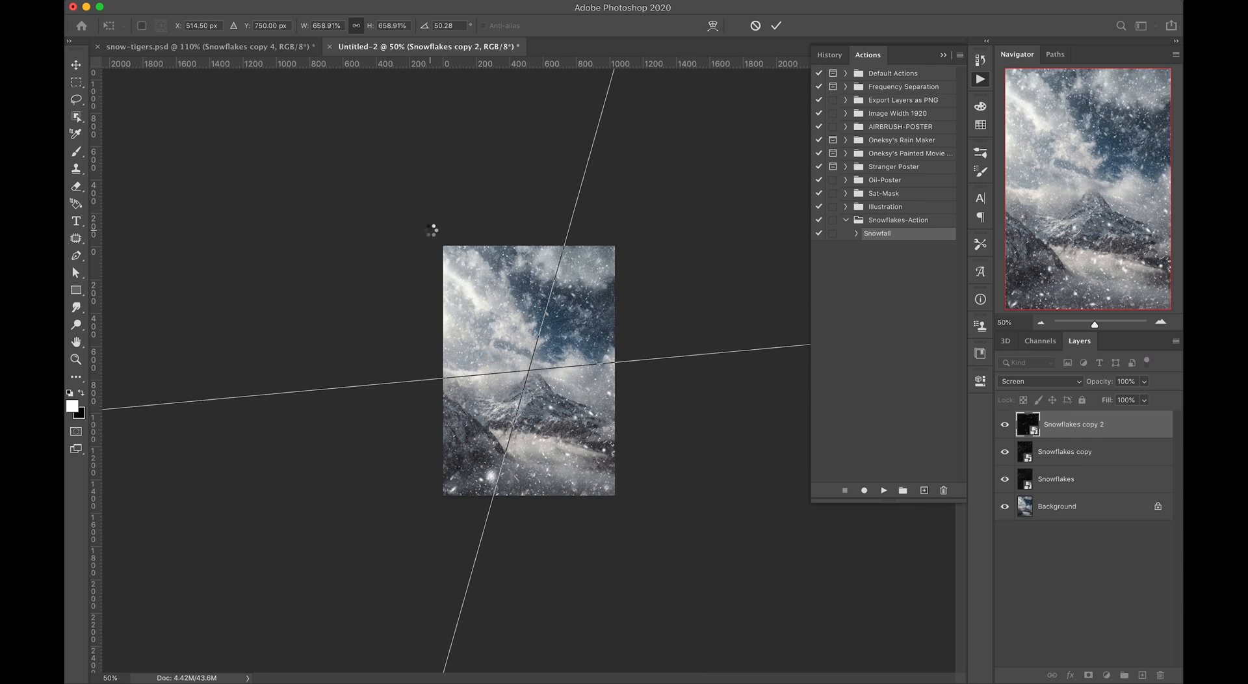
left_click(776, 26)
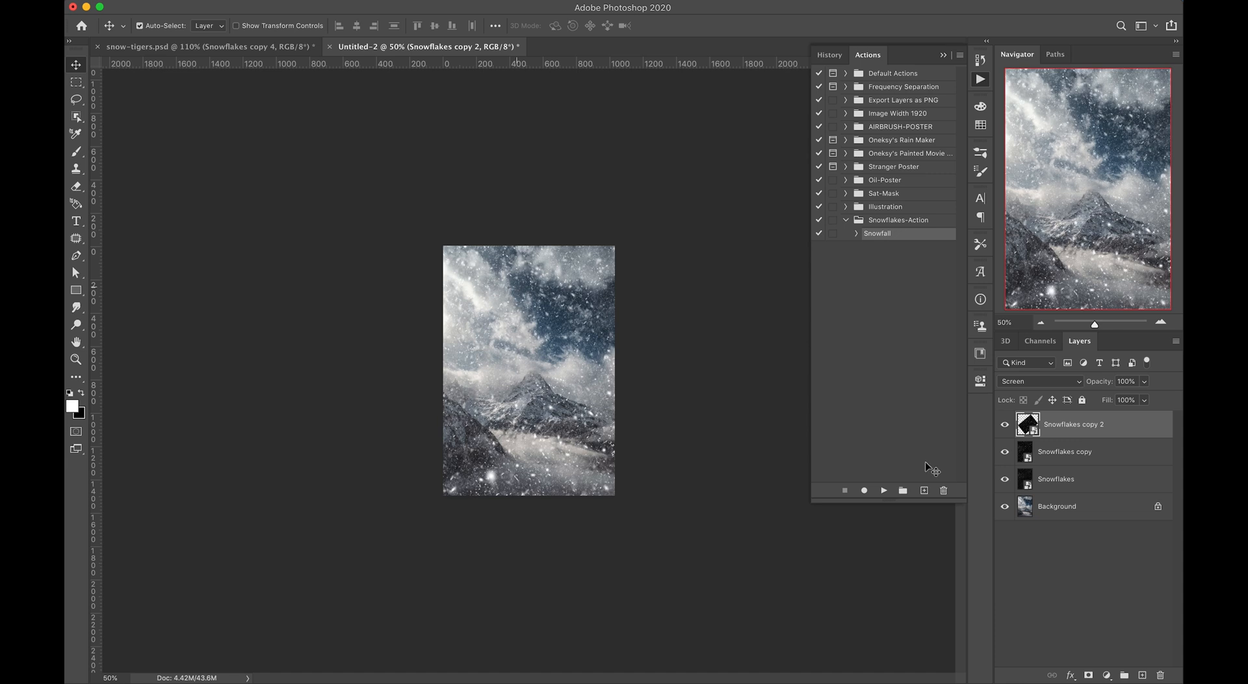
key("cmd+g")
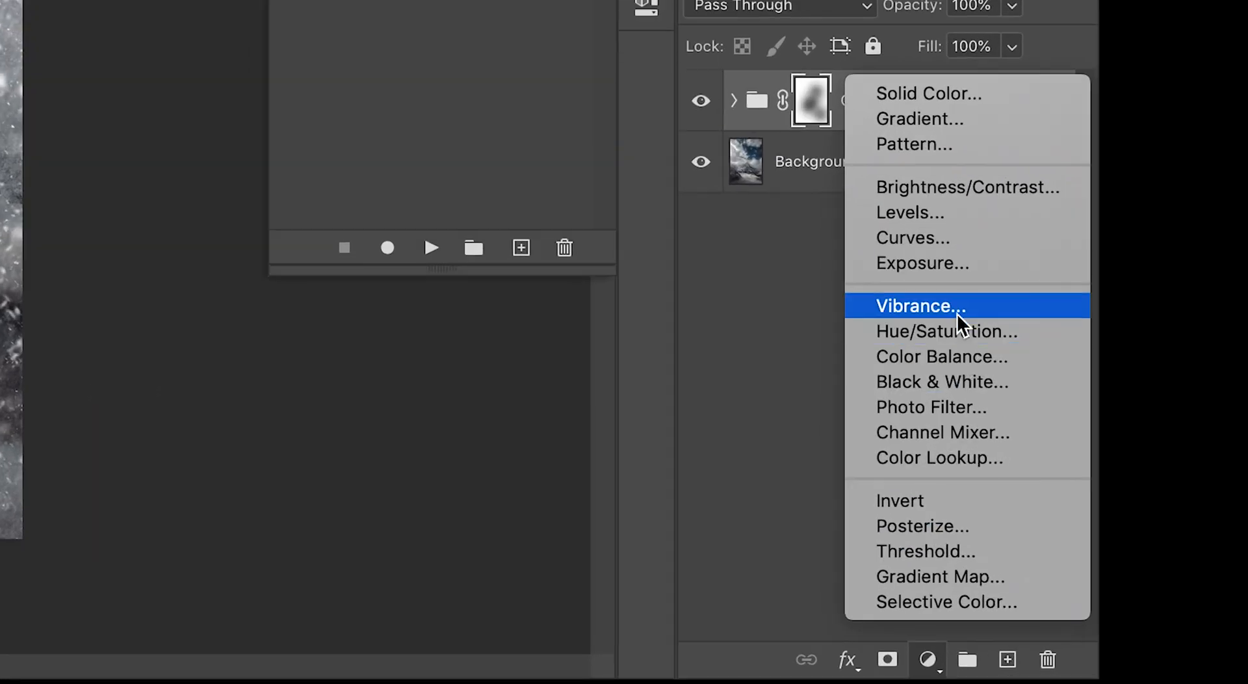
- Mute the mountain image with a Vibrance adjustment at vibrance −23 and saturation −40
left_click(920, 305)
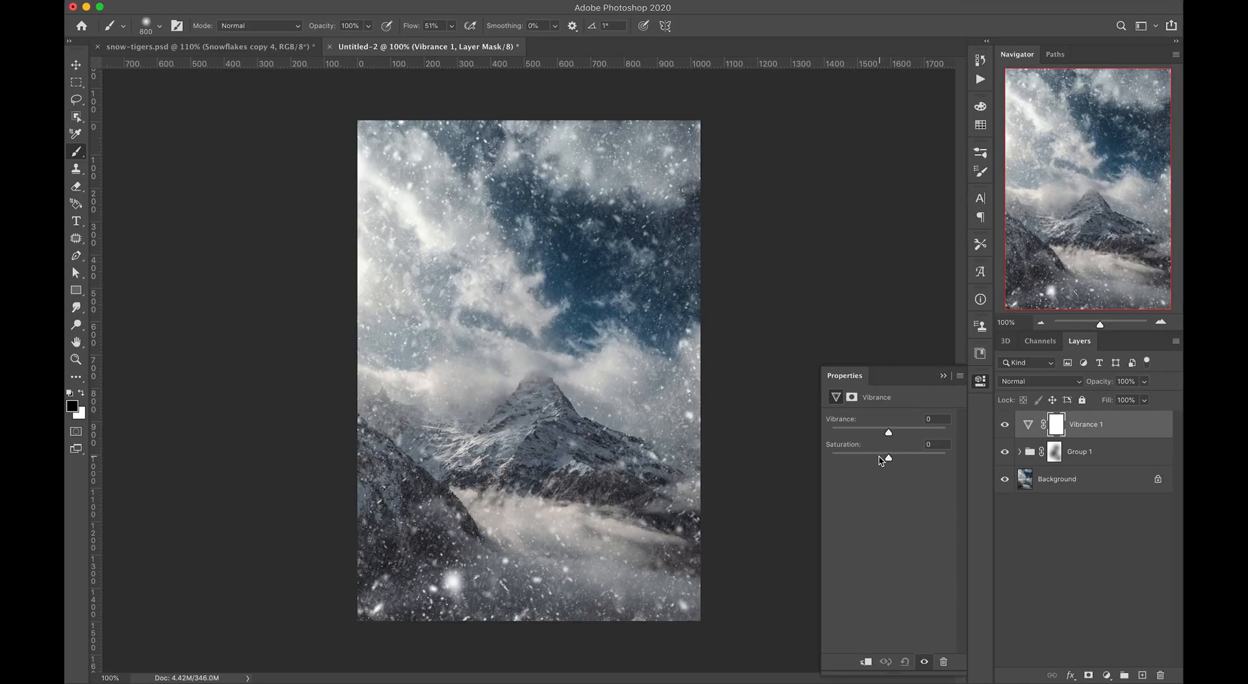
left_click_drag(888, 458, 865, 458)
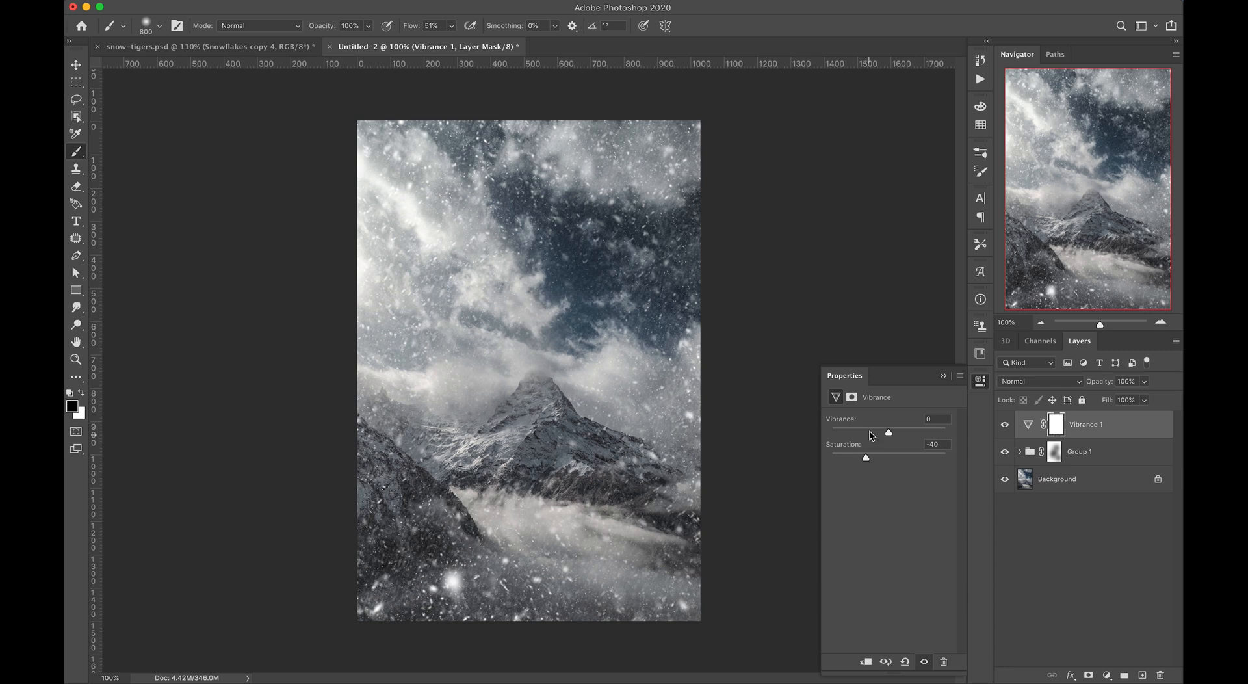
left_click_drag(887, 432, 875, 432)
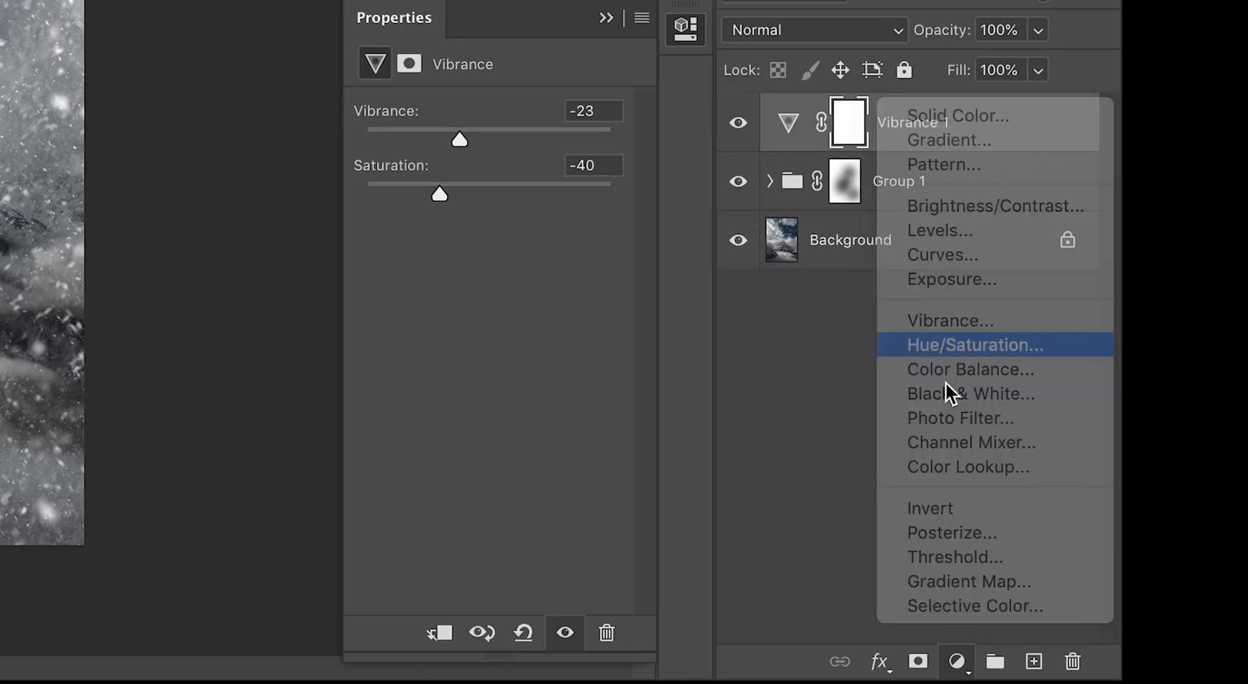
- Tint the image blue with a colorized Hue/Saturation adjustment, hue 207, saturation 72
left_click(974, 345)
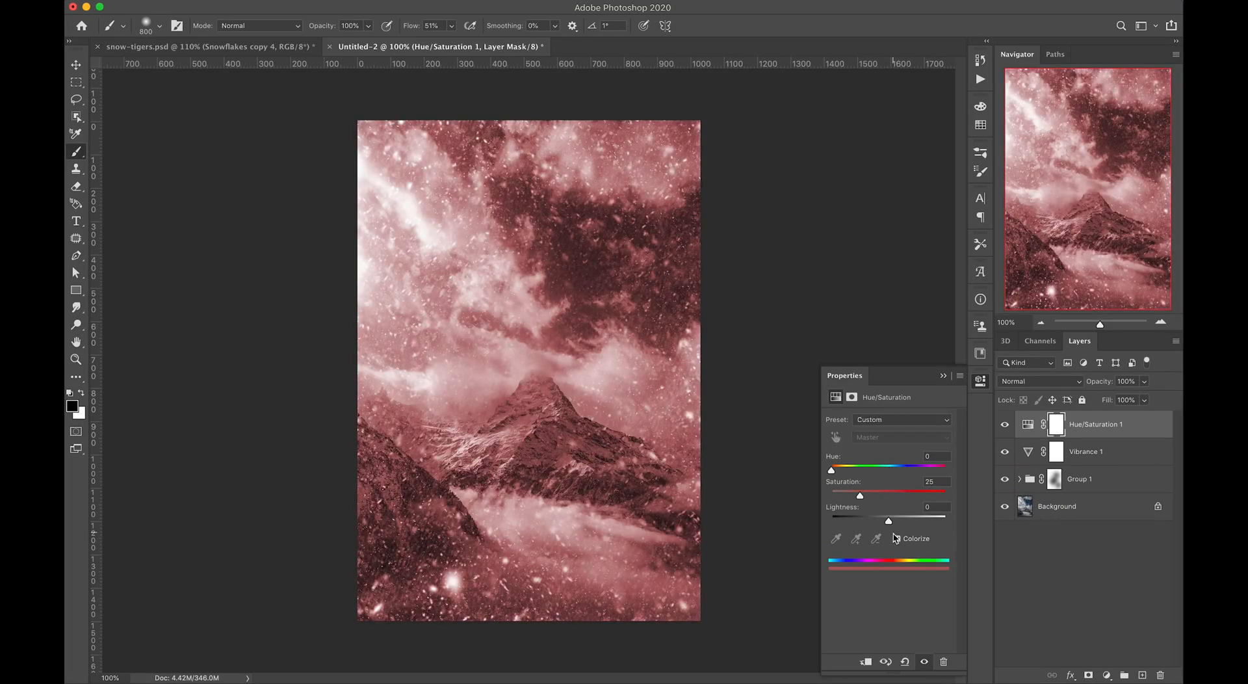
left_click(897, 538)
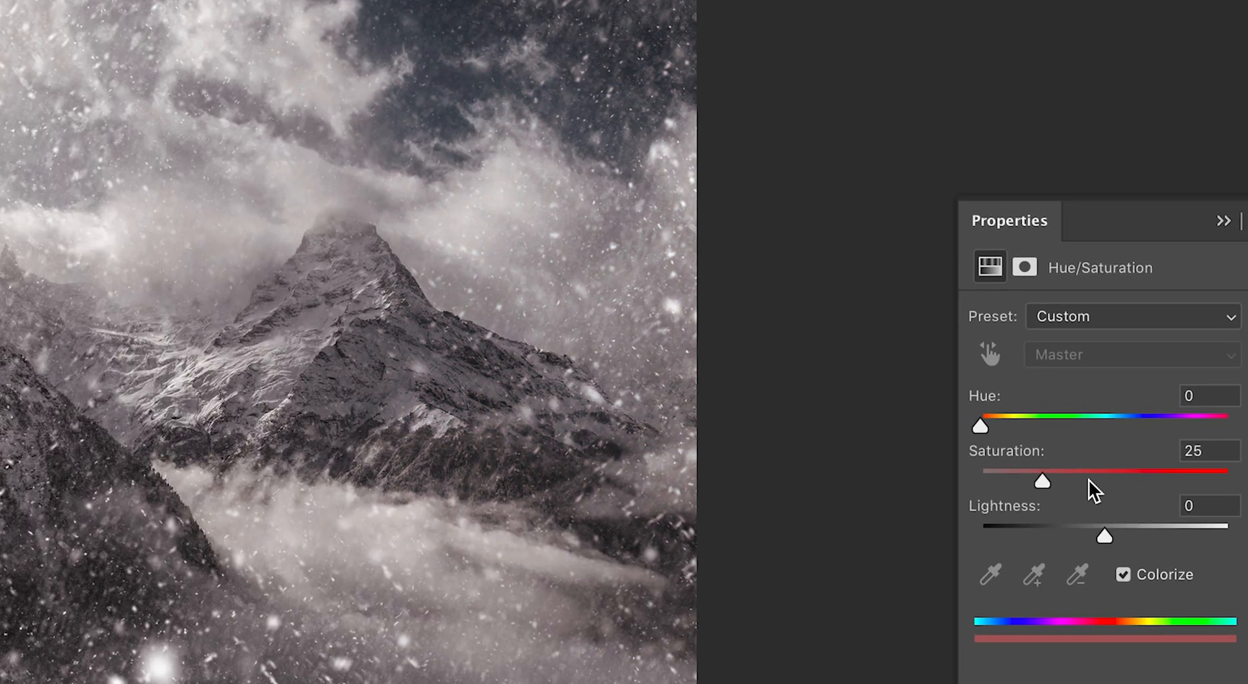
left_click_drag(980, 427, 1122, 416)
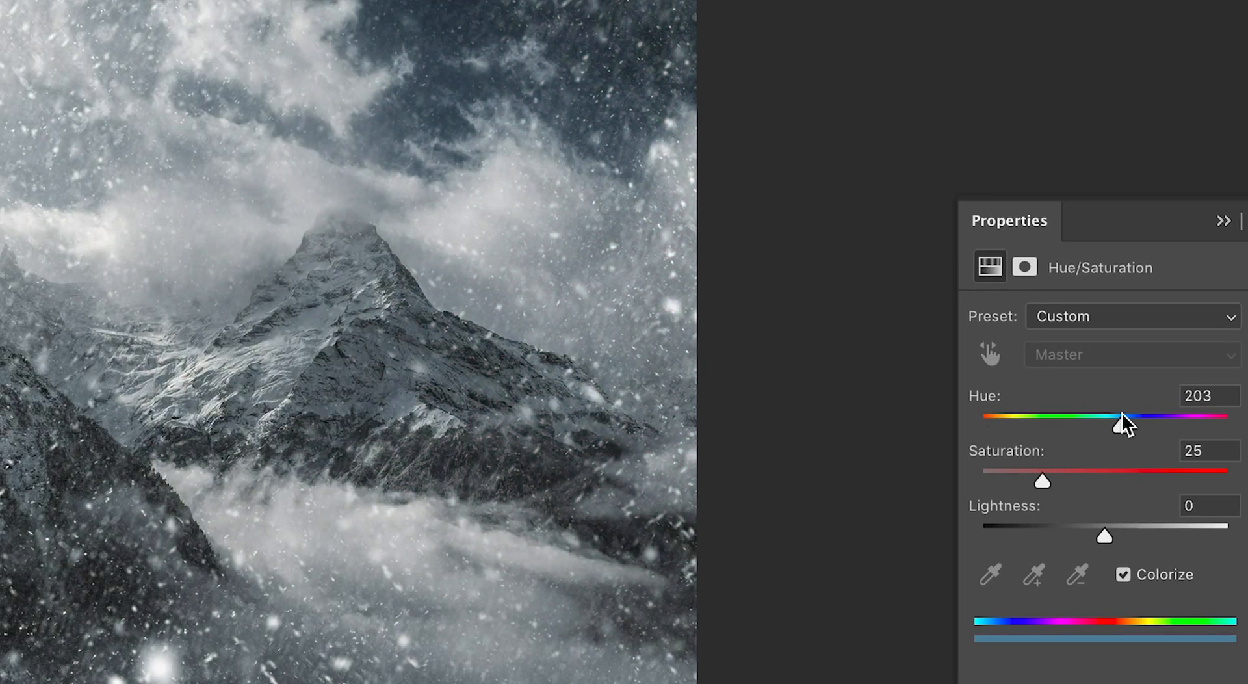
left_click_drag(1041, 481, 1106, 471)
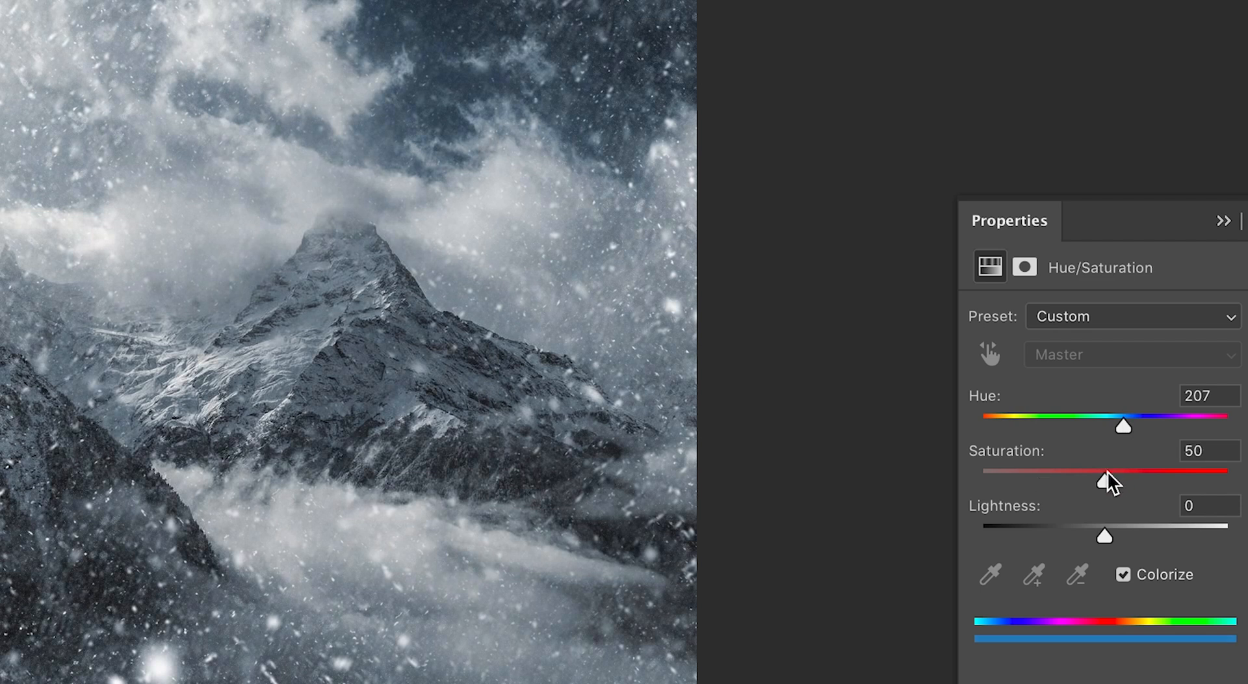
left_click_drag(1105, 472, 1160, 472)
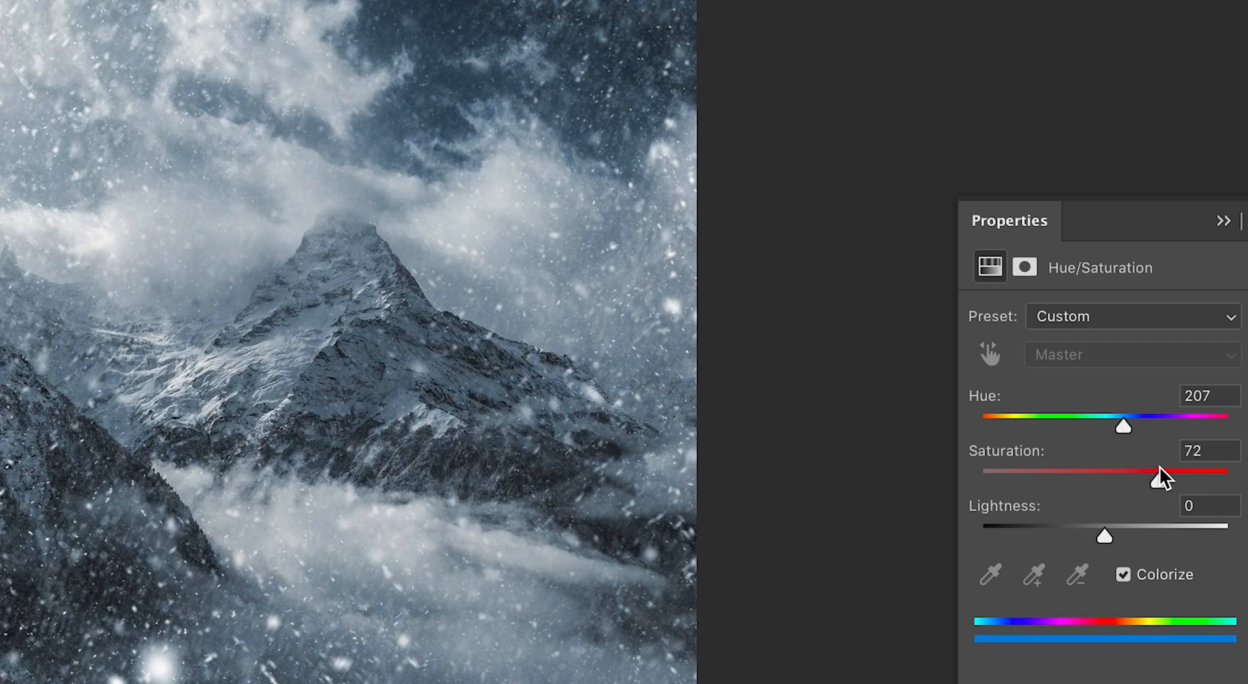